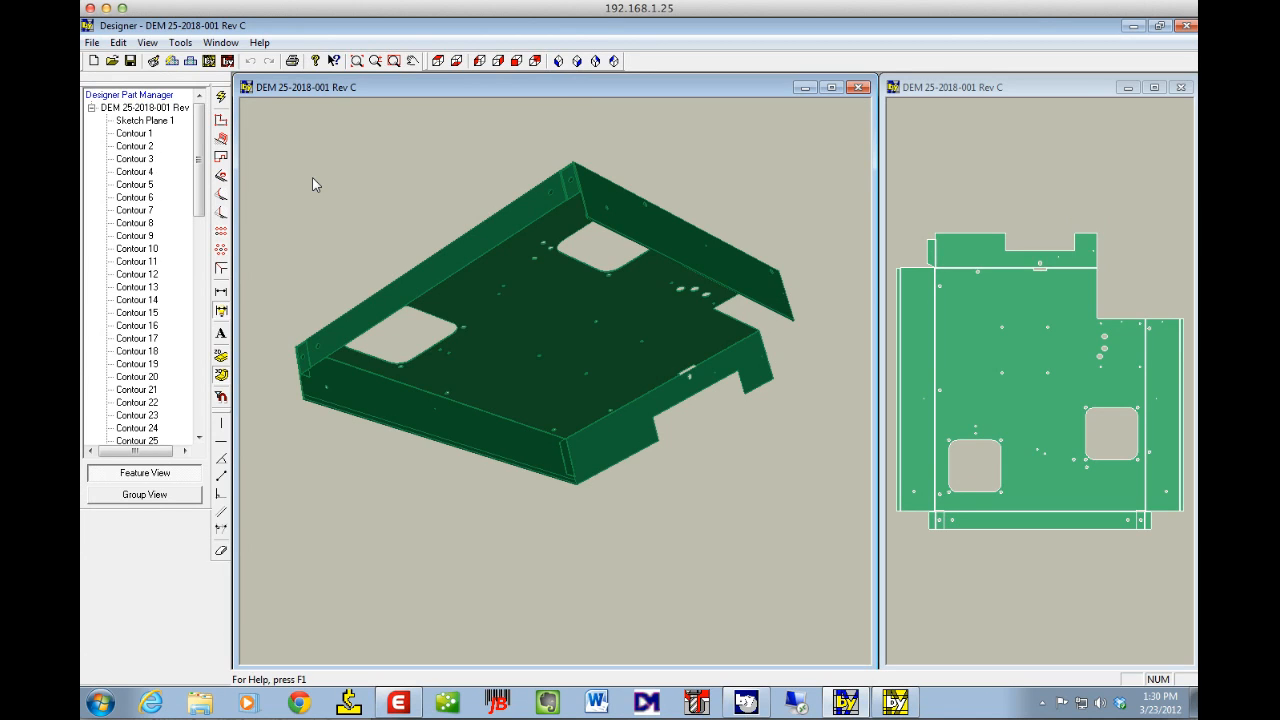
{"action": "mouse_move", "coordinate": [360, 568]}
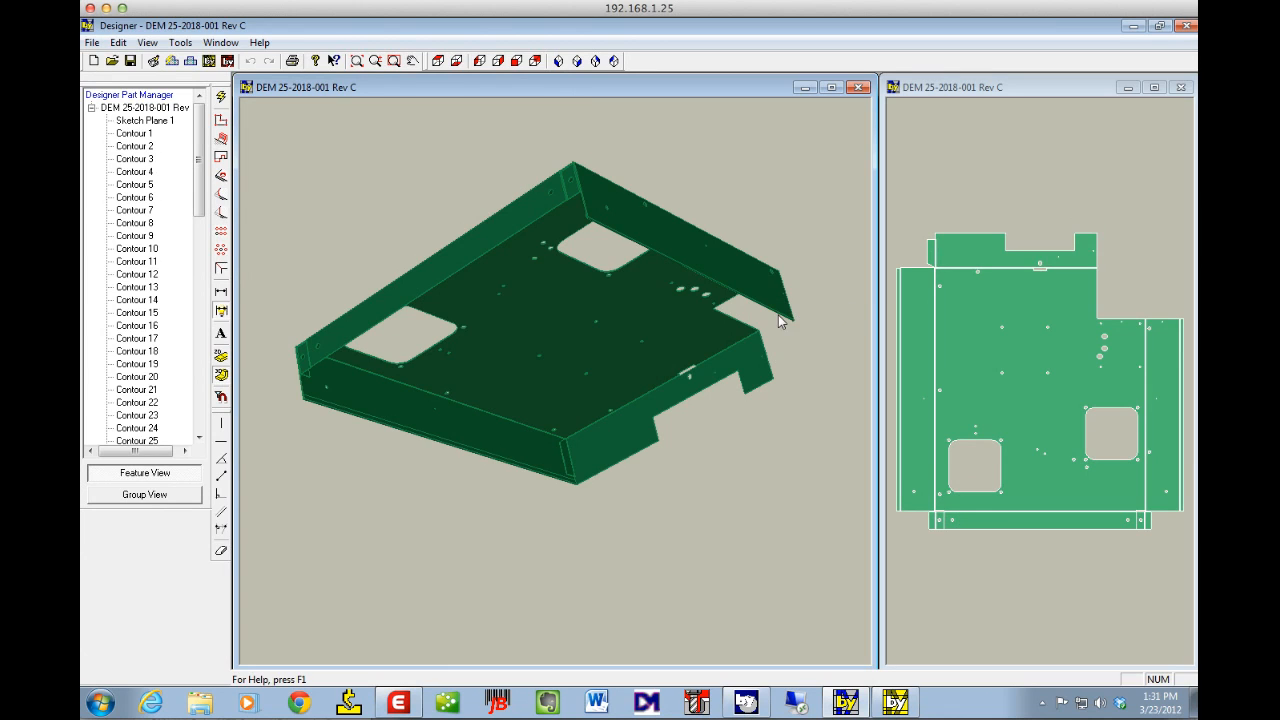
{"action": "mouse_move", "coordinate": [750, 302]}
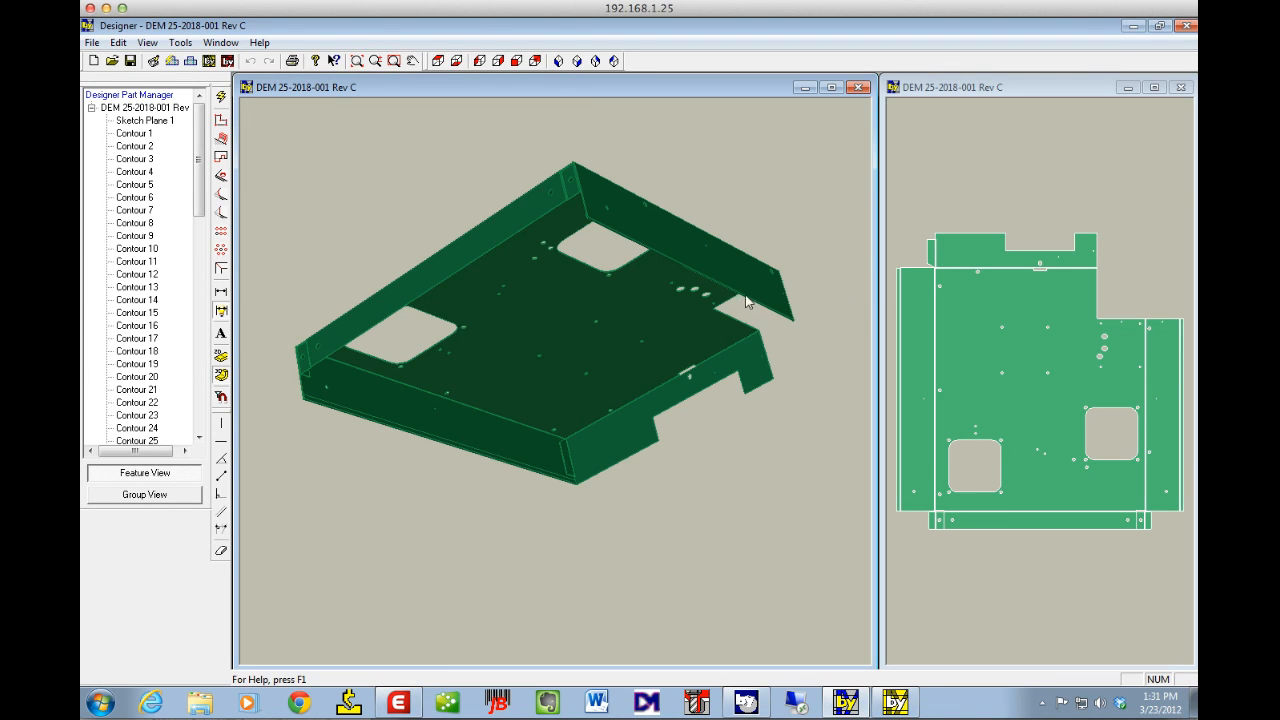
{"action": "mouse_move", "coordinate": [424, 448]}
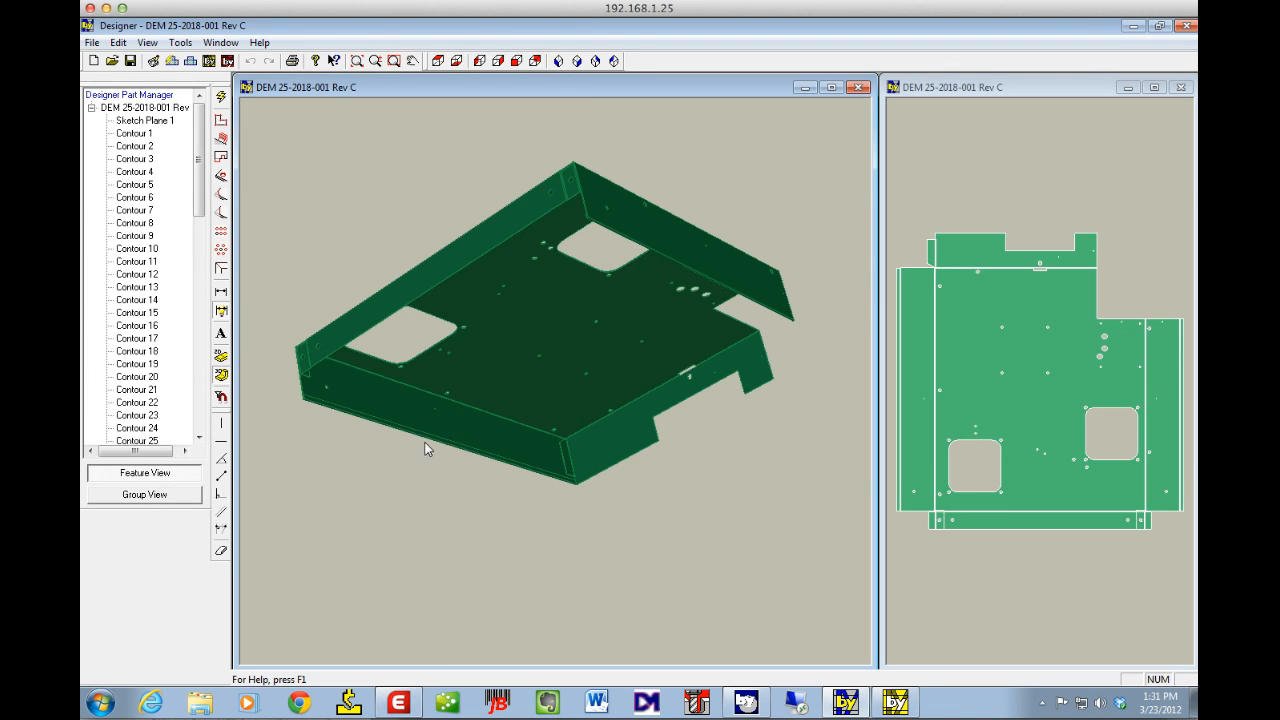
{"action": "mouse_move", "coordinate": [518, 466]}
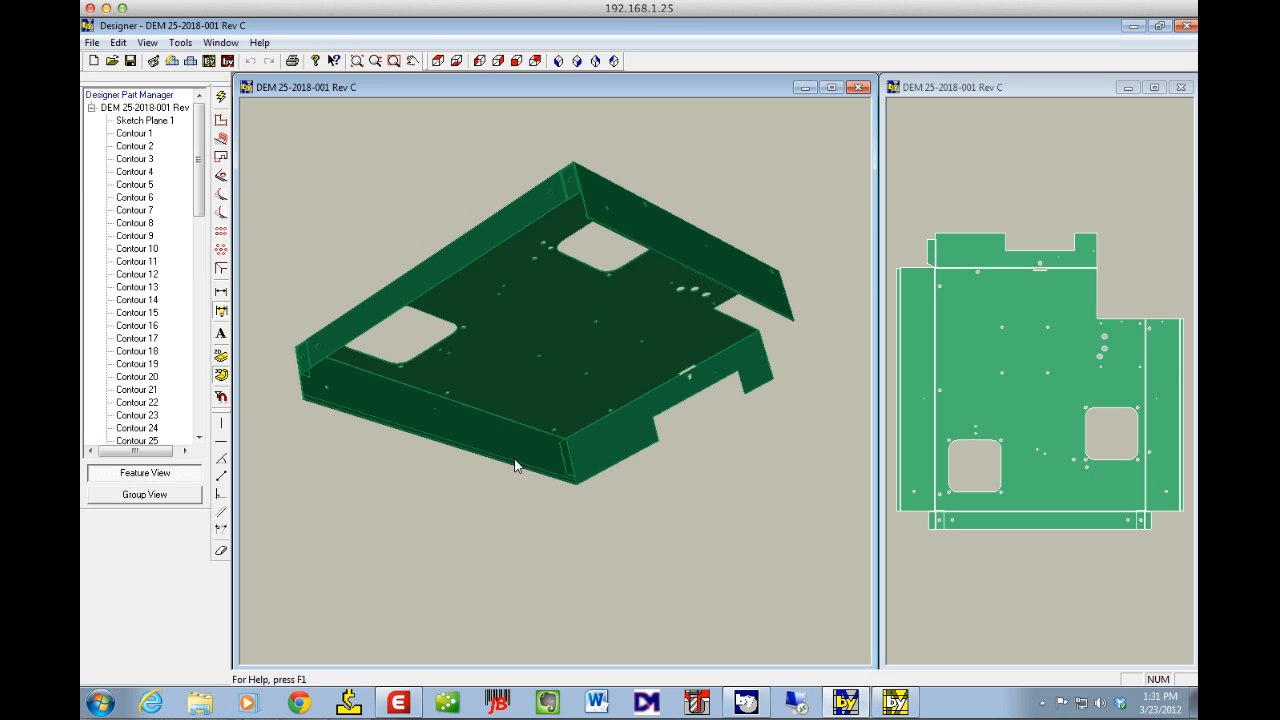
{"action": "mouse_move", "coordinate": [530, 384]}
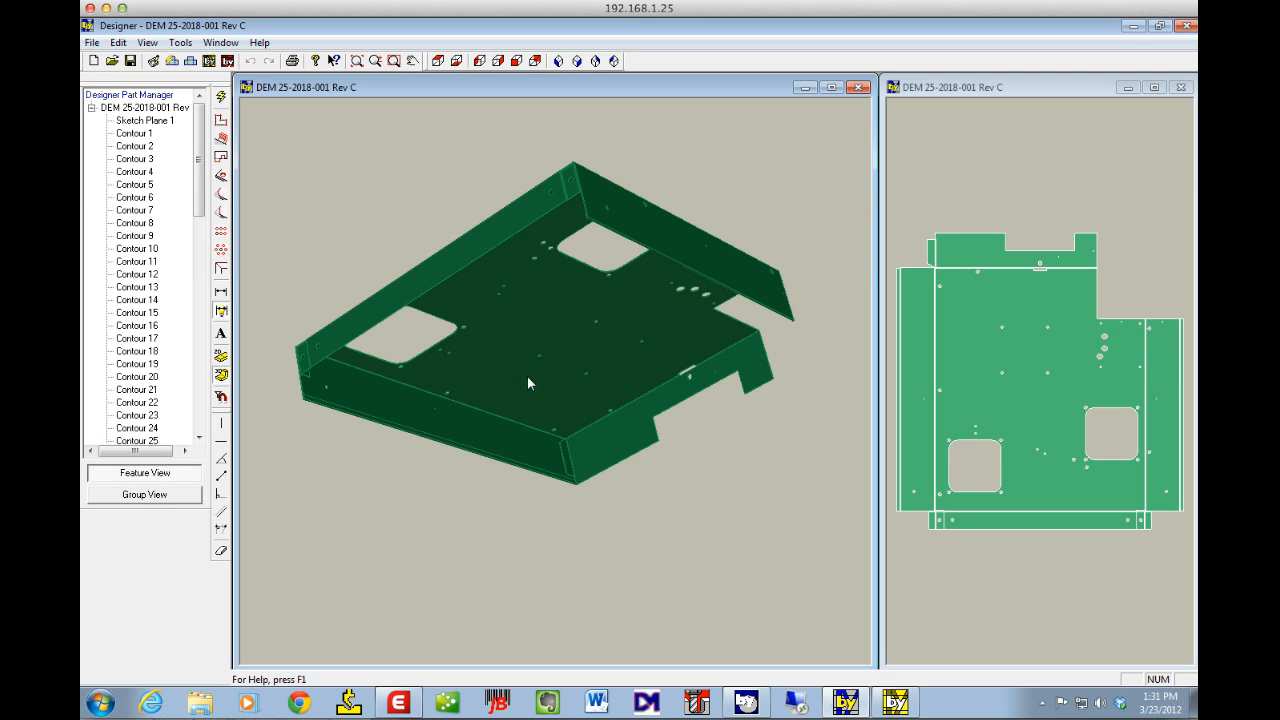
Select the five hem bend lines for editing and keep the bend type as Normal bending.
{"action": "left_click", "coordinate": [896, 700]}
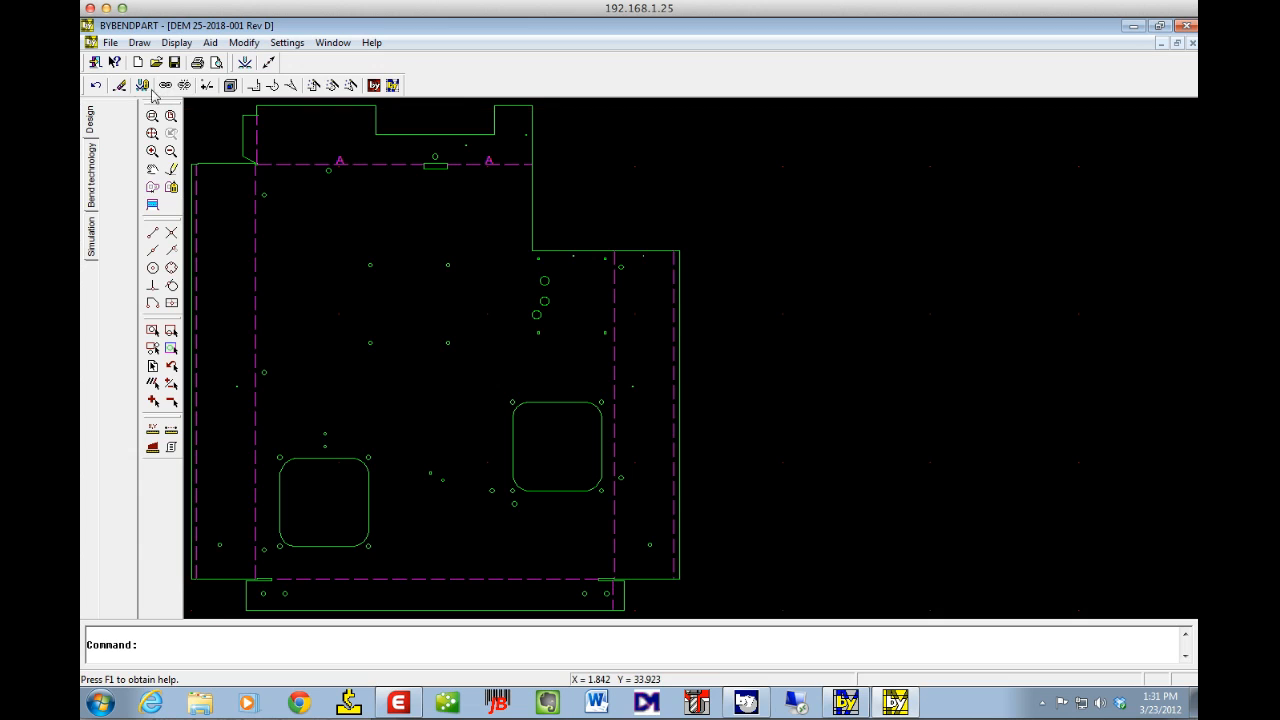
{"action": "mouse_move", "coordinate": [144, 84]}
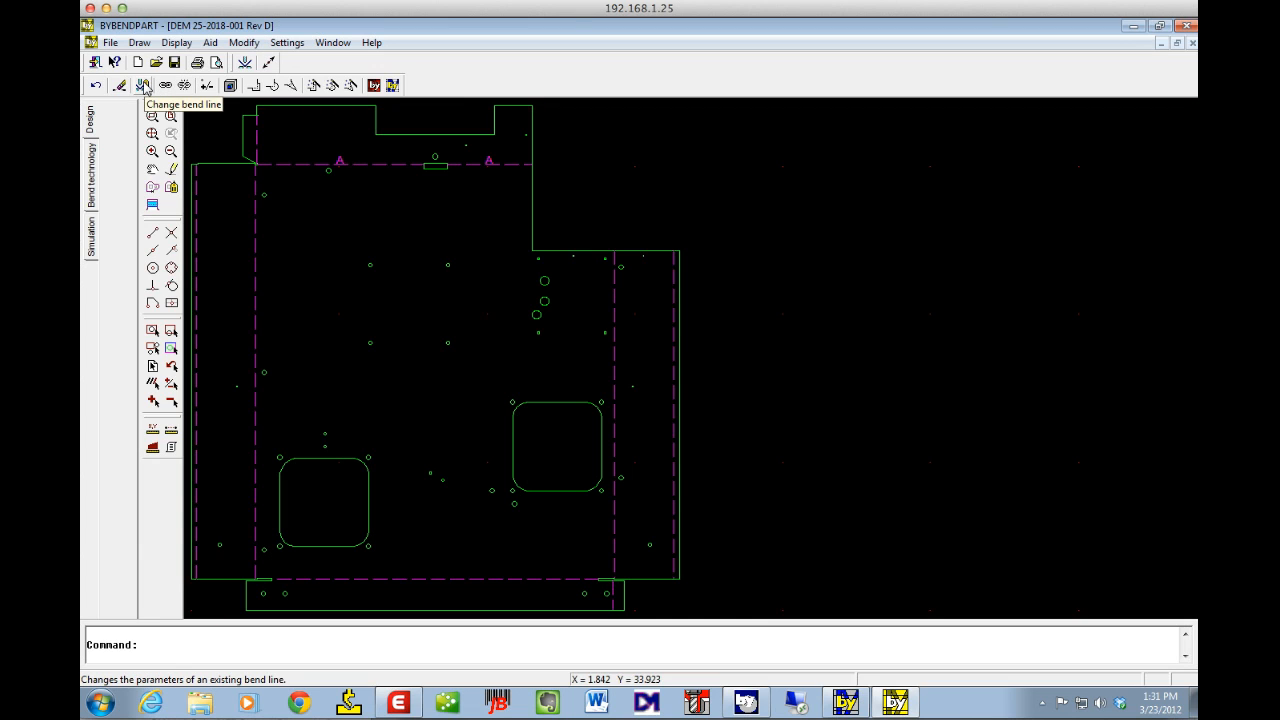
{"action": "left_click", "coordinate": [144, 84]}
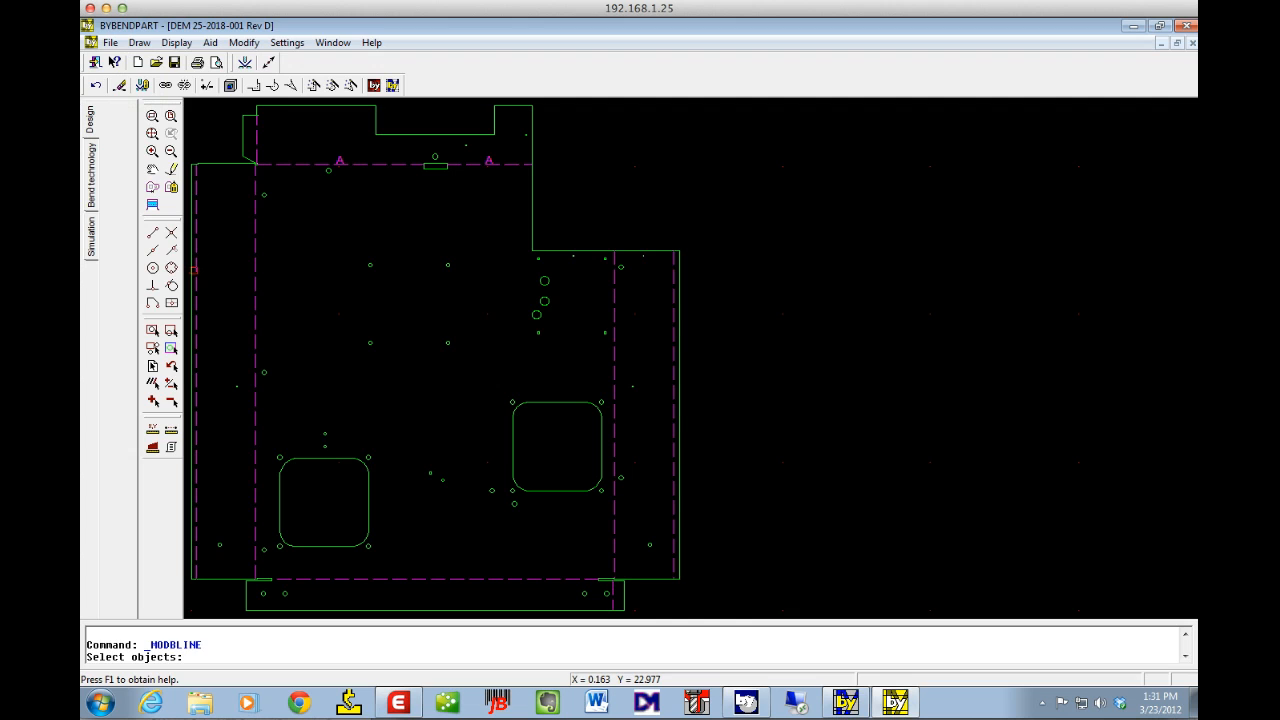
{"action": "left_click", "coordinate": [196, 272]}
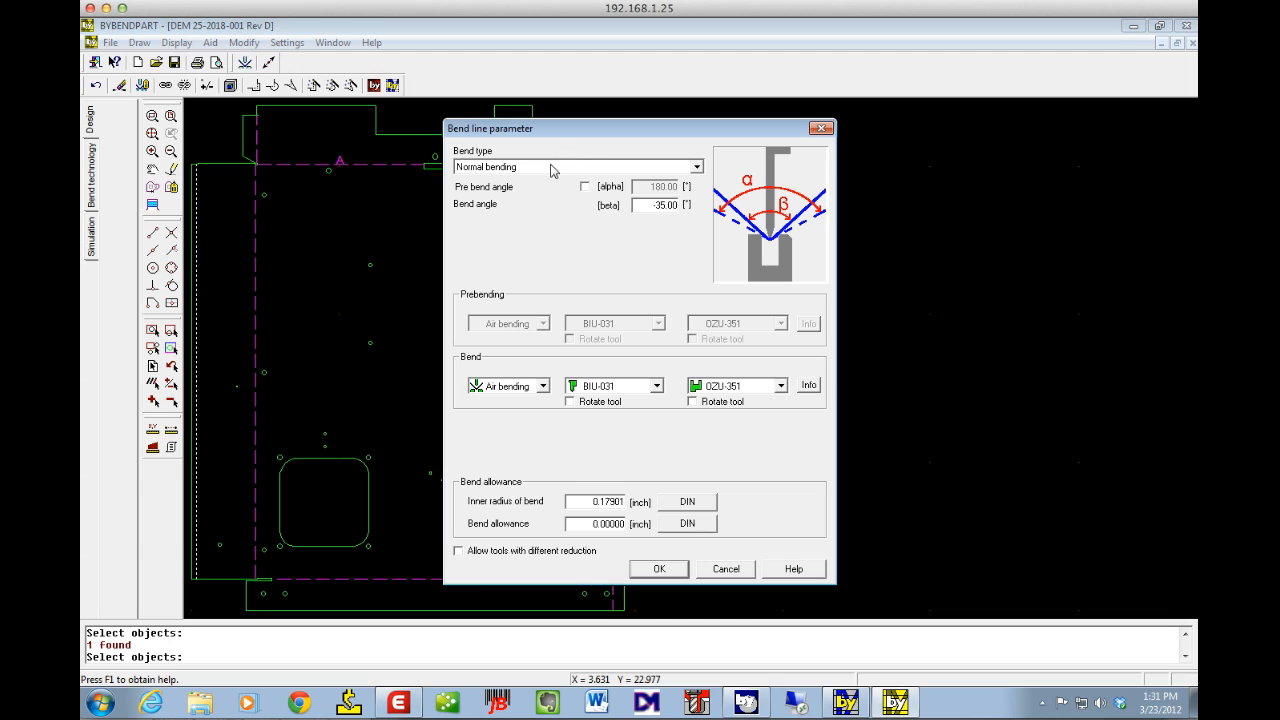
{"action": "left_click", "coordinate": [696, 166]}
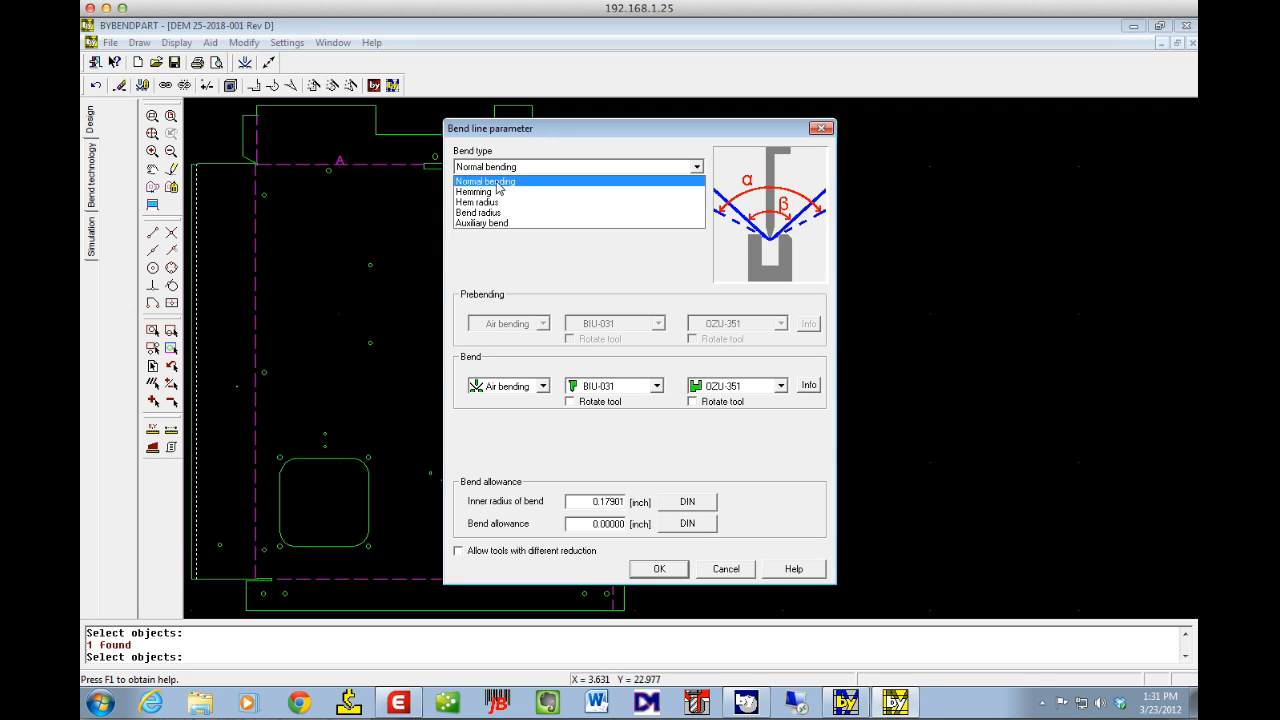
{"action": "left_click", "coordinate": [484, 180]}
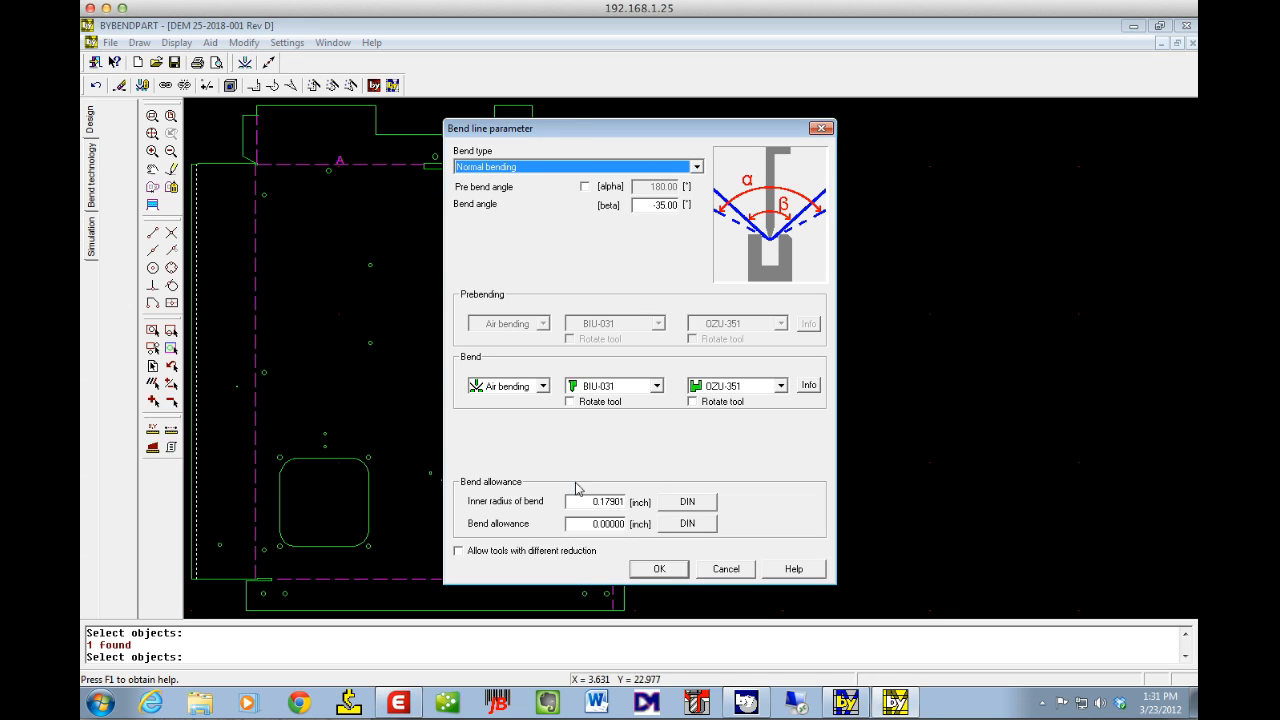
{"action": "mouse_move", "coordinate": [646, 200]}
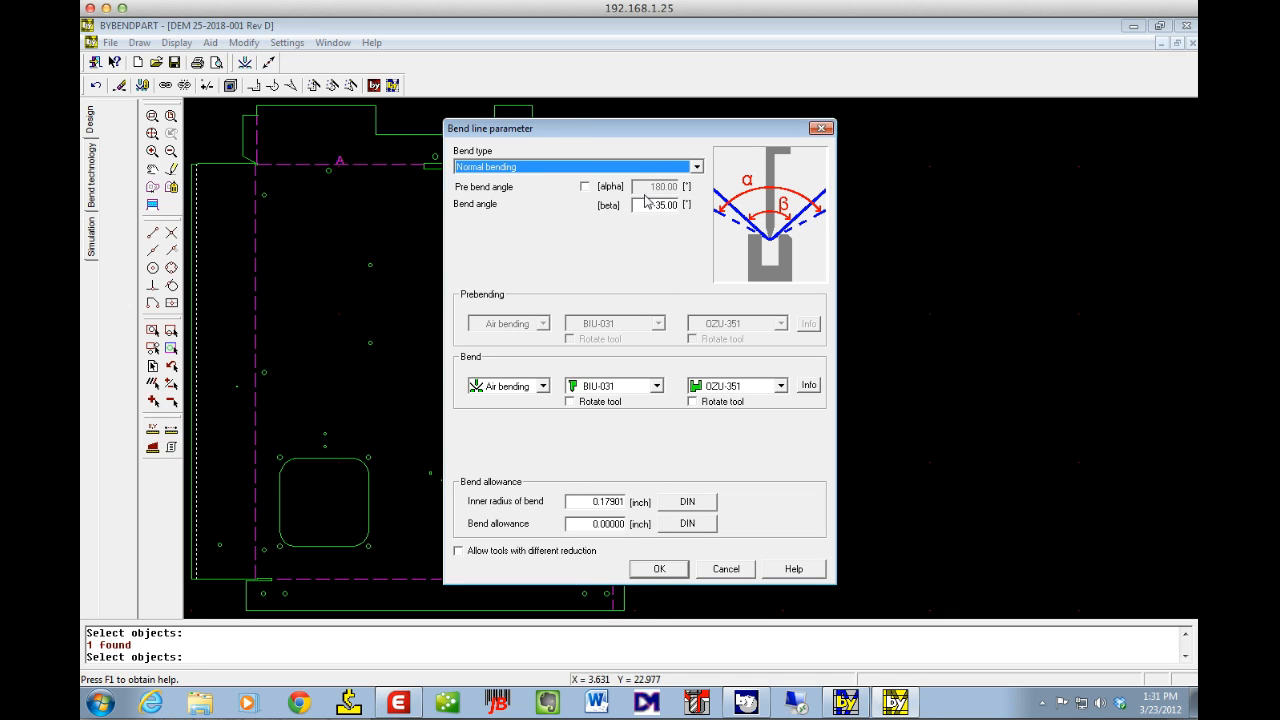
Set the bend angle of the selected hem lines to -90° and apply it.
{"action": "left_click", "coordinate": [660, 204]}
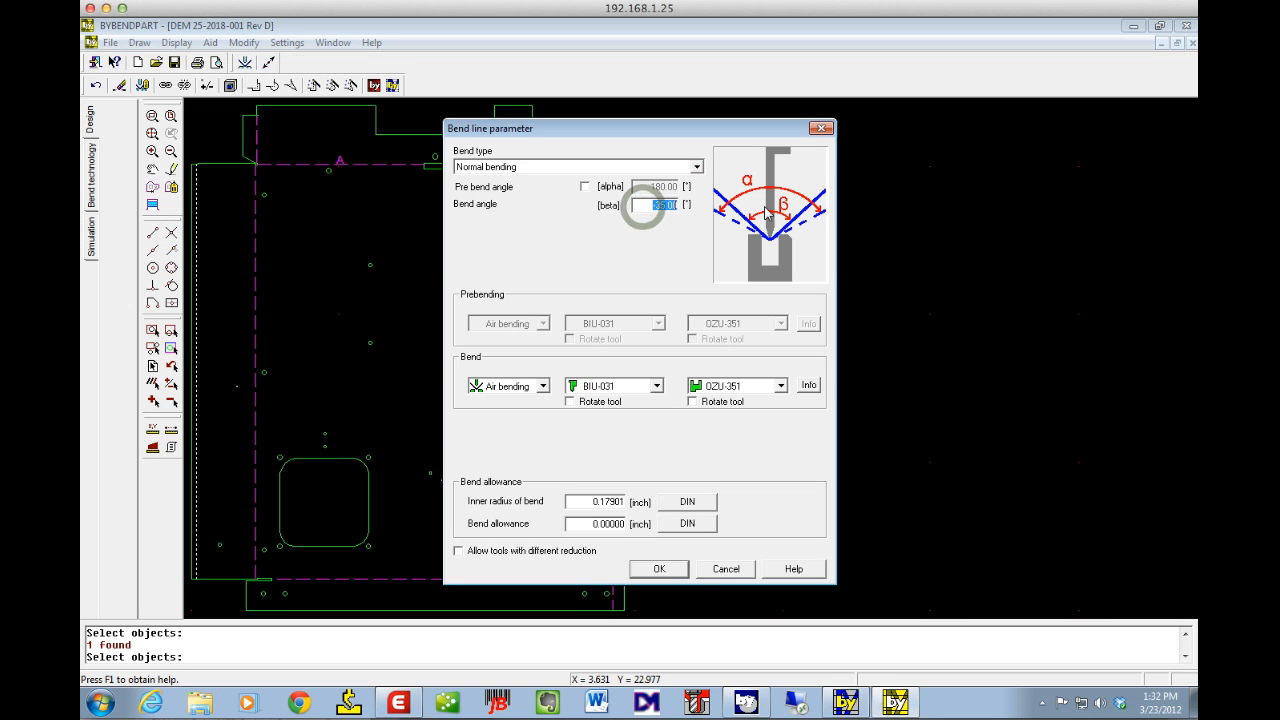
{"action": "type", "text": "-90"}
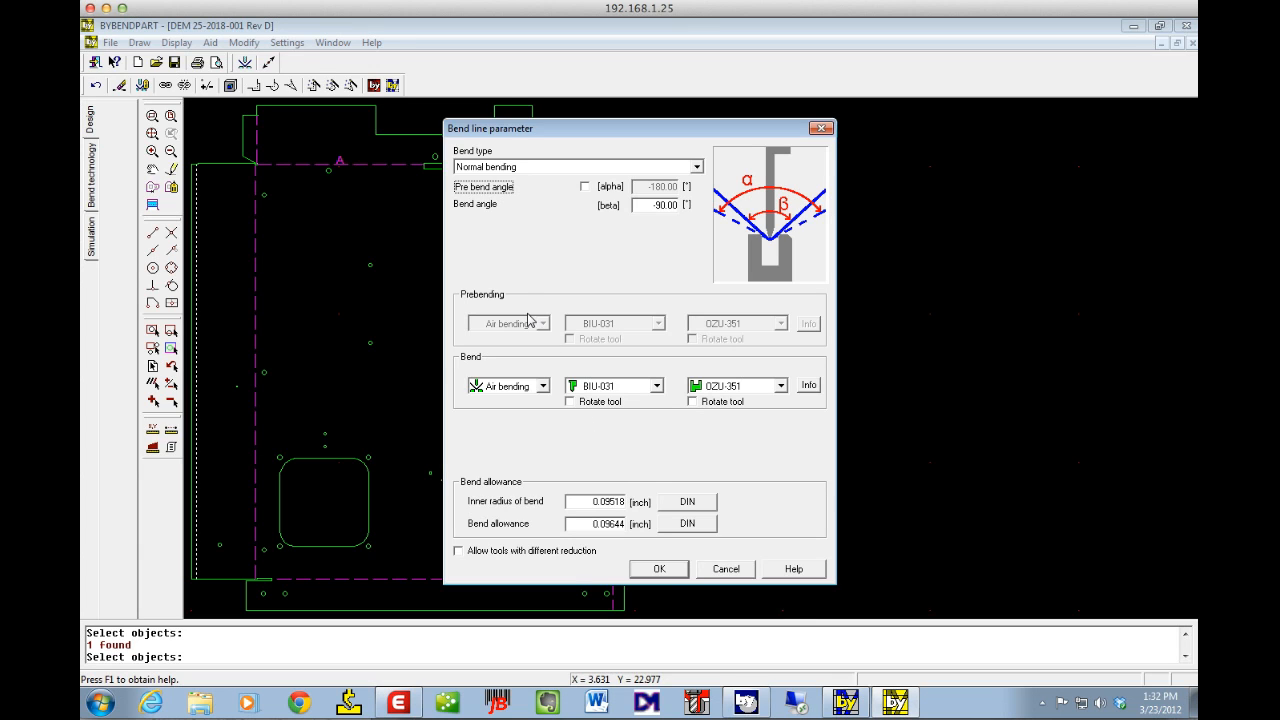
{"action": "mouse_move", "coordinate": [668, 392]}
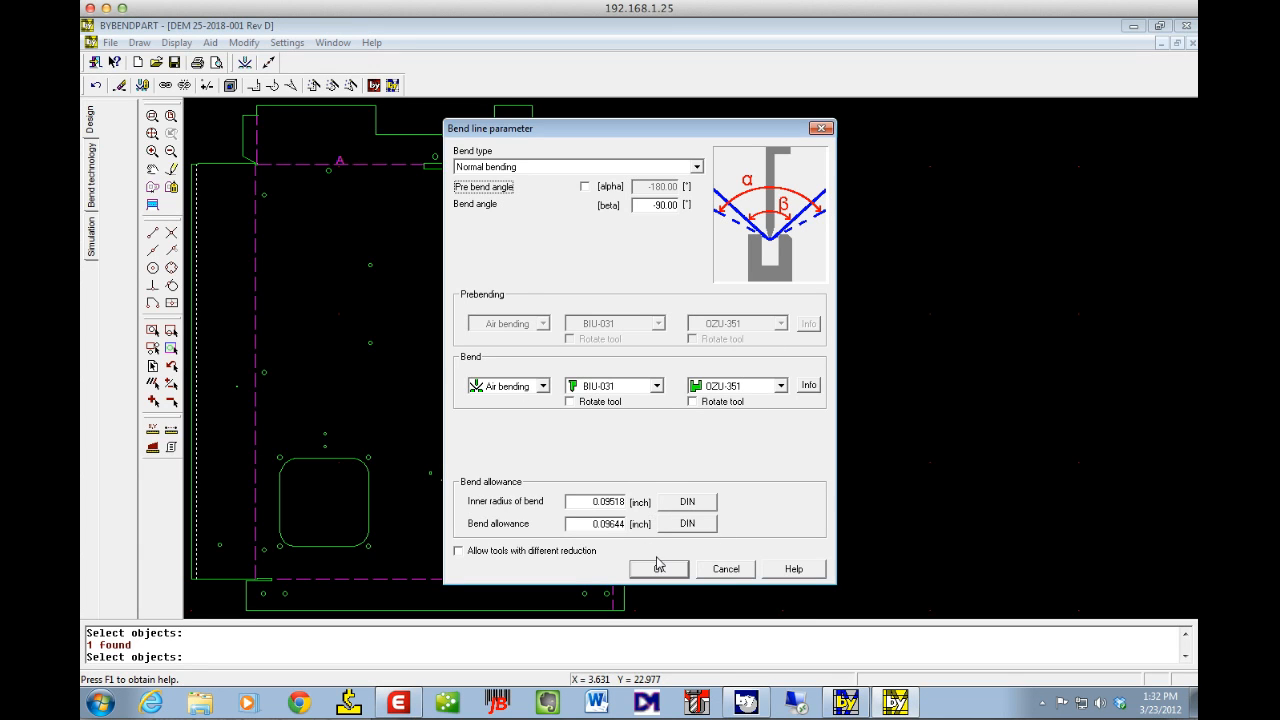
{"action": "left_click", "coordinate": [658, 568]}
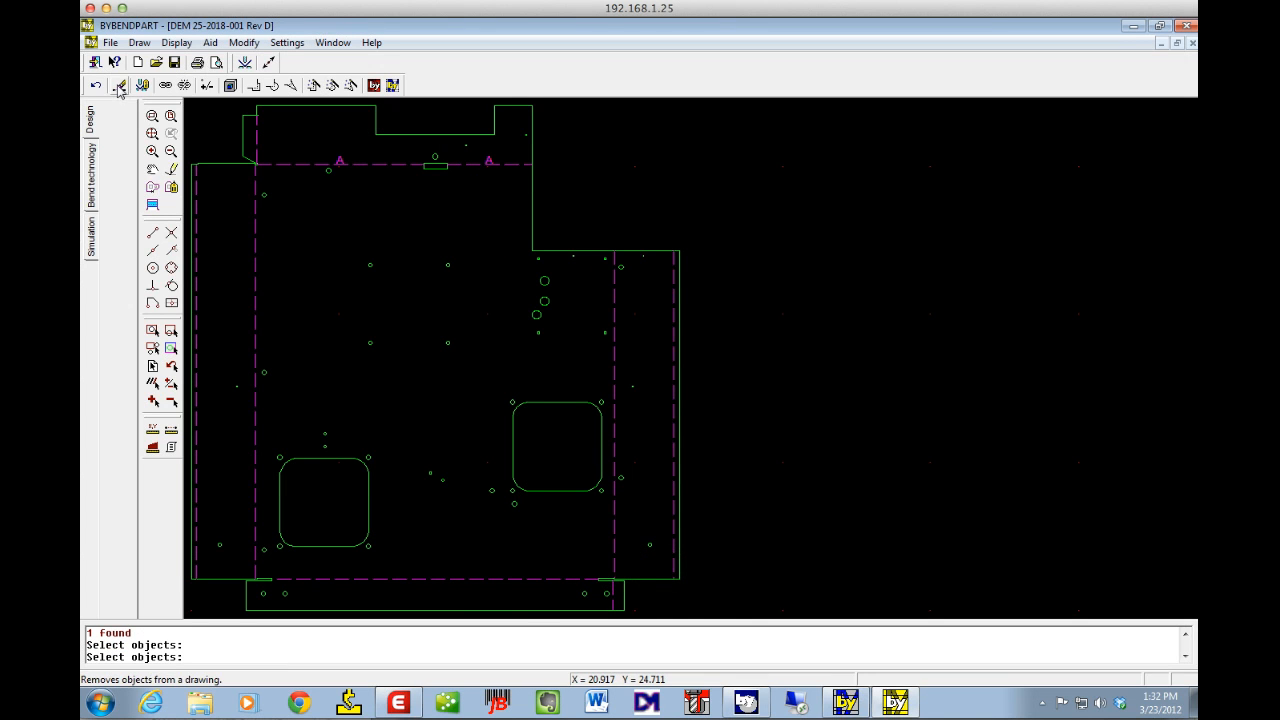
Set the remaining hem bend line's angle to -90° with normal bending.
{"action": "left_click", "coordinate": [142, 84]}
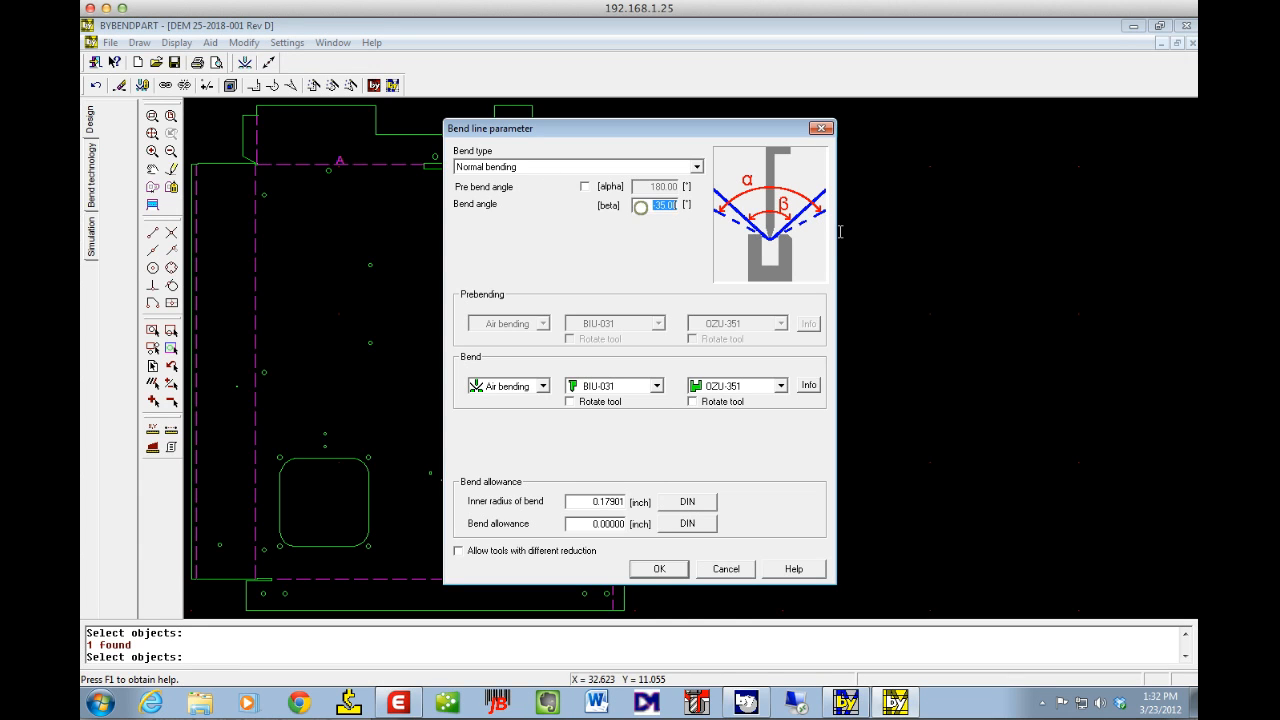
{"action": "type", "text": "-90"}
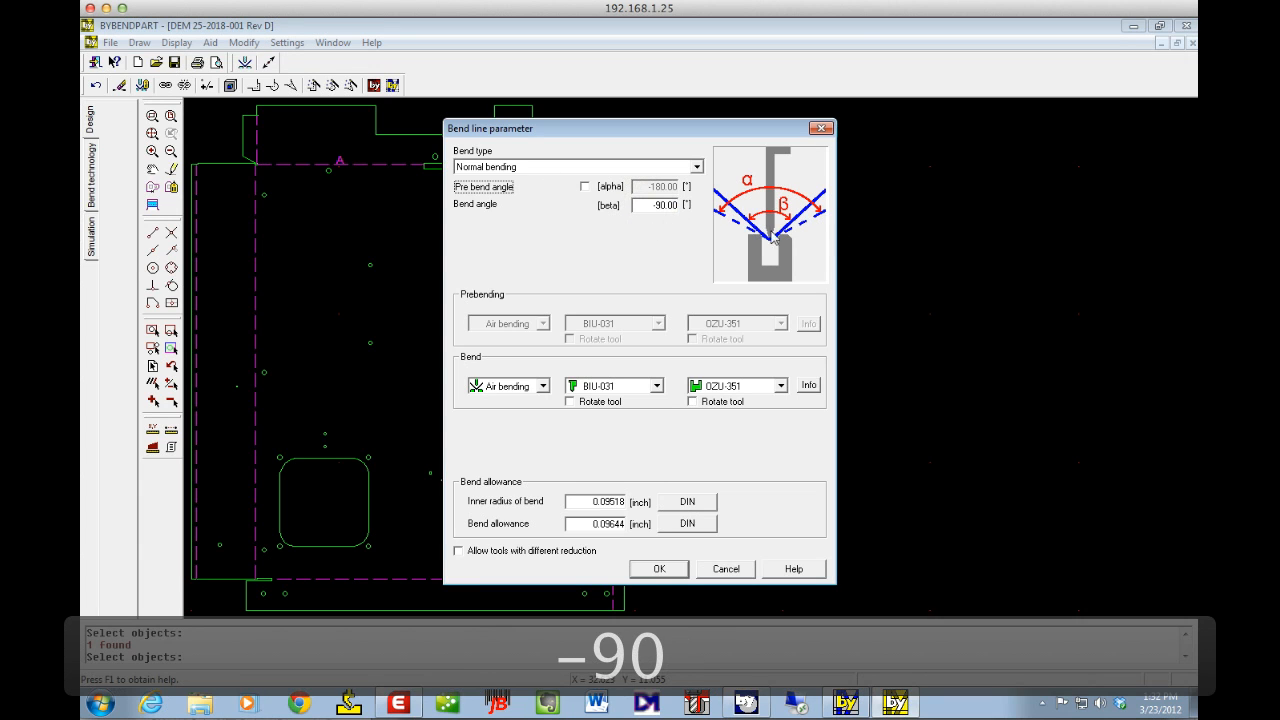
{"action": "left_click", "coordinate": [658, 568]}
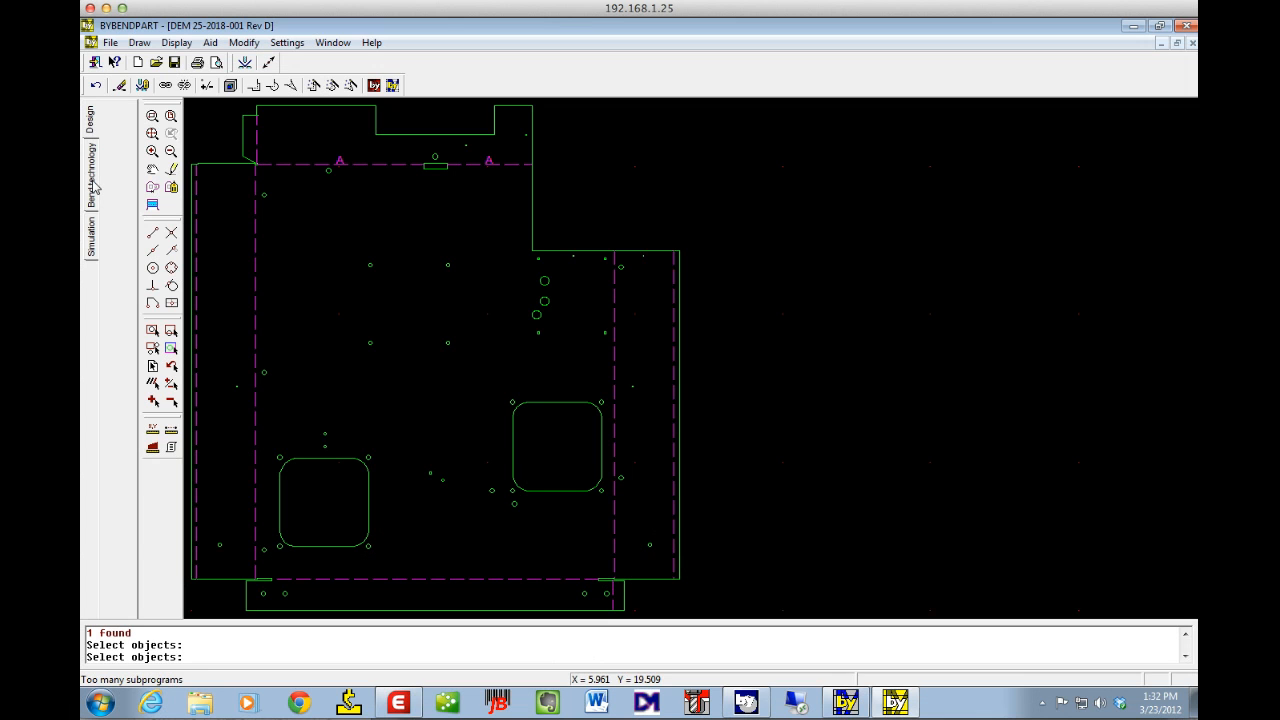
Switch to bend technology planning and step through the sequence to bend 8.
{"action": "left_click", "coordinate": [92, 180]}
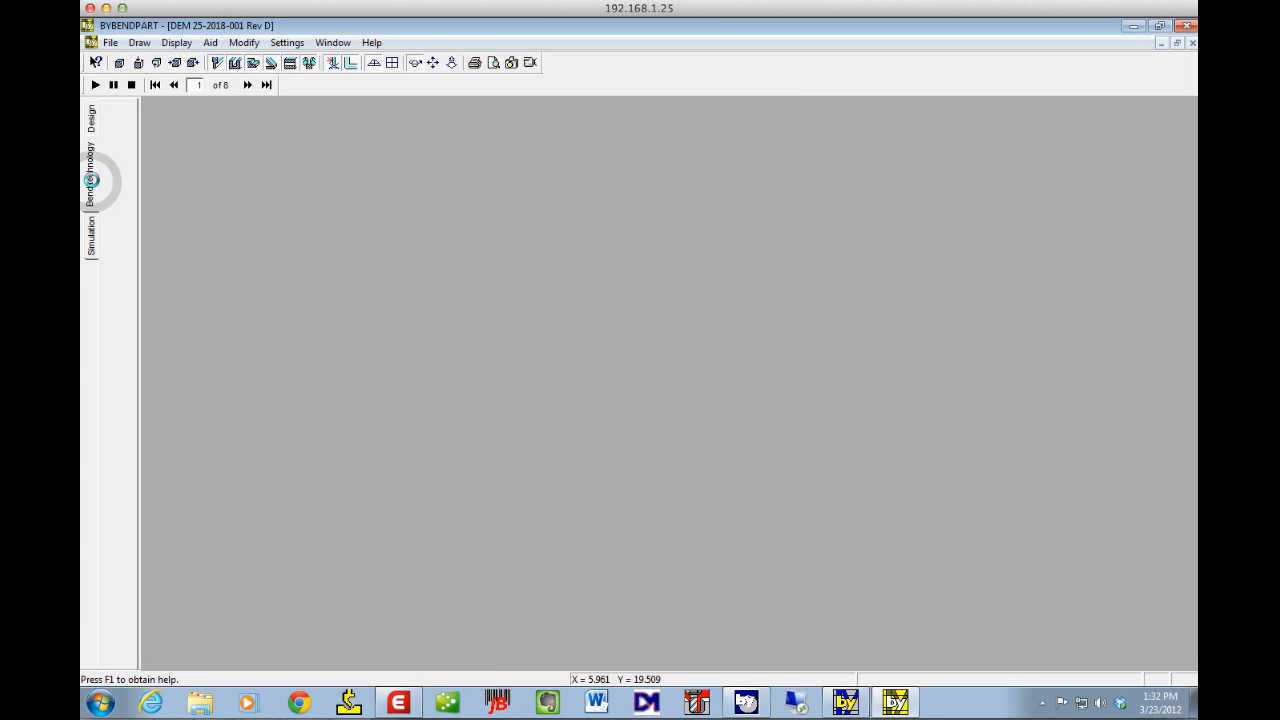
{"action": "left_click", "coordinate": [92, 176]}
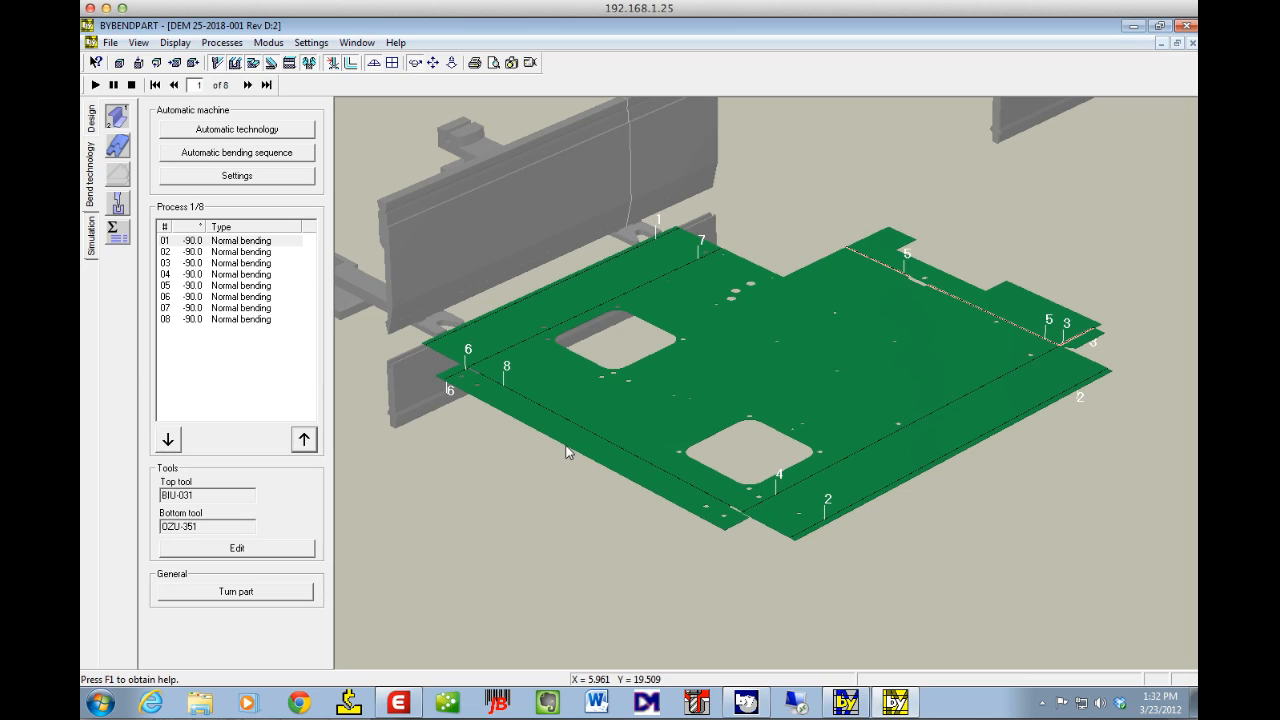
{"action": "mouse_move", "coordinate": [552, 452]}
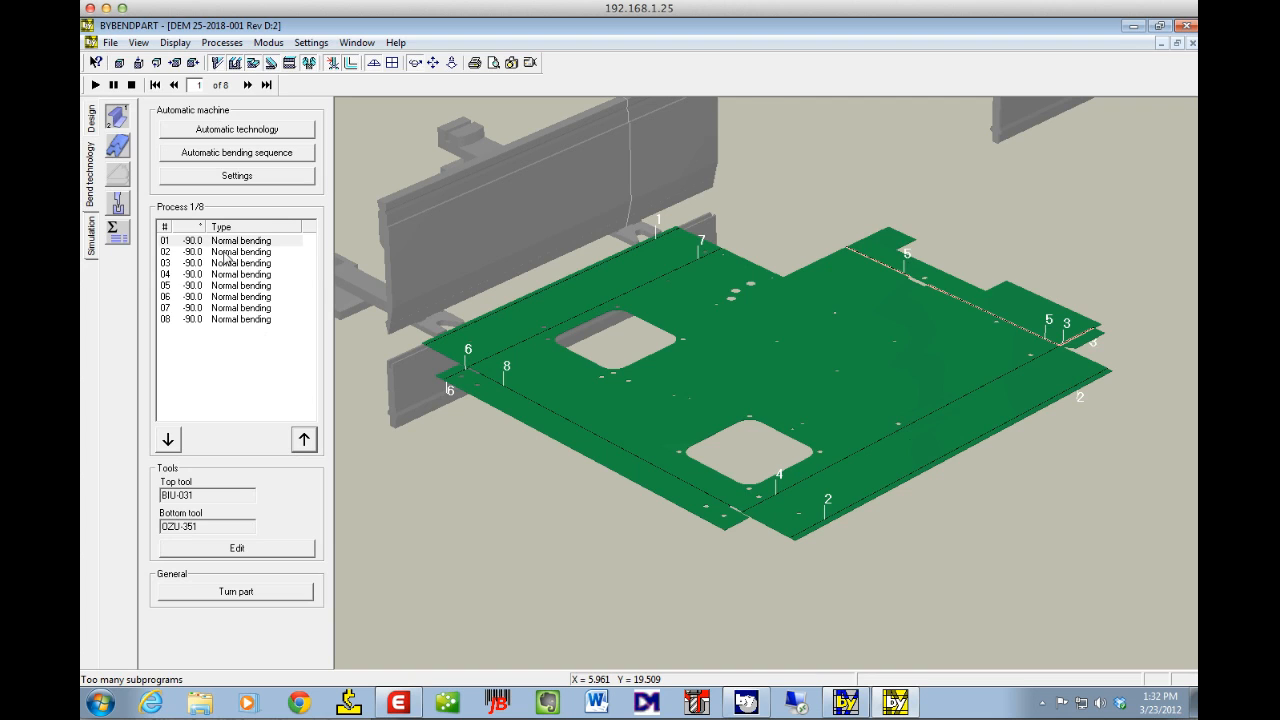
{"action": "left_click", "coordinate": [248, 84]}
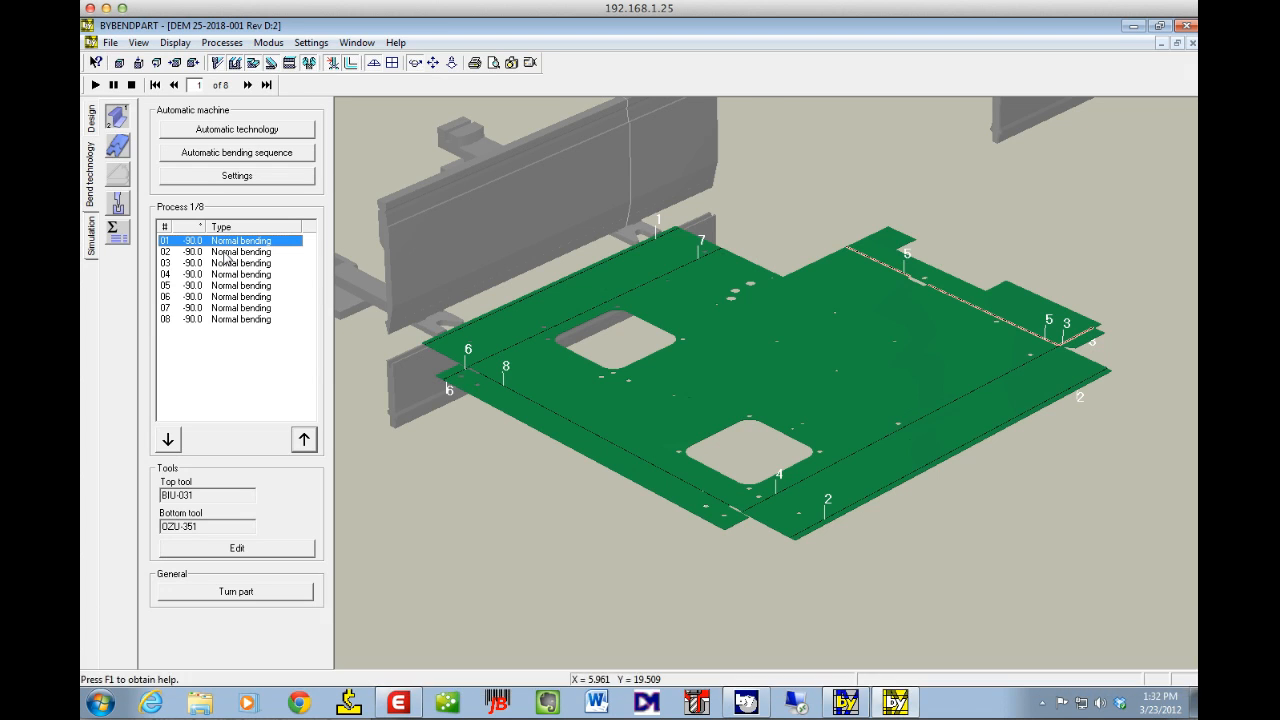
{"action": "left_click", "coordinate": [248, 84]}
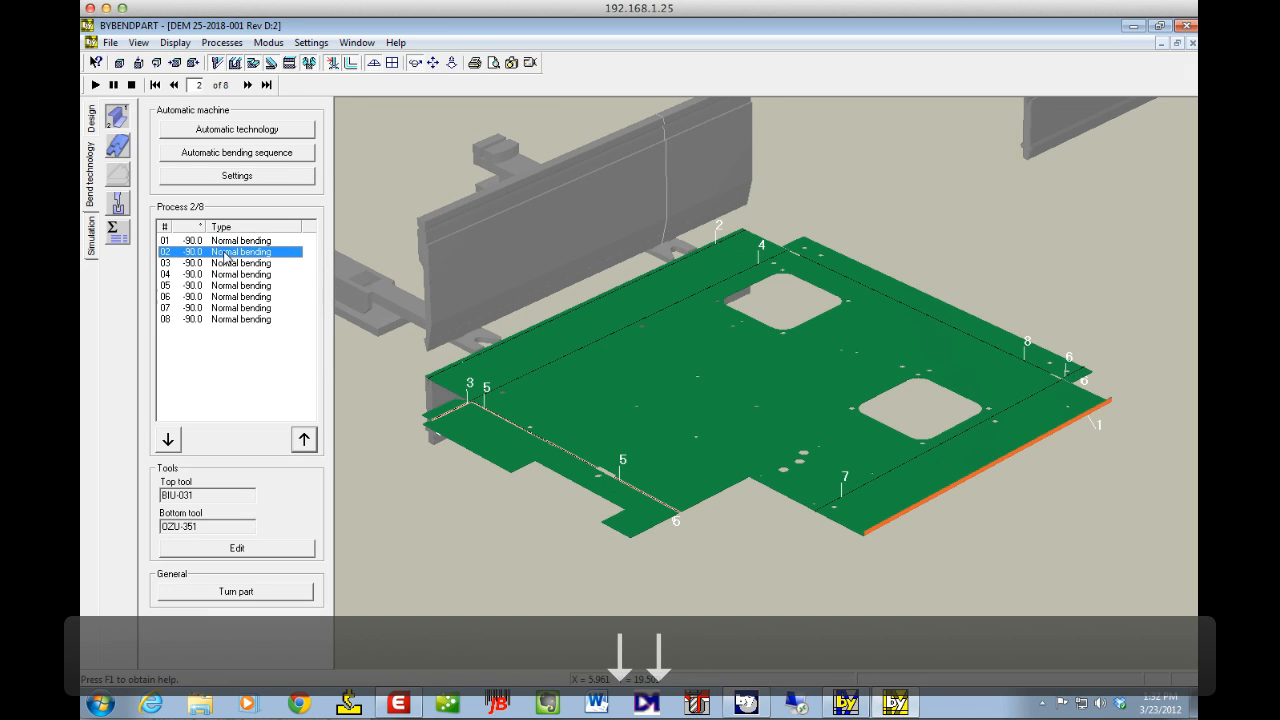
{"action": "left_click", "coordinate": [248, 84]}
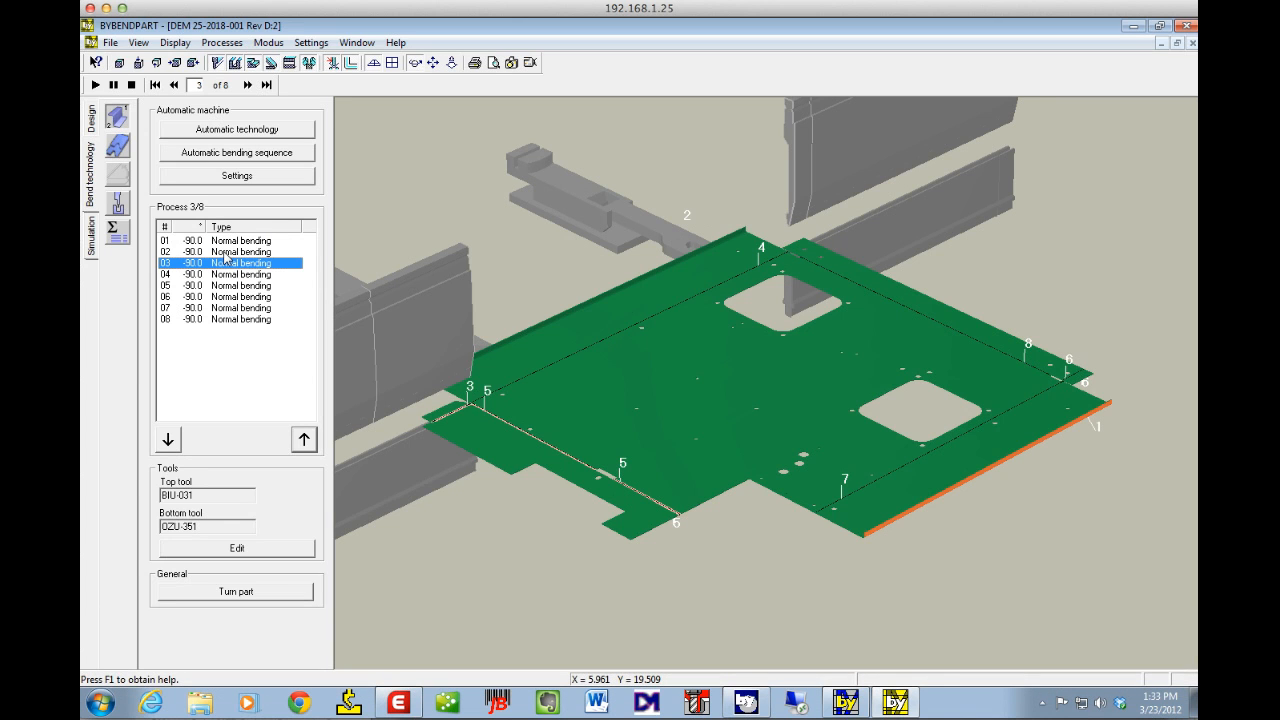
{"action": "left_click", "coordinate": [248, 84]}
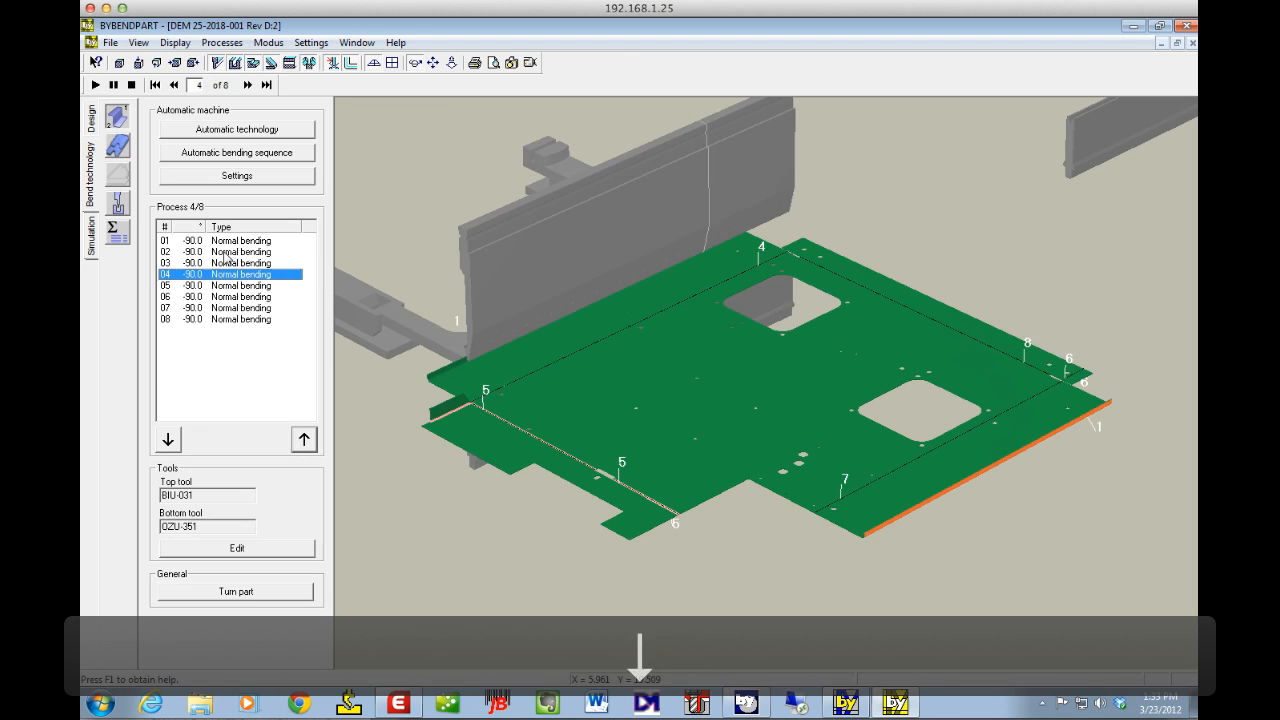
{"action": "left_click", "coordinate": [248, 84]}
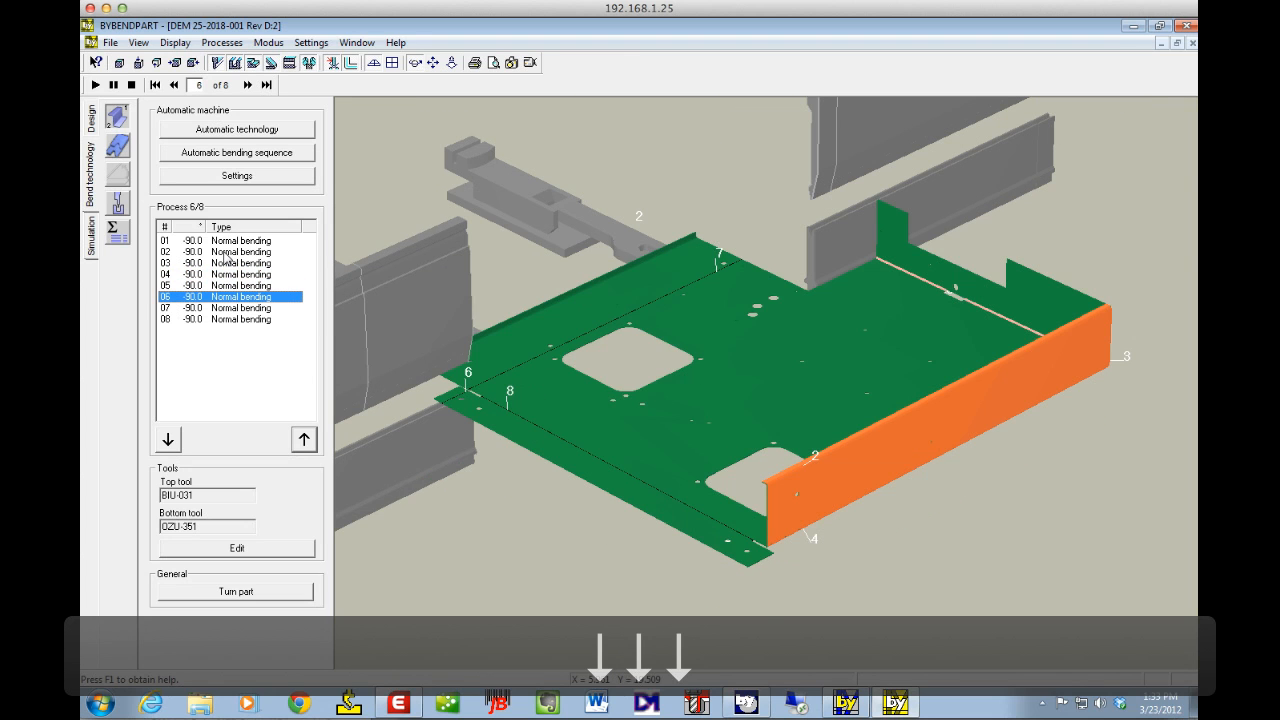
{"action": "left_click", "coordinate": [248, 84]}
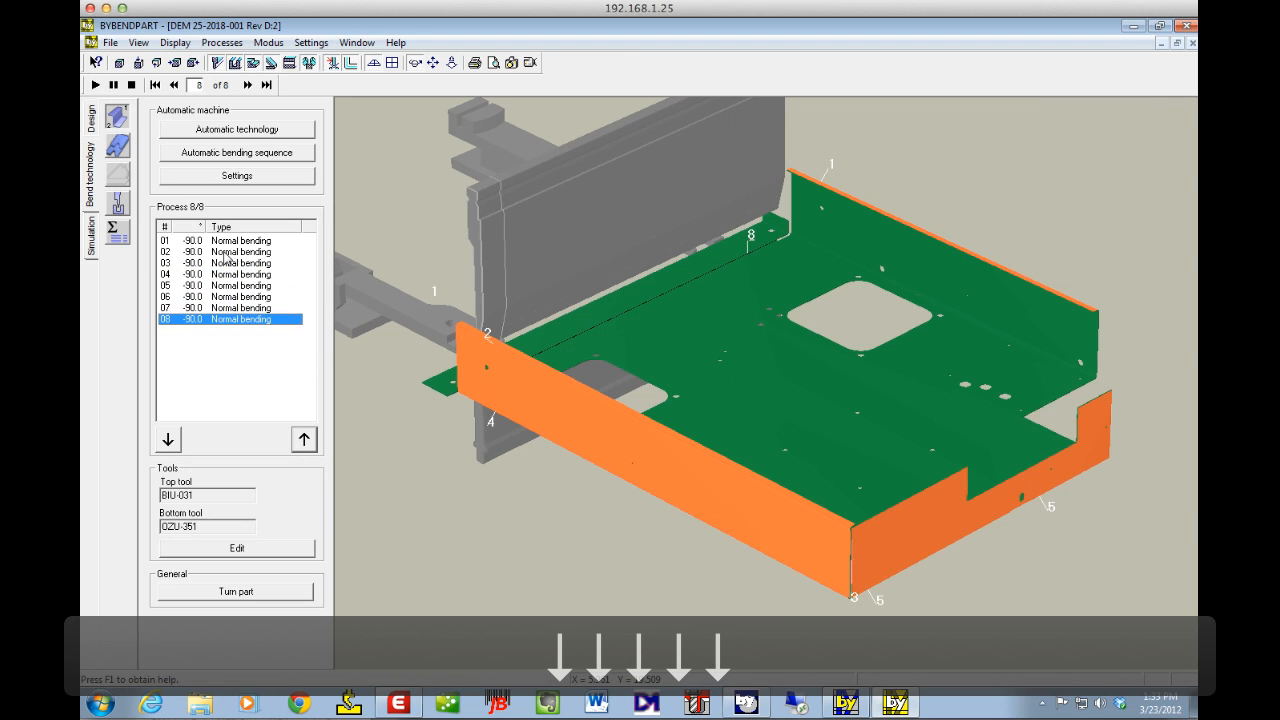
Show the backgauge positioning mode, then the tooling setup plan with its station layout.
{"action": "left_click", "coordinate": [118, 150]}
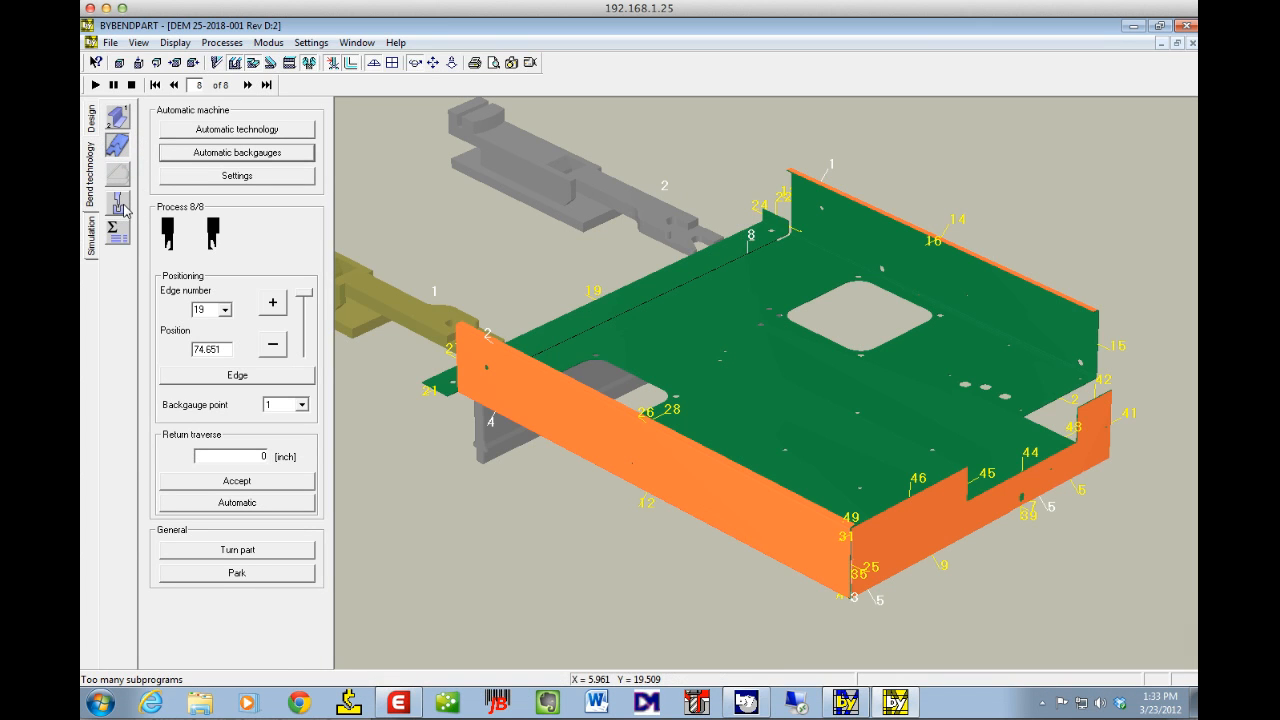
{"action": "left_click", "coordinate": [118, 204]}
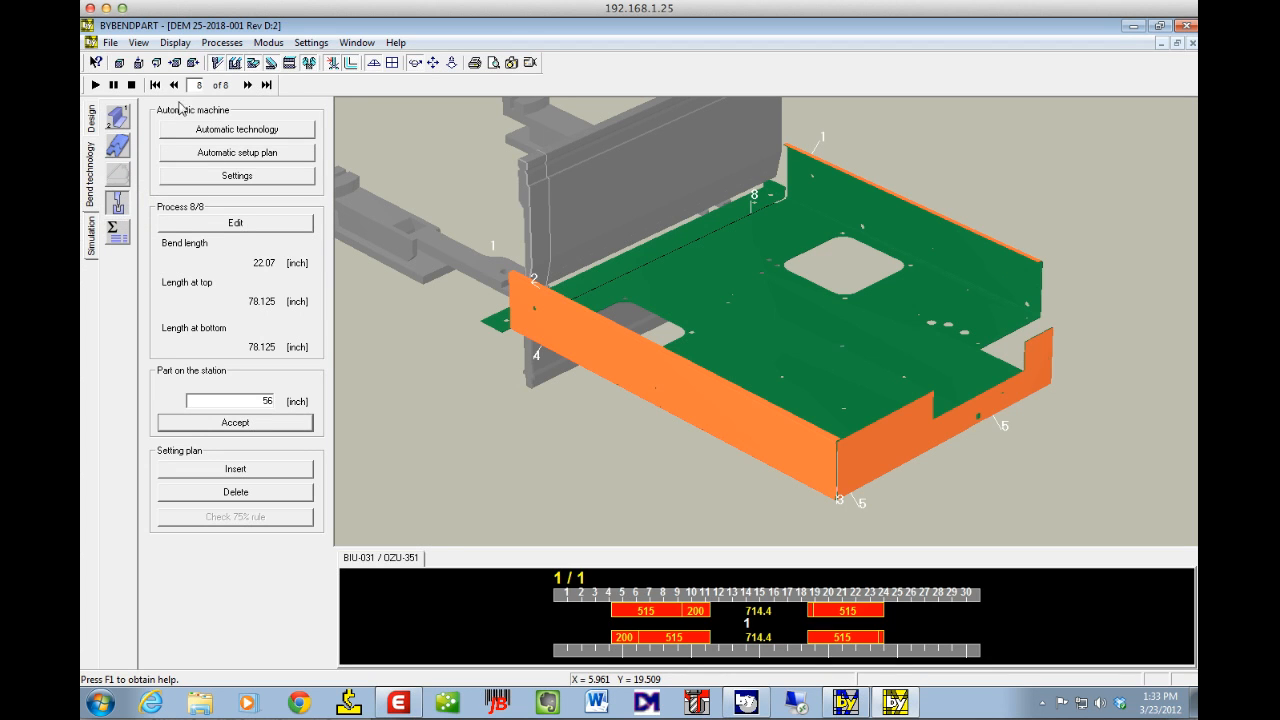
Rewind to the first bend and step forward to process 3 of 8.
{"action": "left_click", "coordinate": [156, 84]}
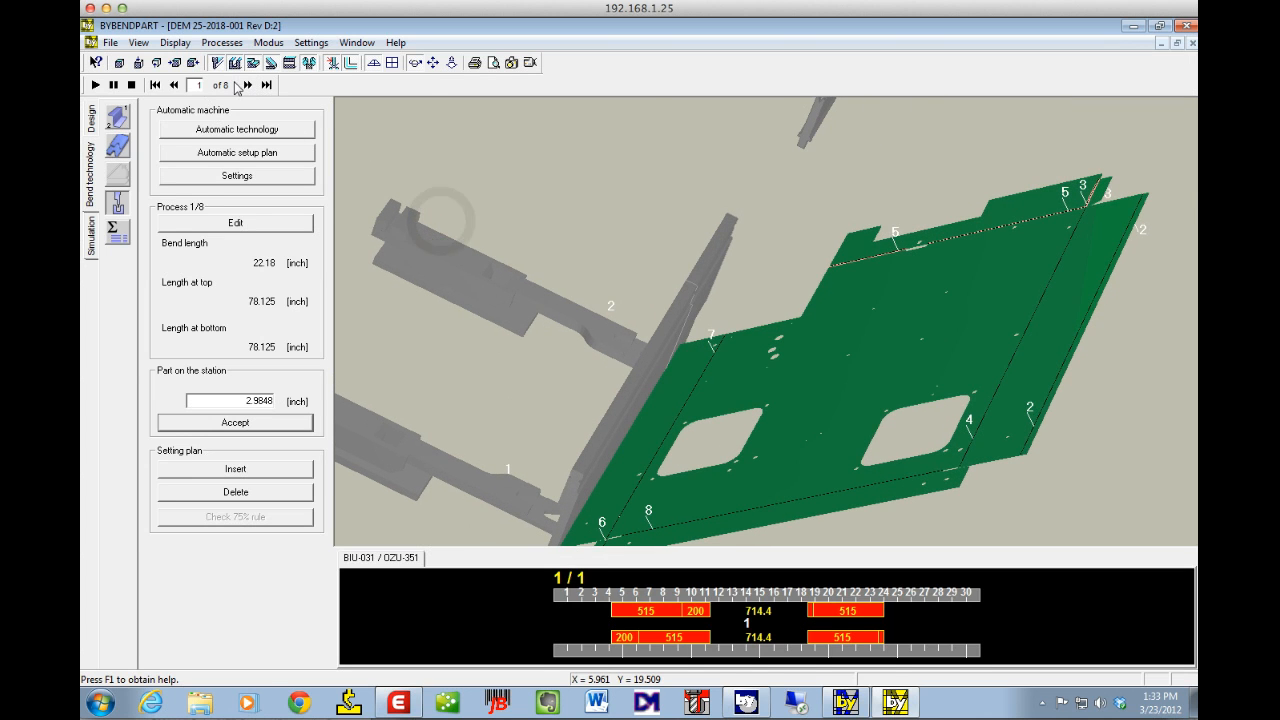
{"action": "left_click", "coordinate": [248, 84]}
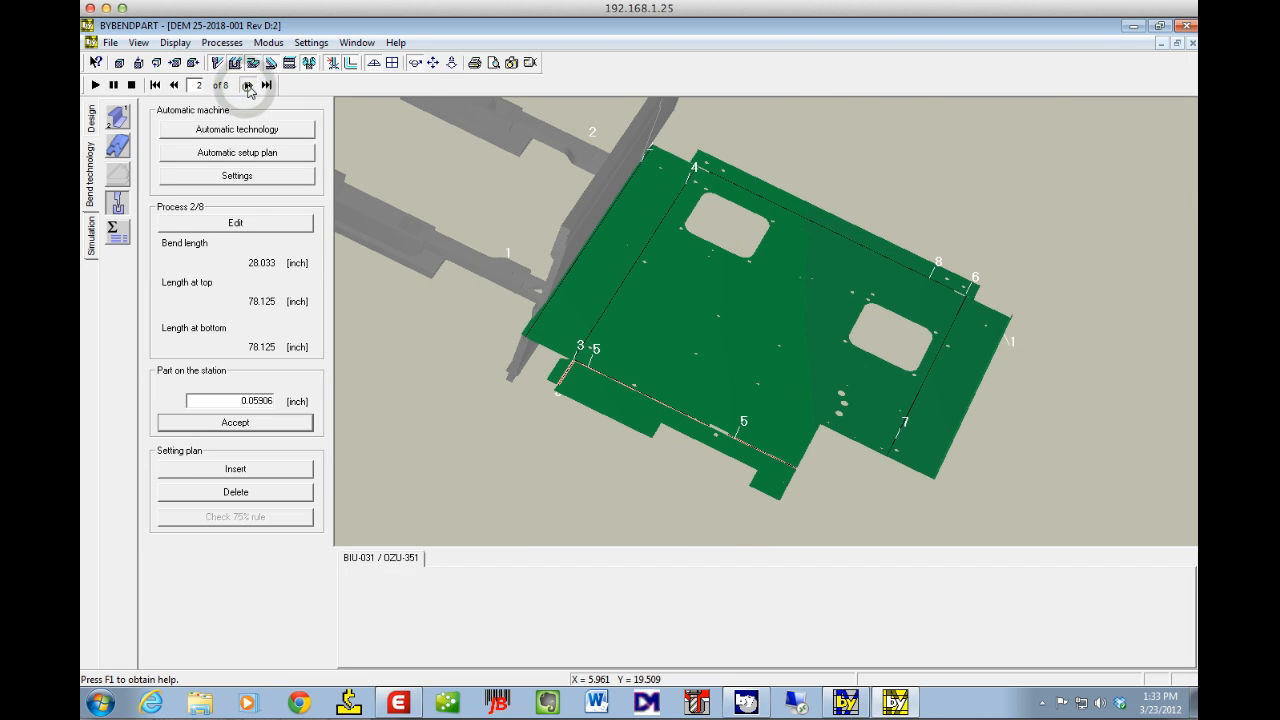
{"action": "left_click", "coordinate": [248, 84]}
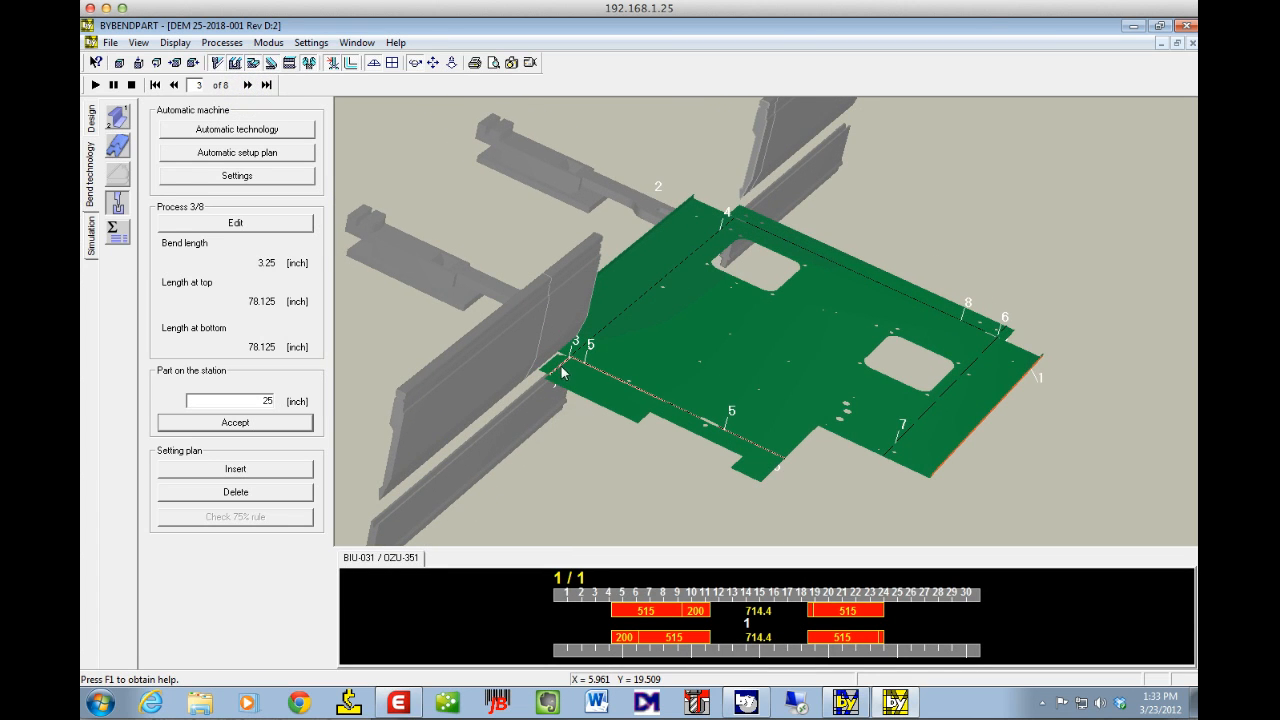
{"action": "mouse_move", "coordinate": [744, 216]}
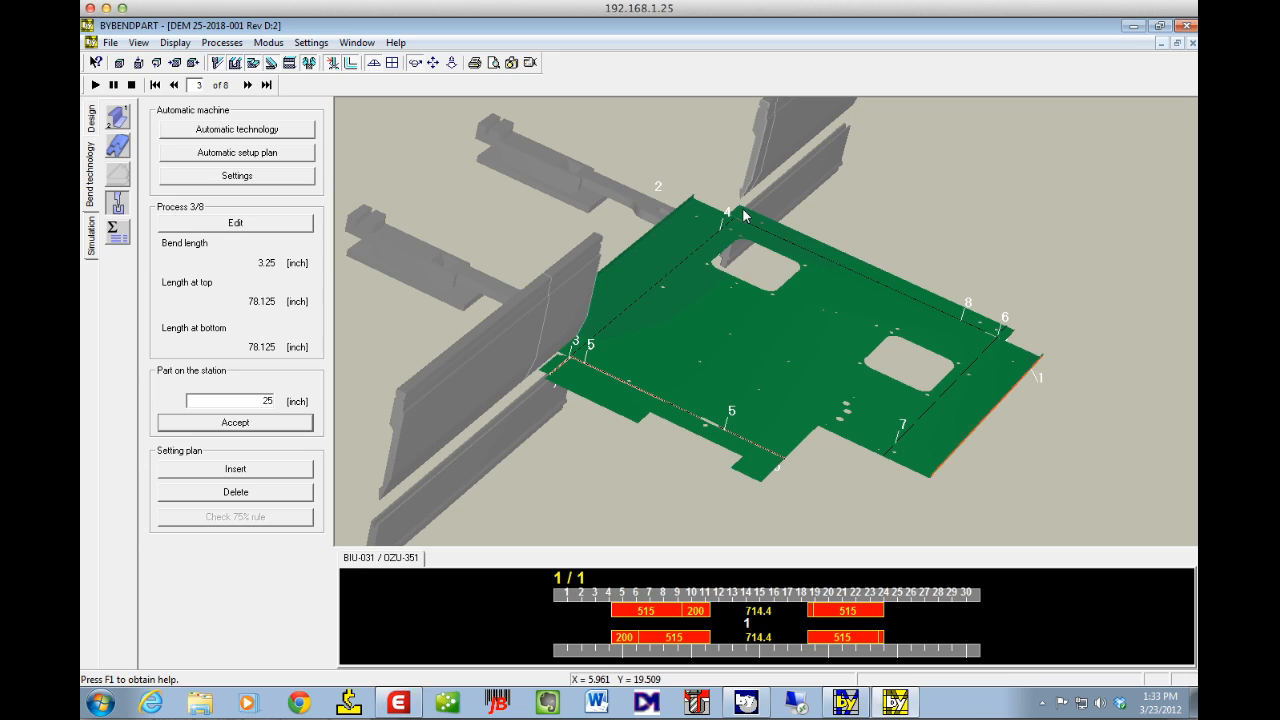
{"action": "mouse_move", "coordinate": [724, 216]}
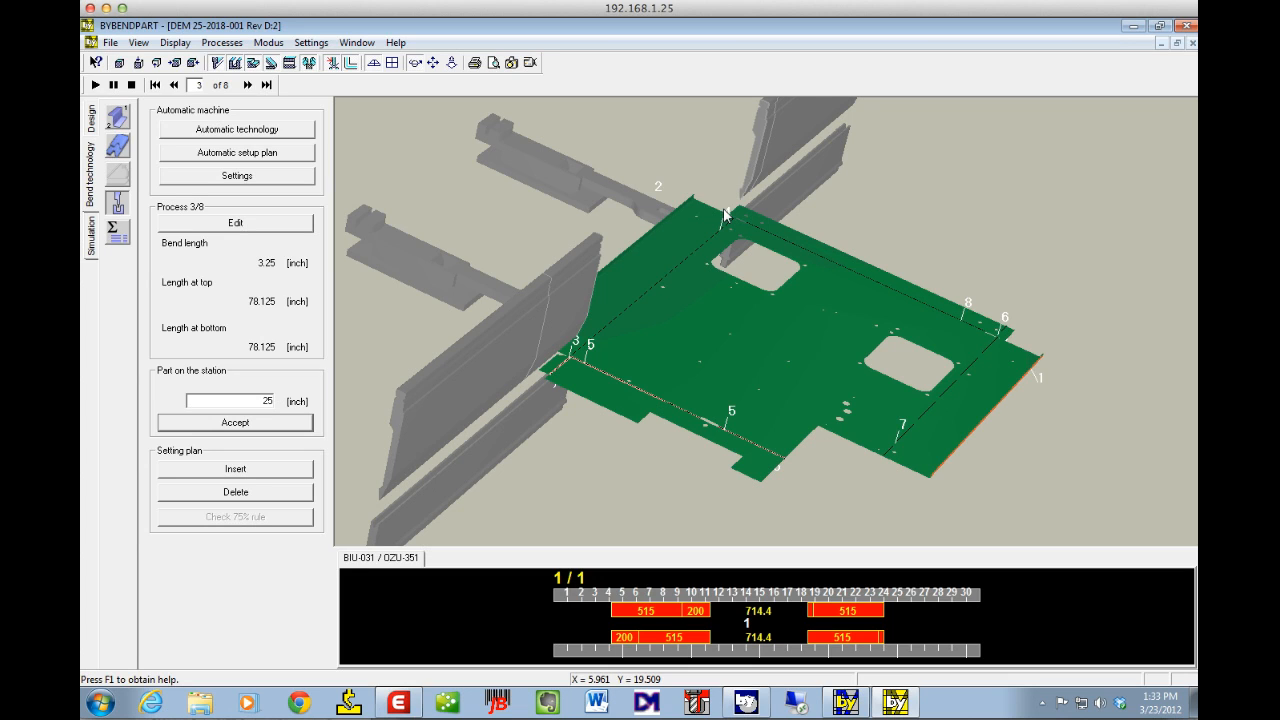
{"action": "mouse_move", "coordinate": [728, 228]}
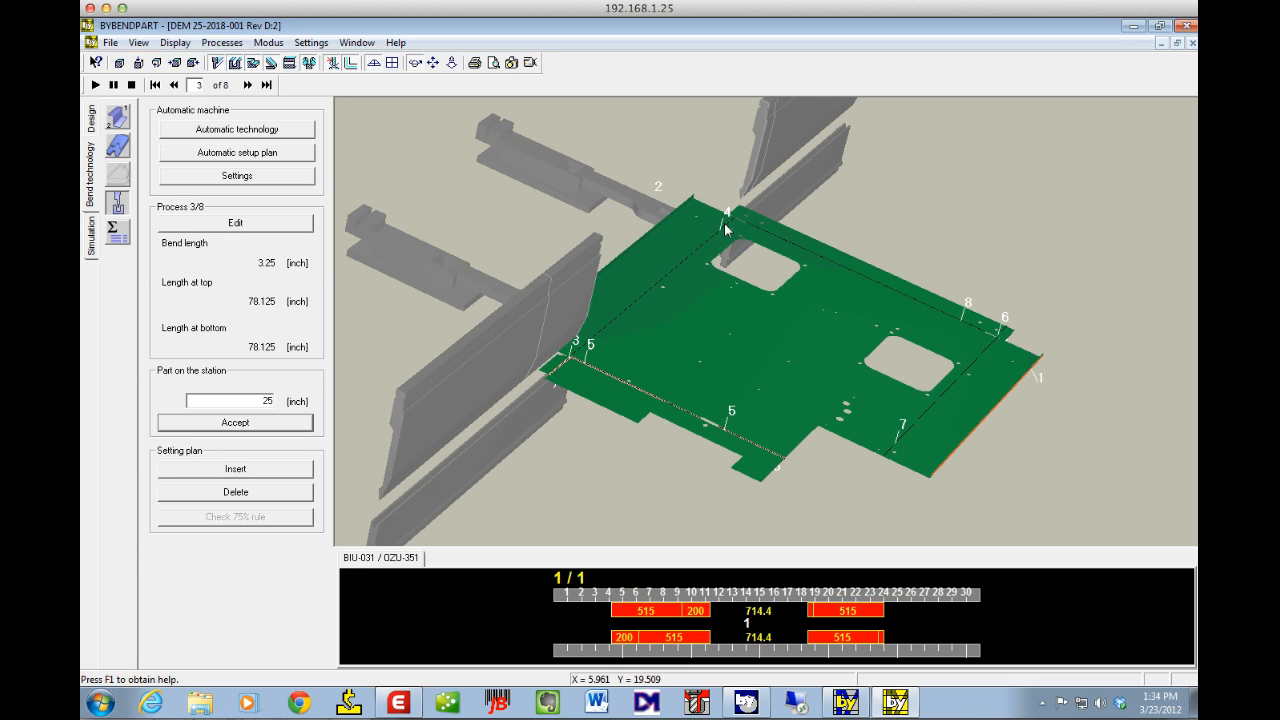
{"action": "mouse_move", "coordinate": [744, 192]}
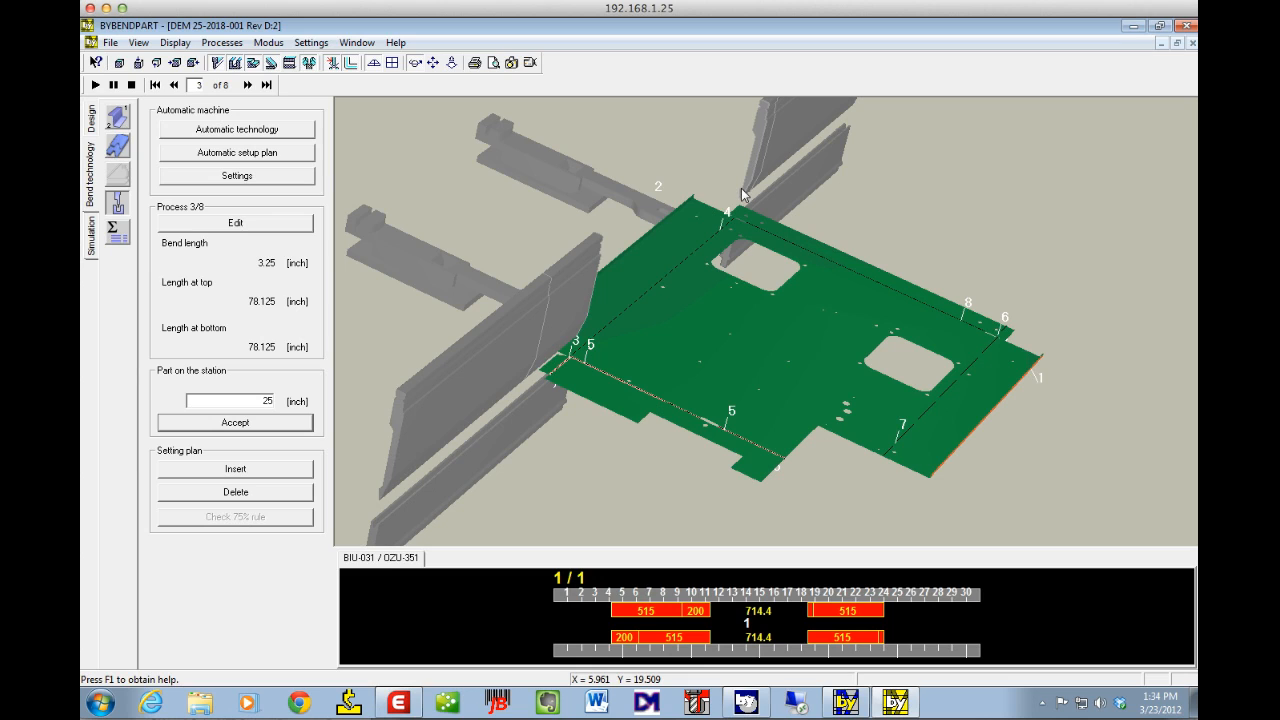
{"action": "mouse_move", "coordinate": [764, 214]}
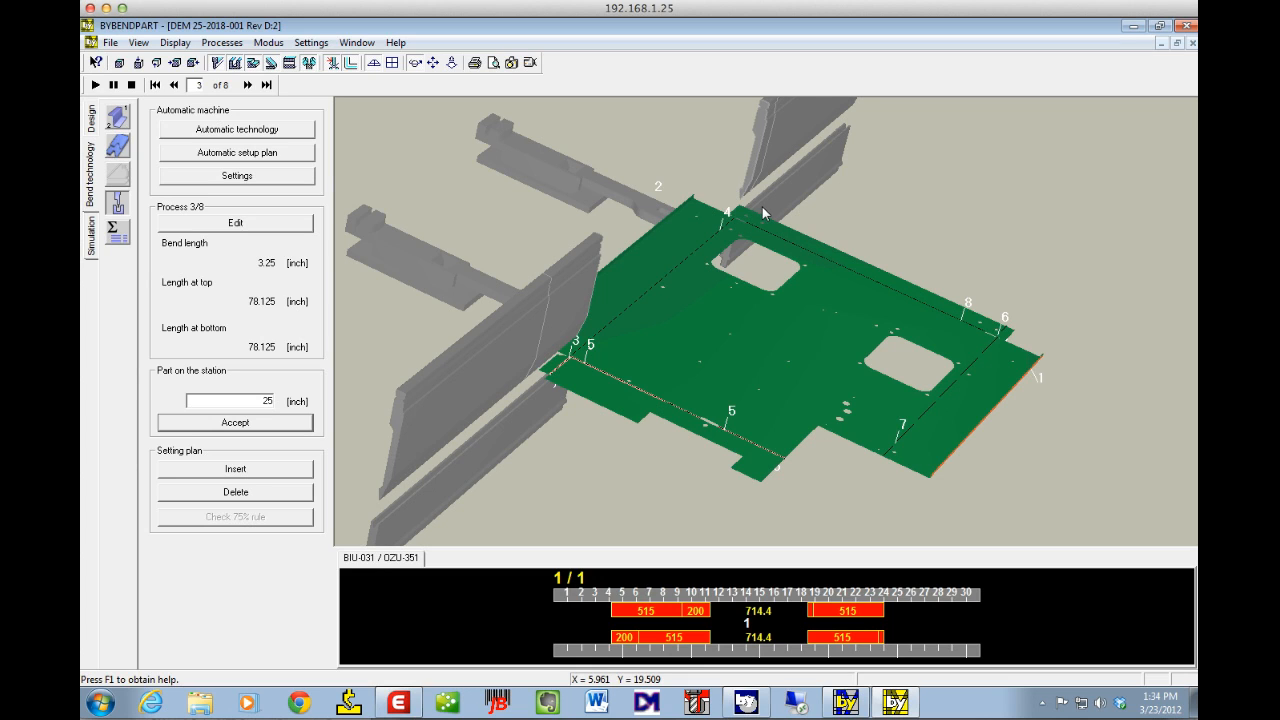
{"action": "mouse_move", "coordinate": [724, 232]}
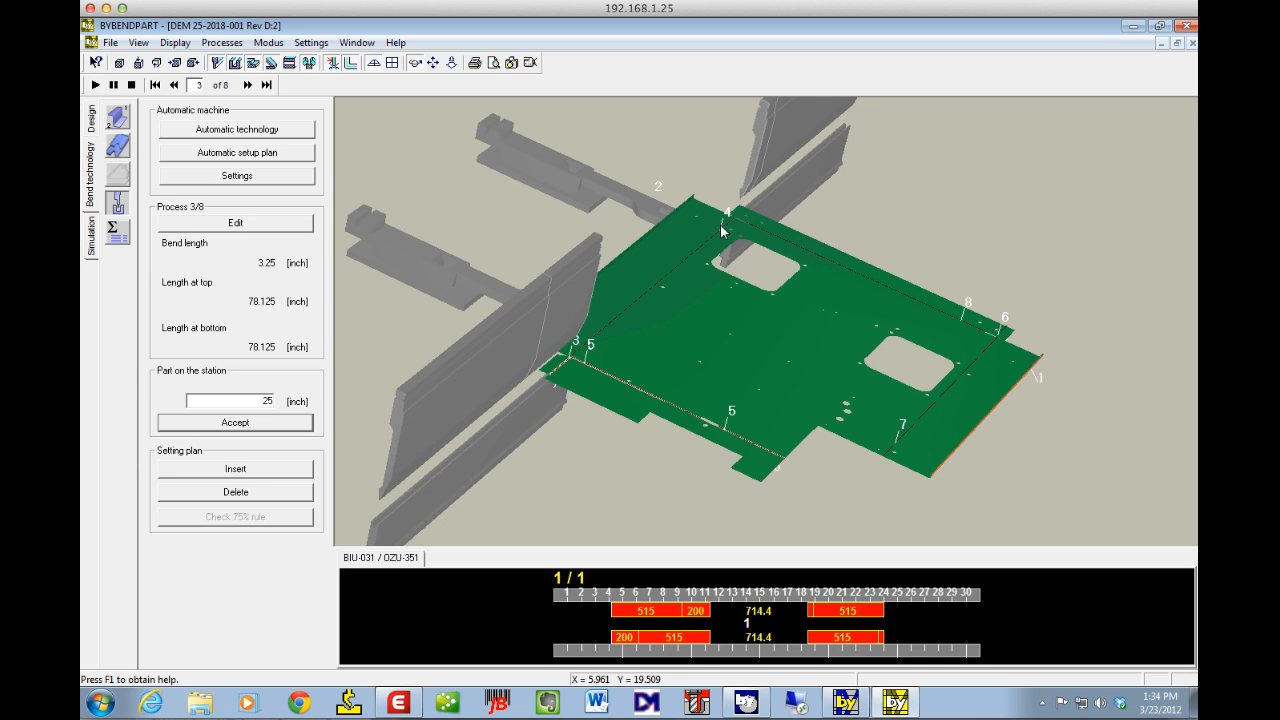
{"action": "mouse_move", "coordinate": [736, 220]}
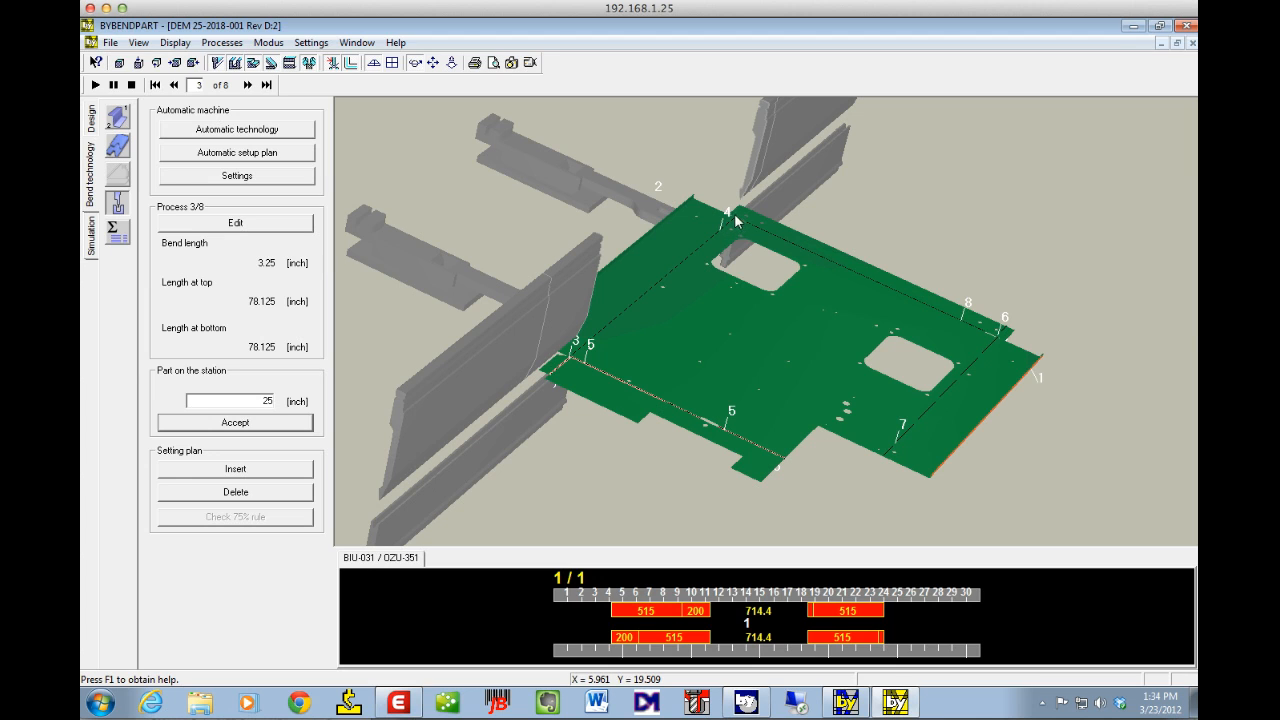
{"action": "mouse_move", "coordinate": [884, 290]}
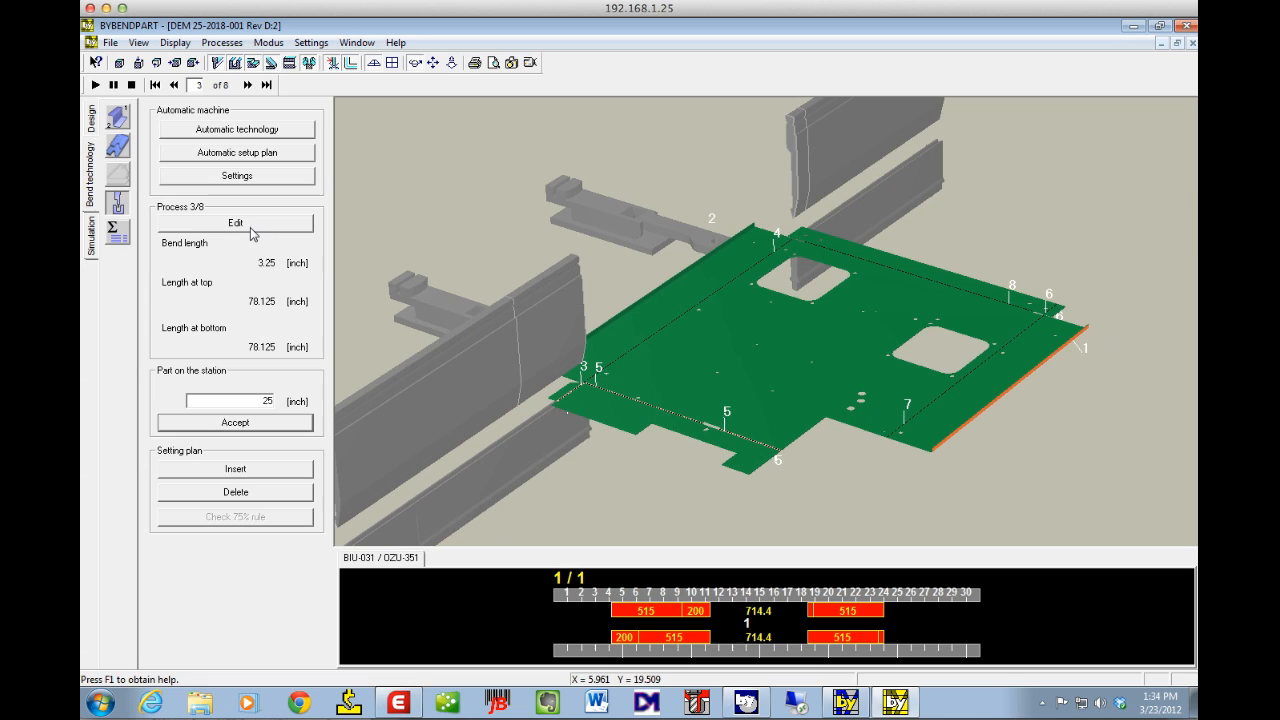
Bring up the Assign current process dialog for bend 3 of 8.
{"action": "left_click", "coordinate": [236, 222]}
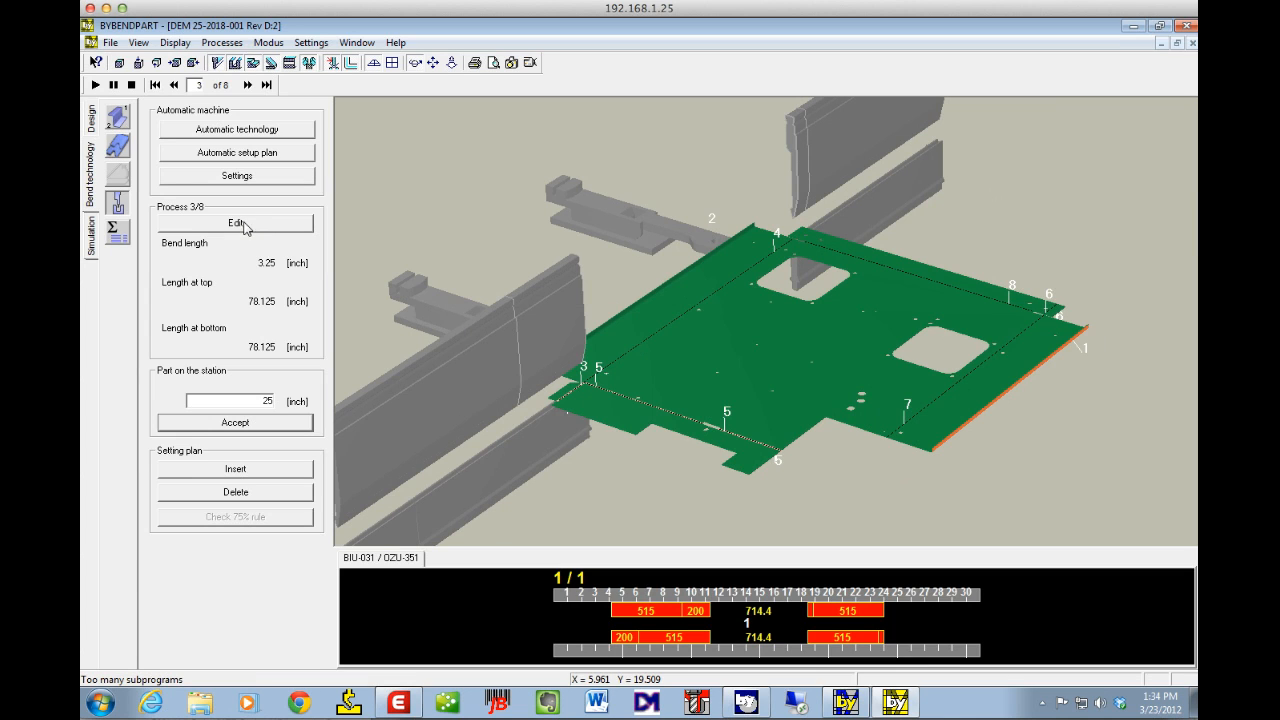
{"action": "left_click", "coordinate": [236, 224]}
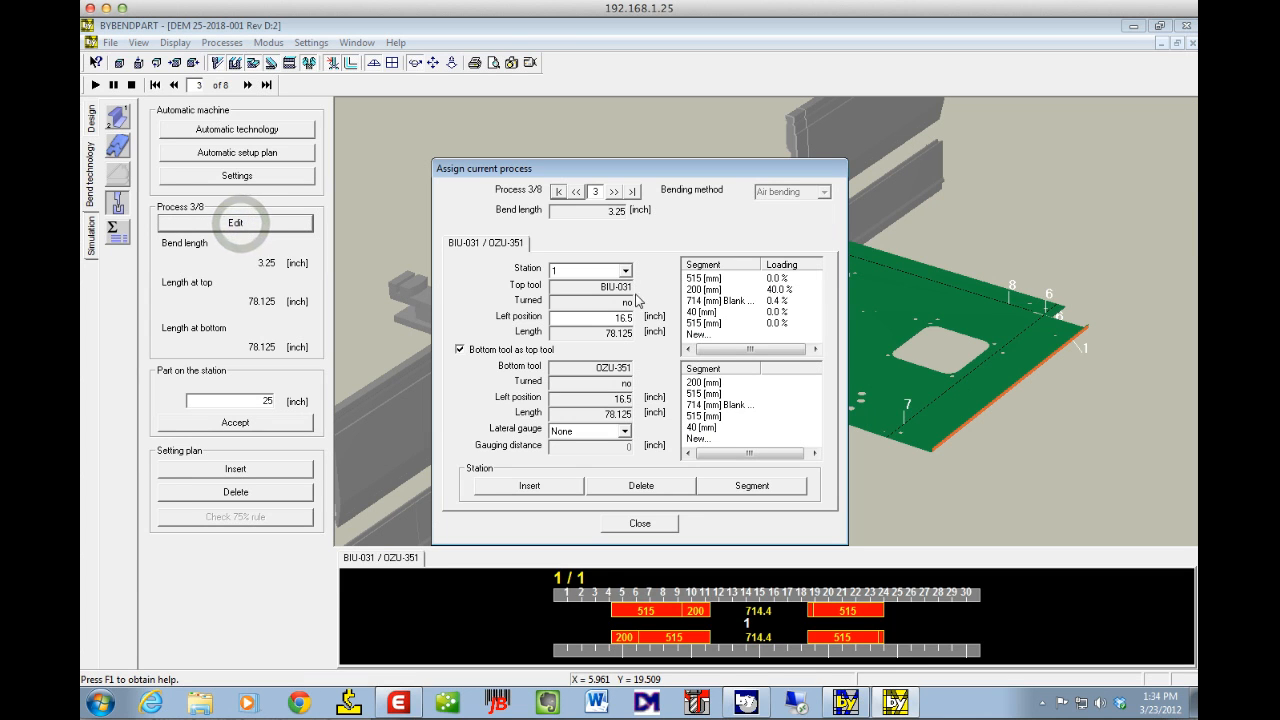
Inspect the 714 mm blank segment and its available replacement types without changing anything.
{"action": "left_click", "coordinate": [720, 300]}
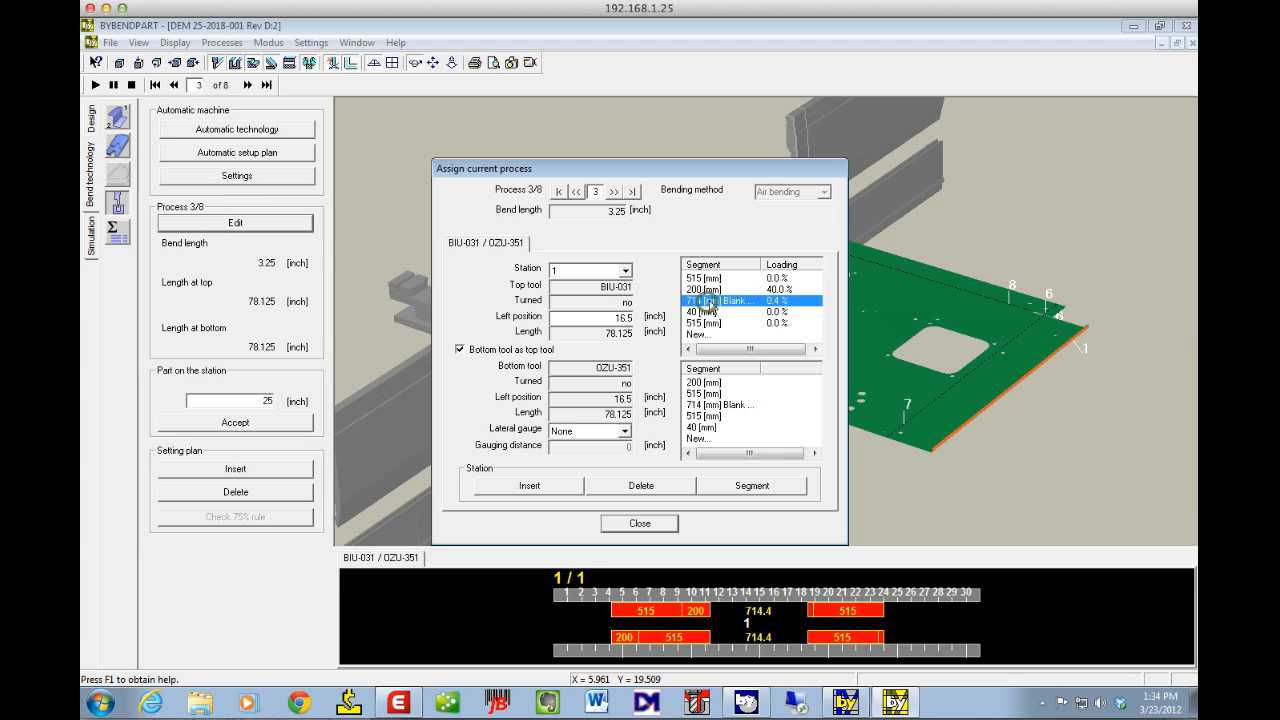
{"action": "left_click", "coordinate": [720, 278]}
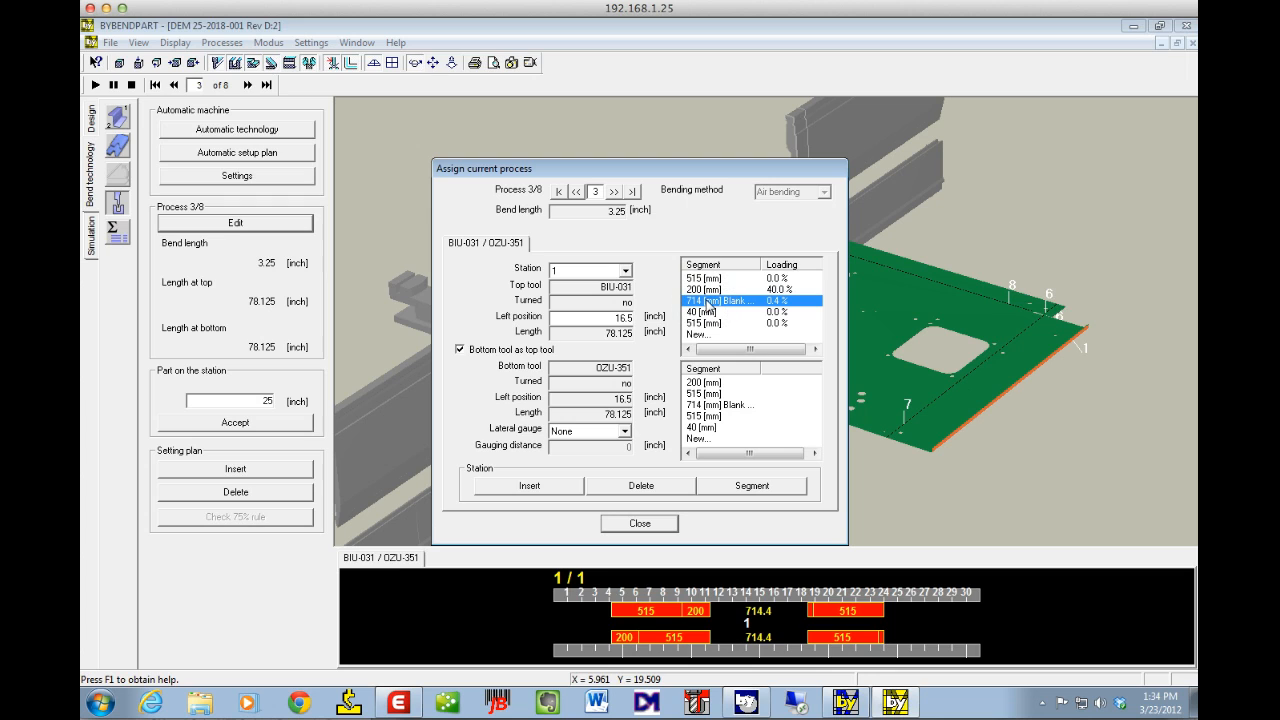
{"action": "left_click", "coordinate": [718, 300]}
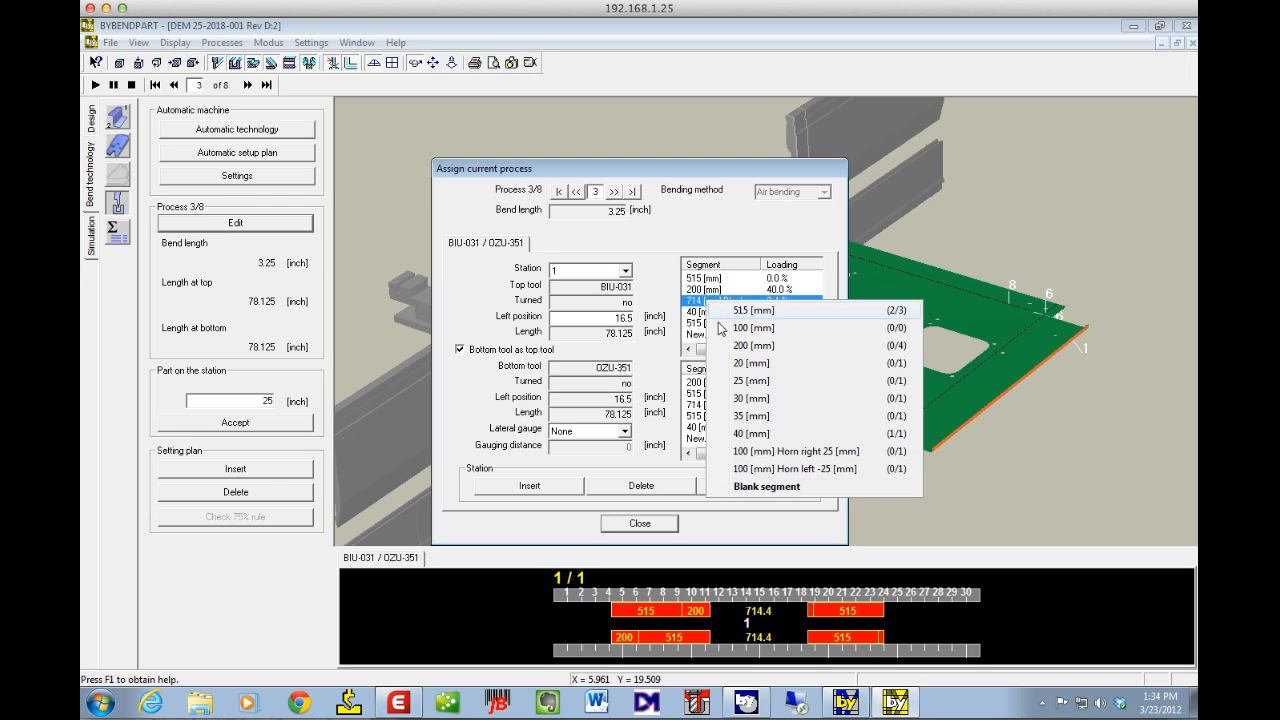
{"action": "mouse_move", "coordinate": [768, 486]}
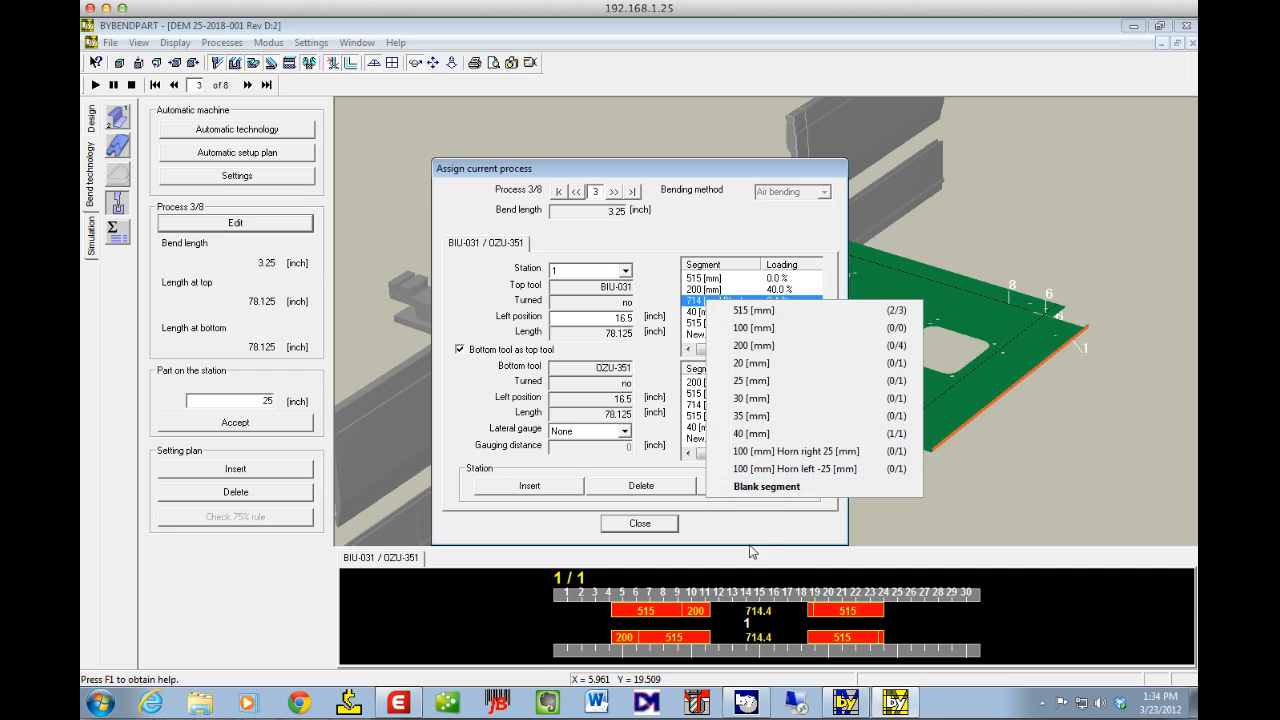
{"action": "left_click", "coordinate": [766, 486]}
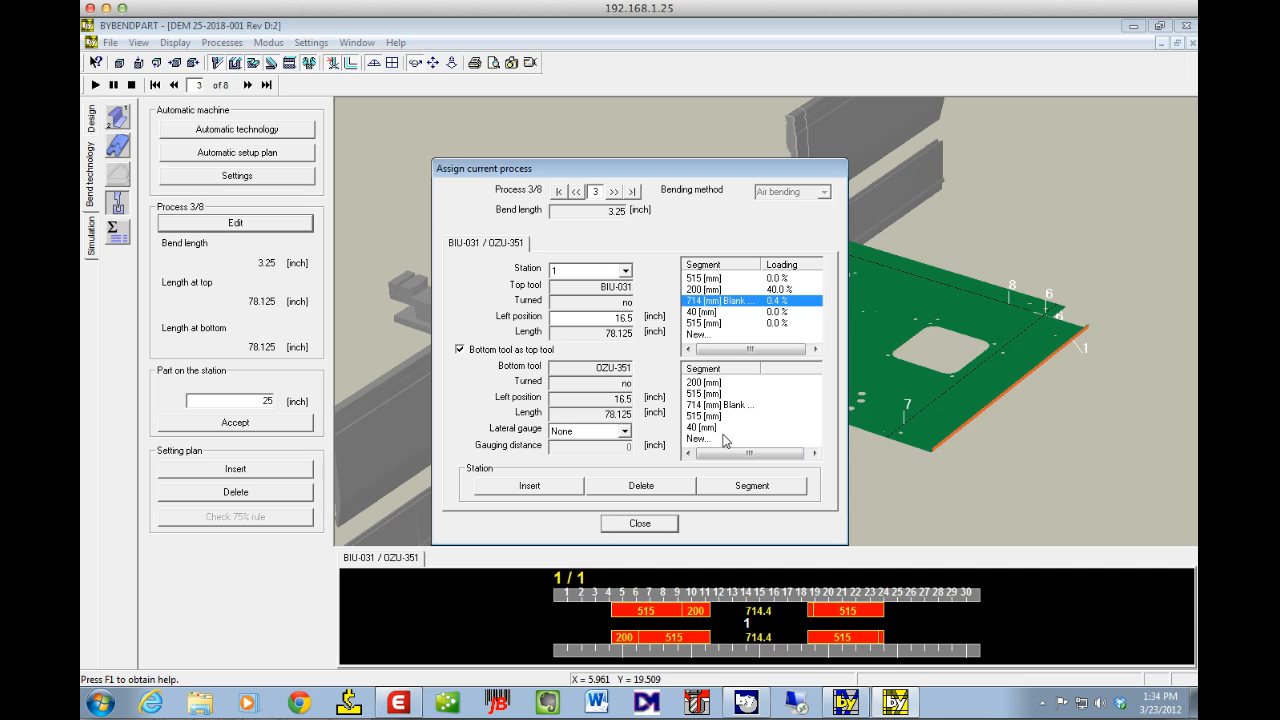
{"action": "mouse_move", "coordinate": [724, 442]}
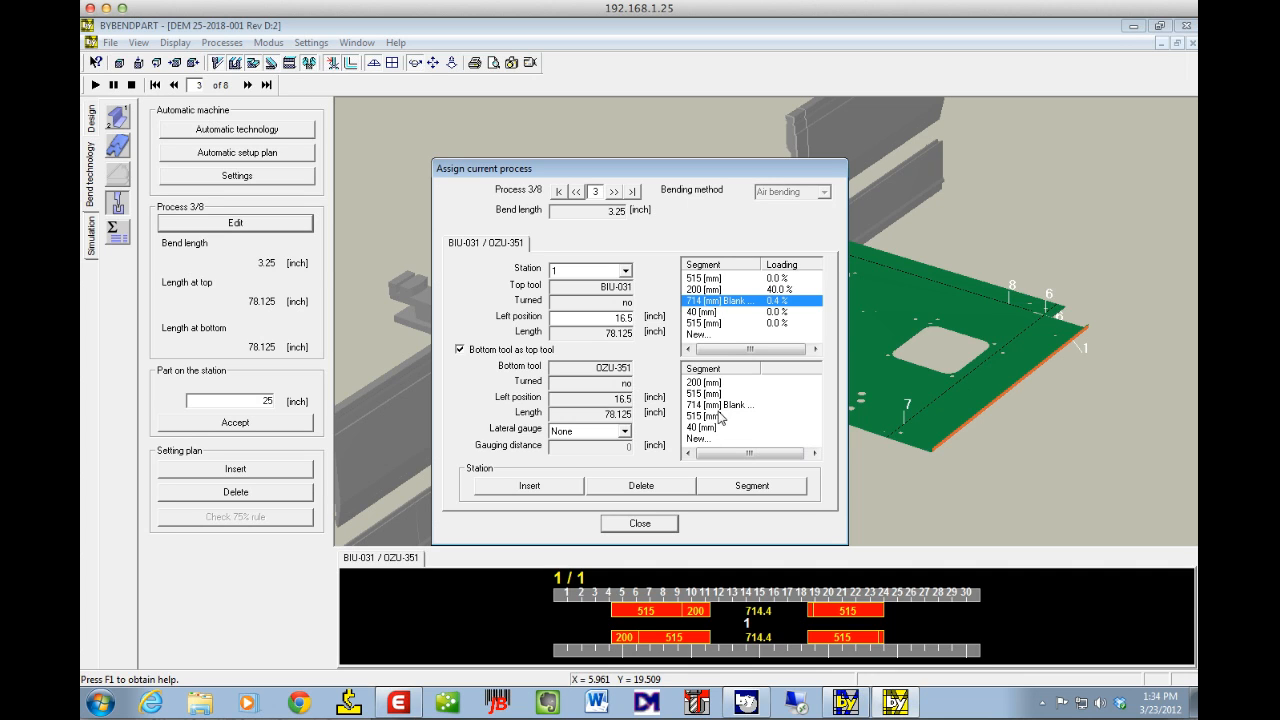
Review the 40 mm and last 515 mm top-tool segments and their loading.
{"action": "left_click", "coordinate": [710, 312]}
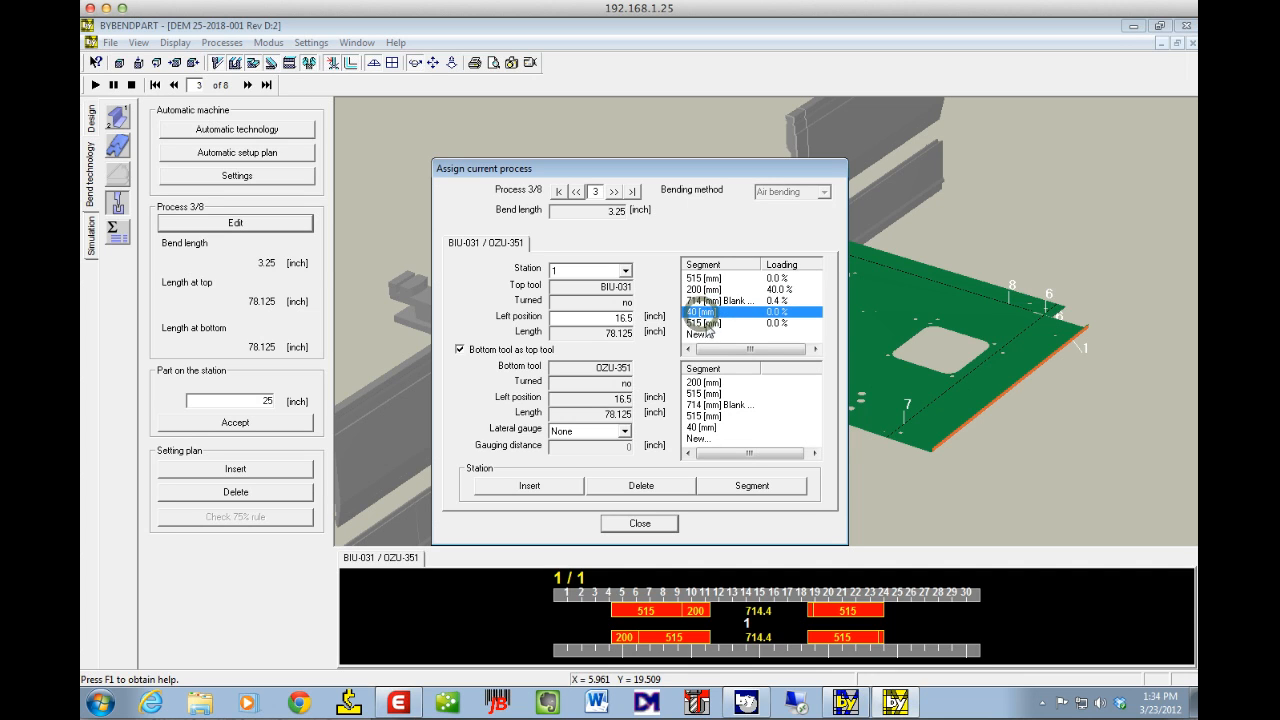
{"action": "left_click", "coordinate": [720, 322]}
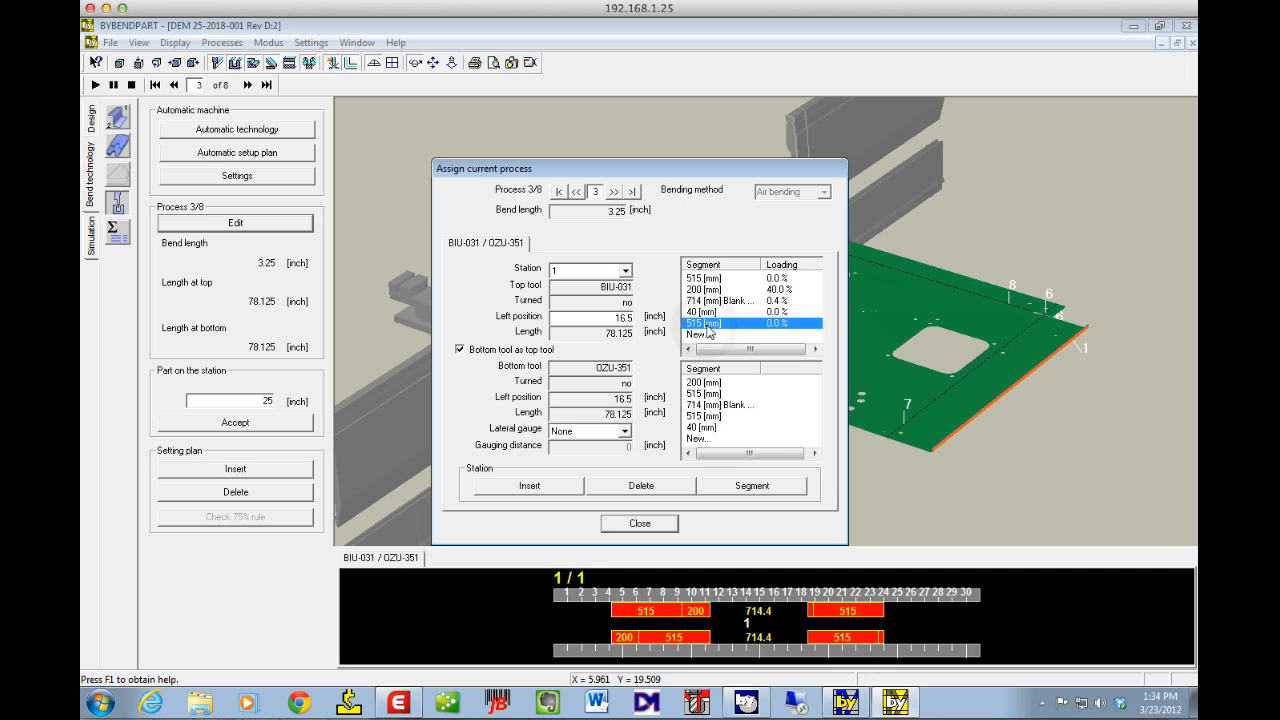
{"action": "mouse_move", "coordinate": [724, 628]}
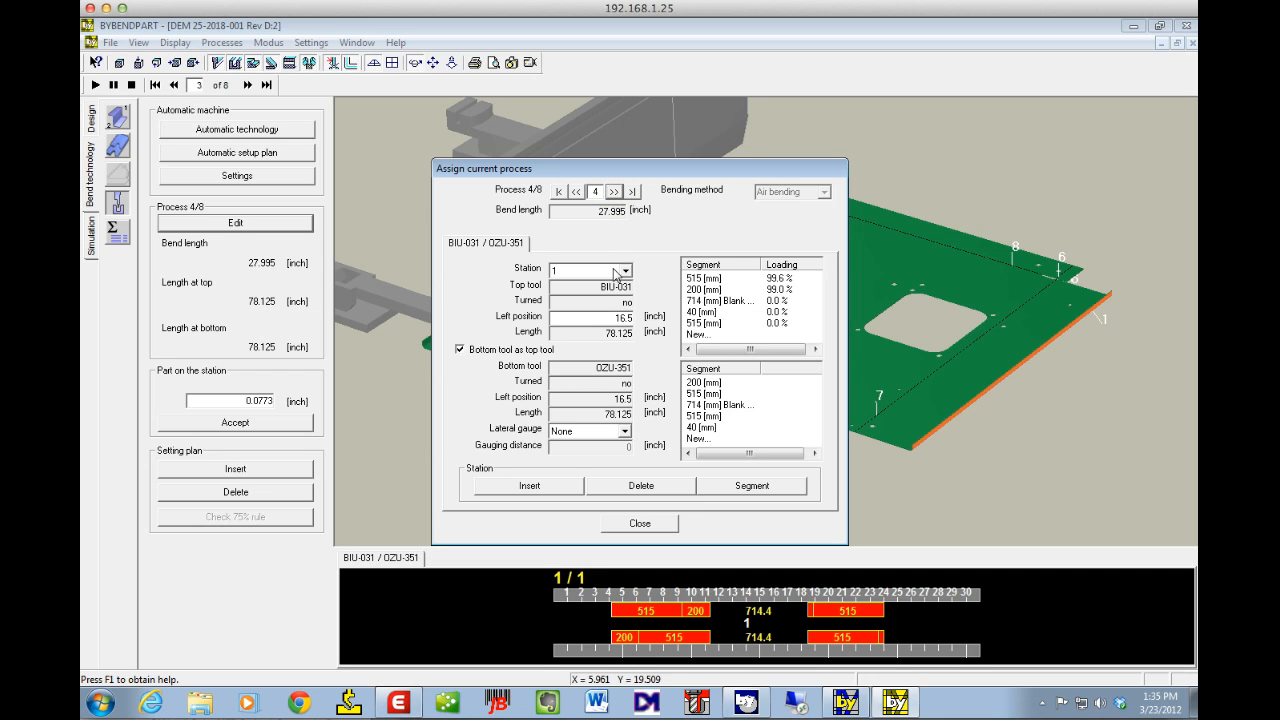
Keep the BIU-031 / OZU-351 station for bend 4 and close its tool assignment.
{"action": "left_click", "coordinate": [584, 270]}
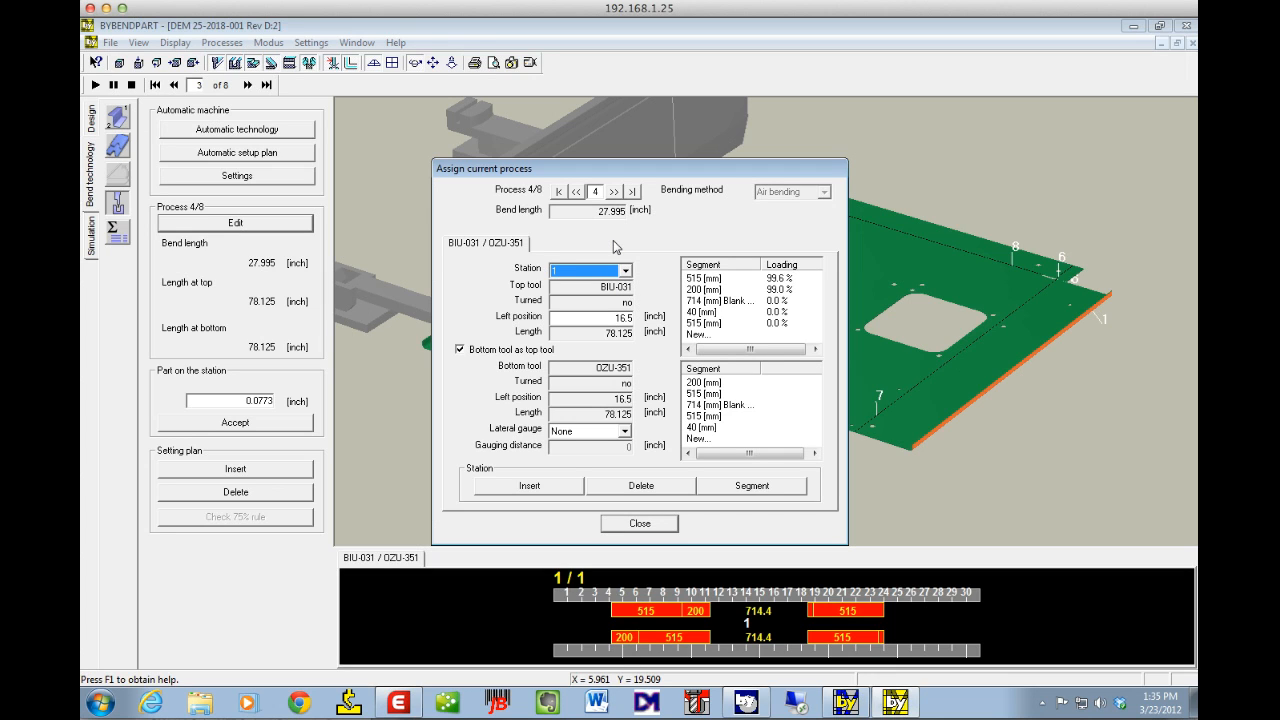
{"action": "mouse_move", "coordinate": [648, 592]}
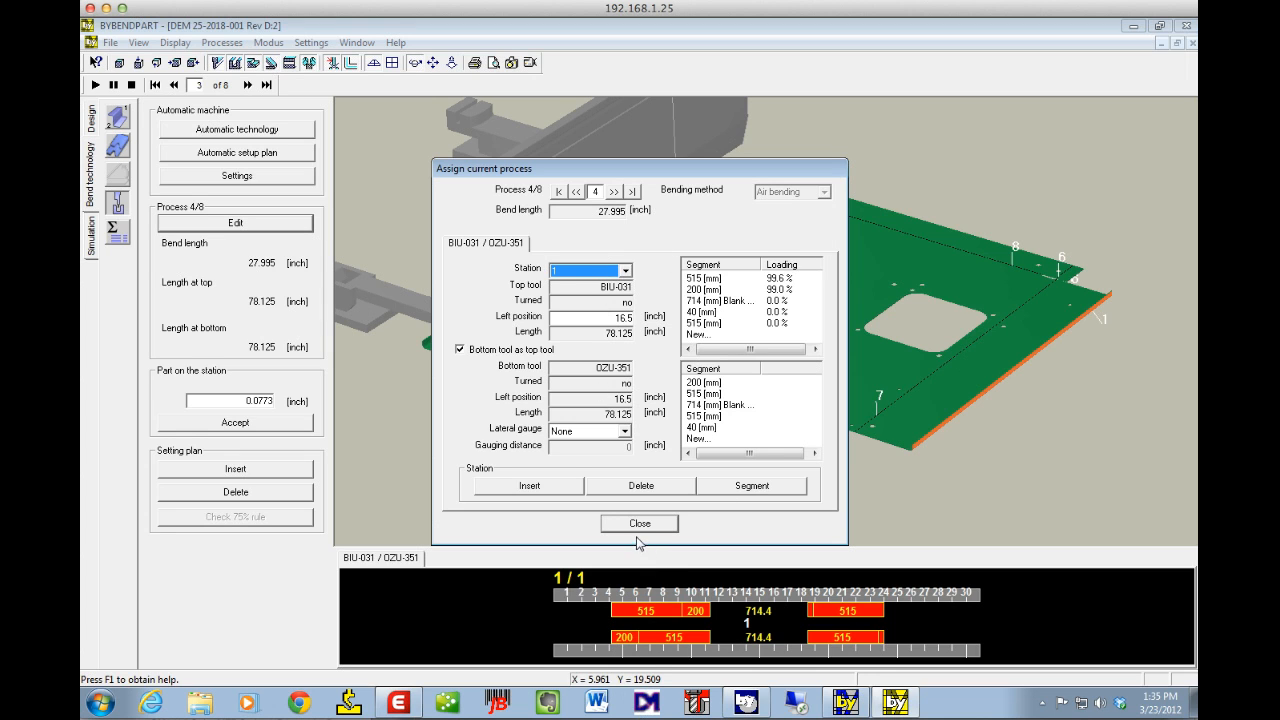
{"action": "left_click", "coordinate": [640, 524]}
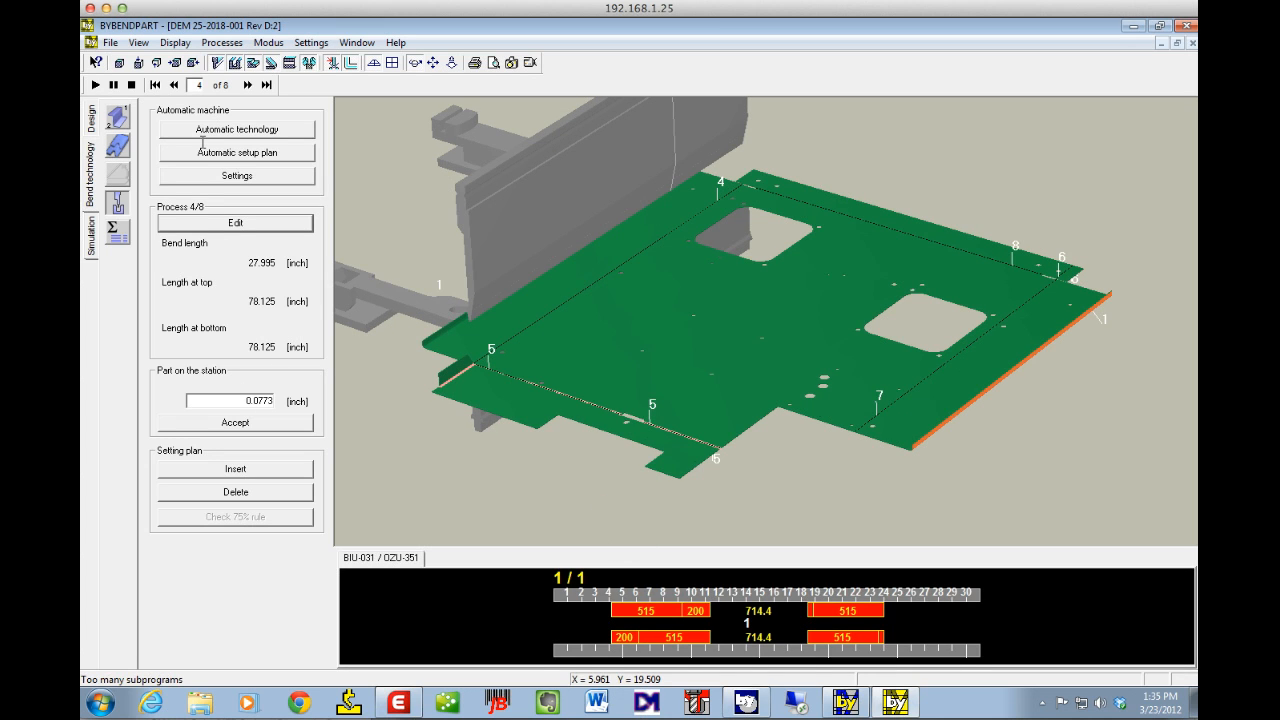
Animate the folding of bends 3, 4 and 5 and show the part formed after bend 5.
{"action": "left_click", "coordinate": [176, 84]}
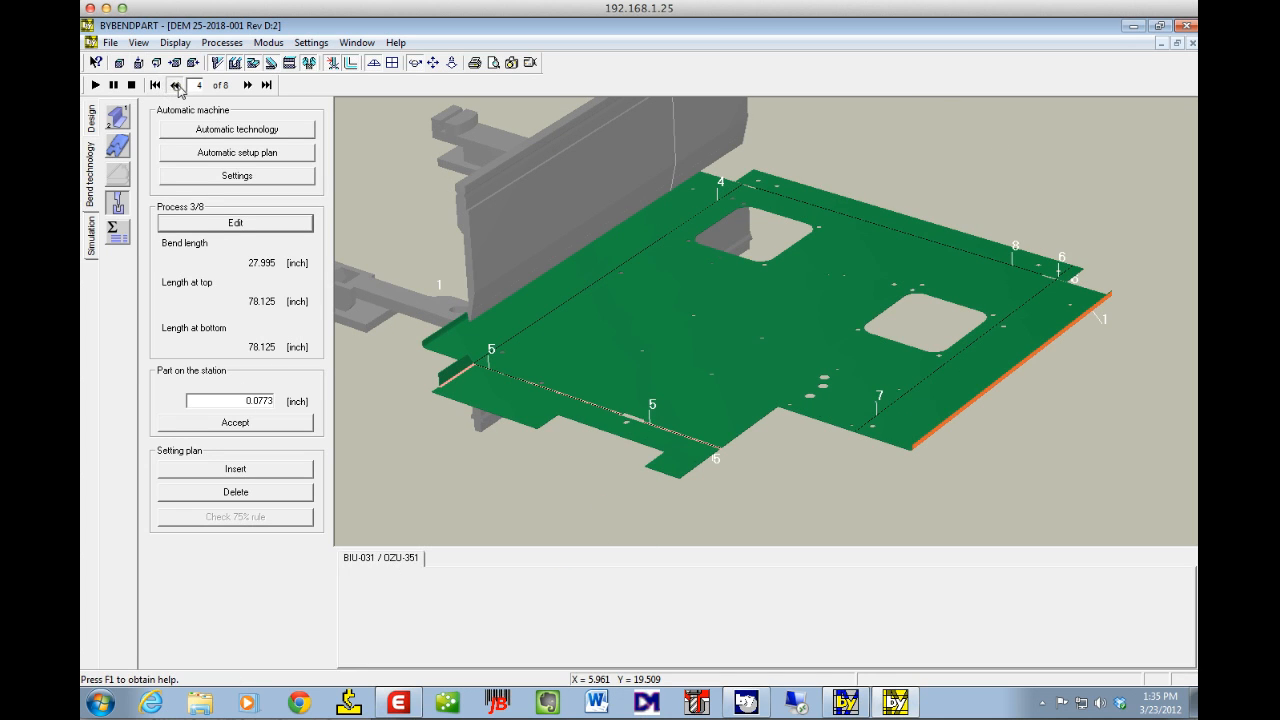
{"action": "left_click", "coordinate": [176, 84]}
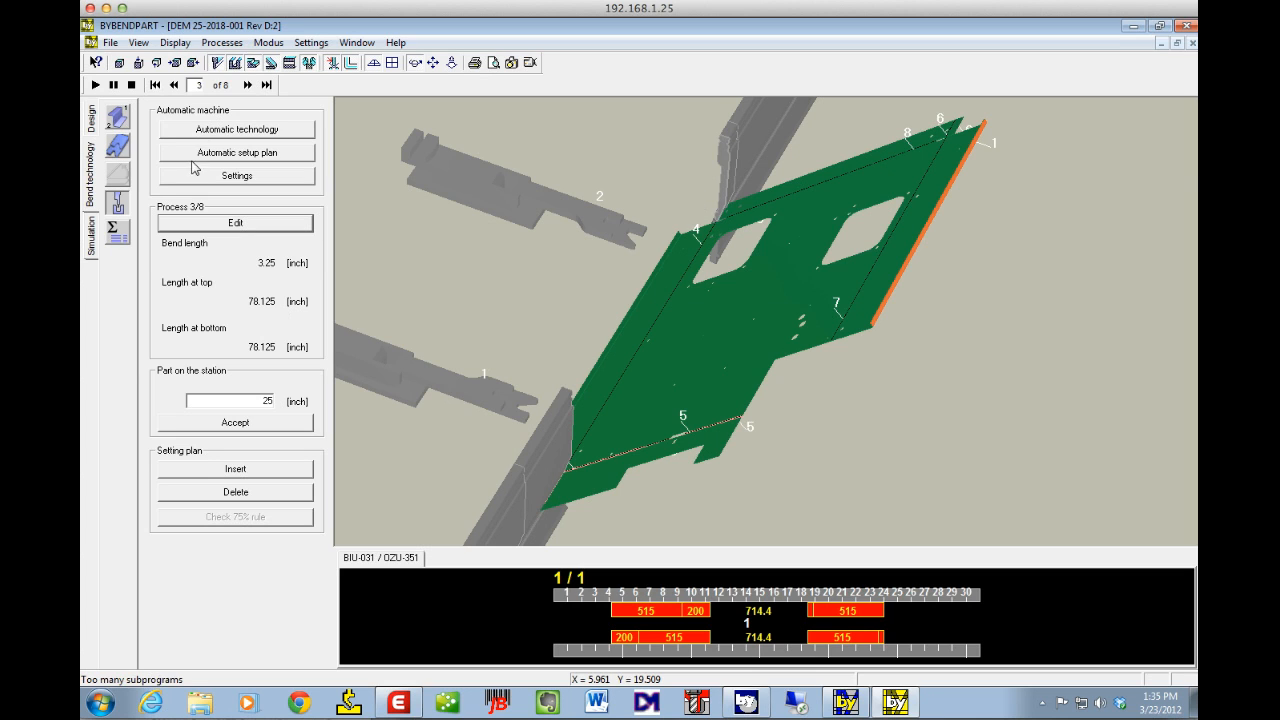
{"action": "left_click", "coordinate": [248, 84]}
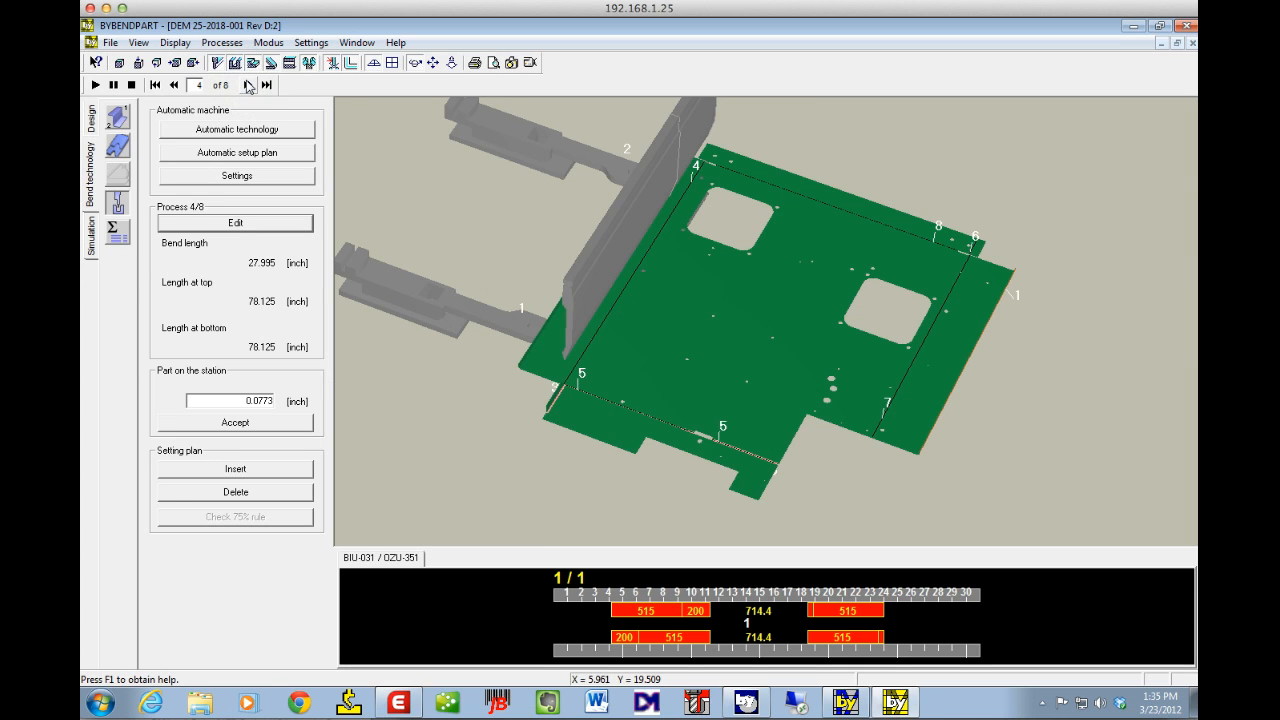
{"action": "left_click", "coordinate": [248, 84]}
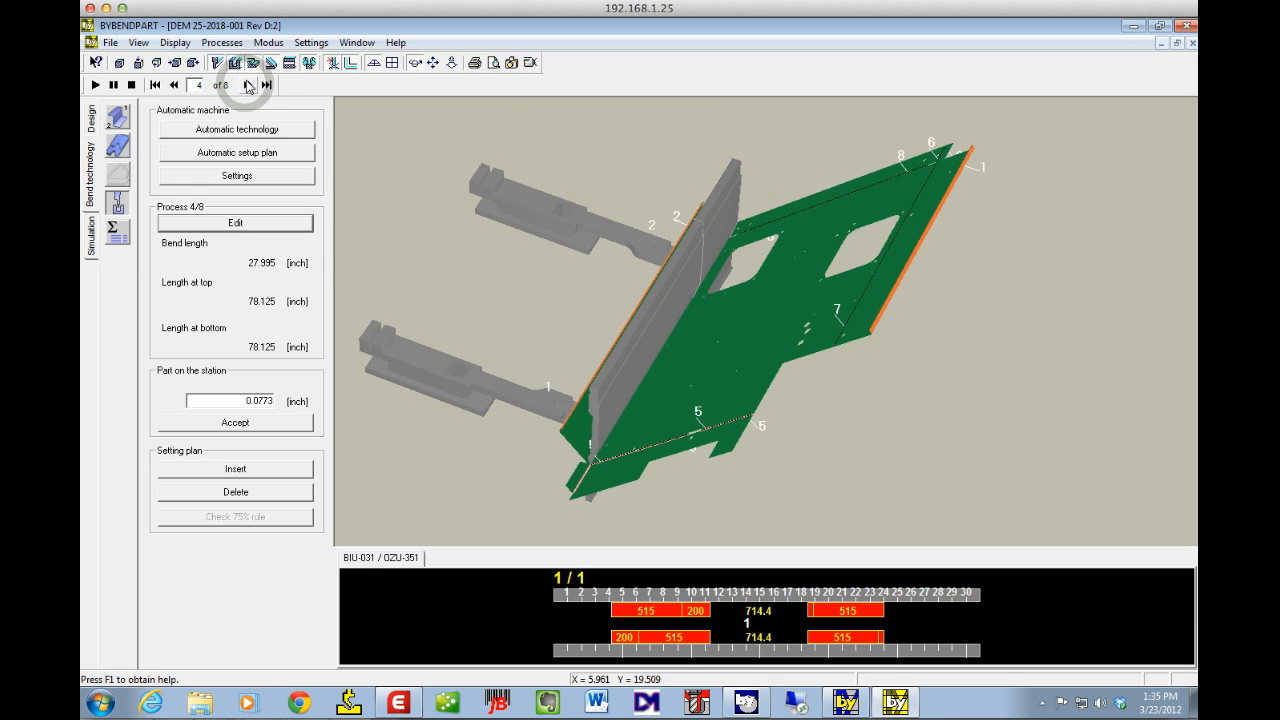
{"action": "left_click", "coordinate": [248, 84]}
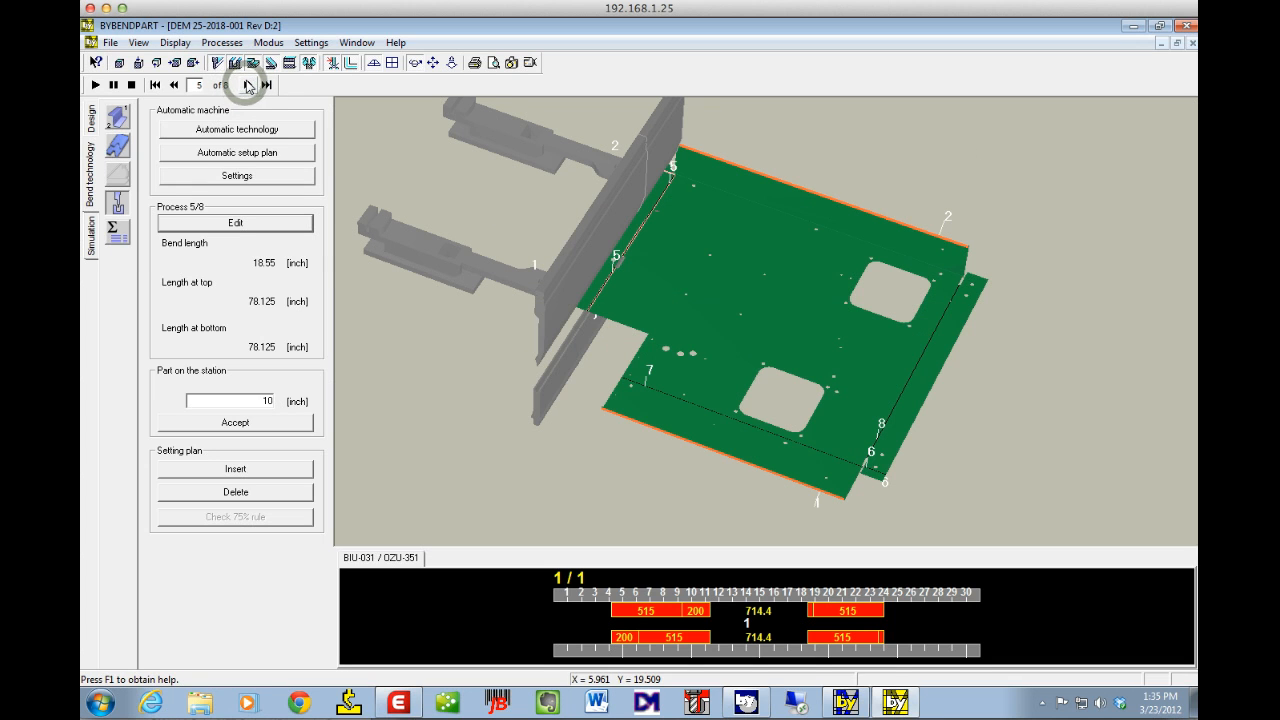
{"action": "left_click", "coordinate": [246, 84]}
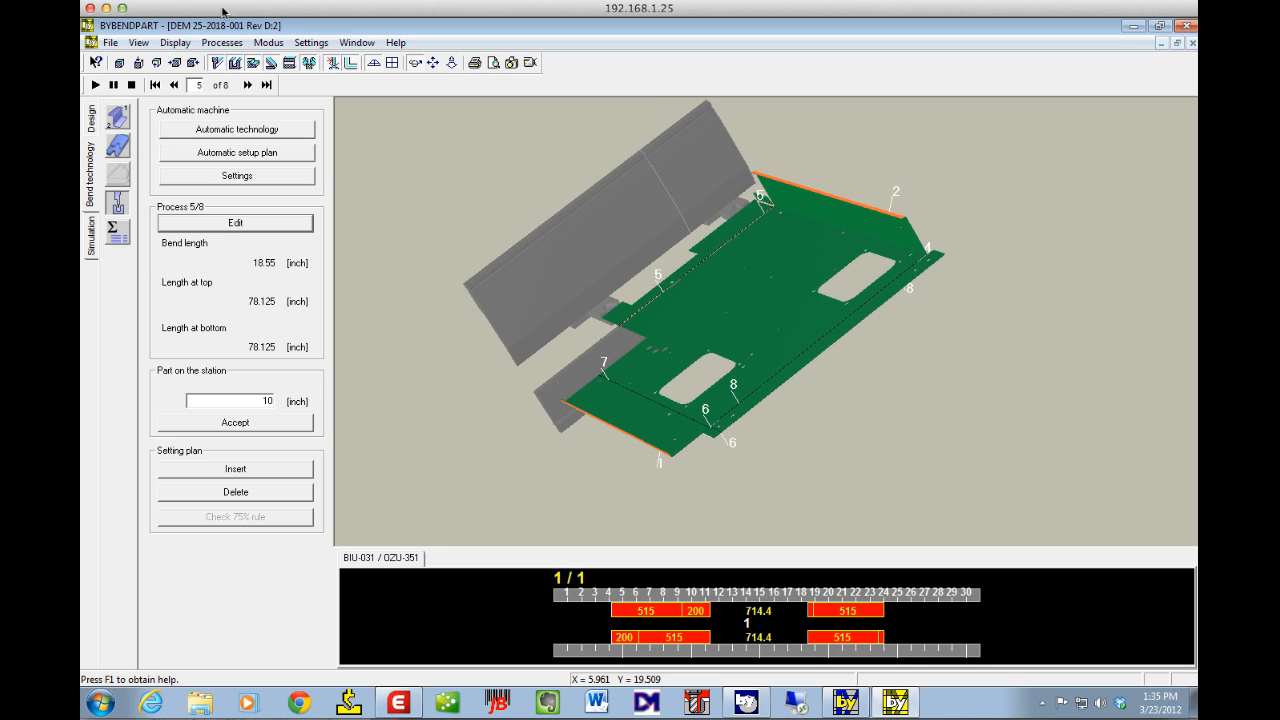
{"action": "left_click", "coordinate": [250, 84]}
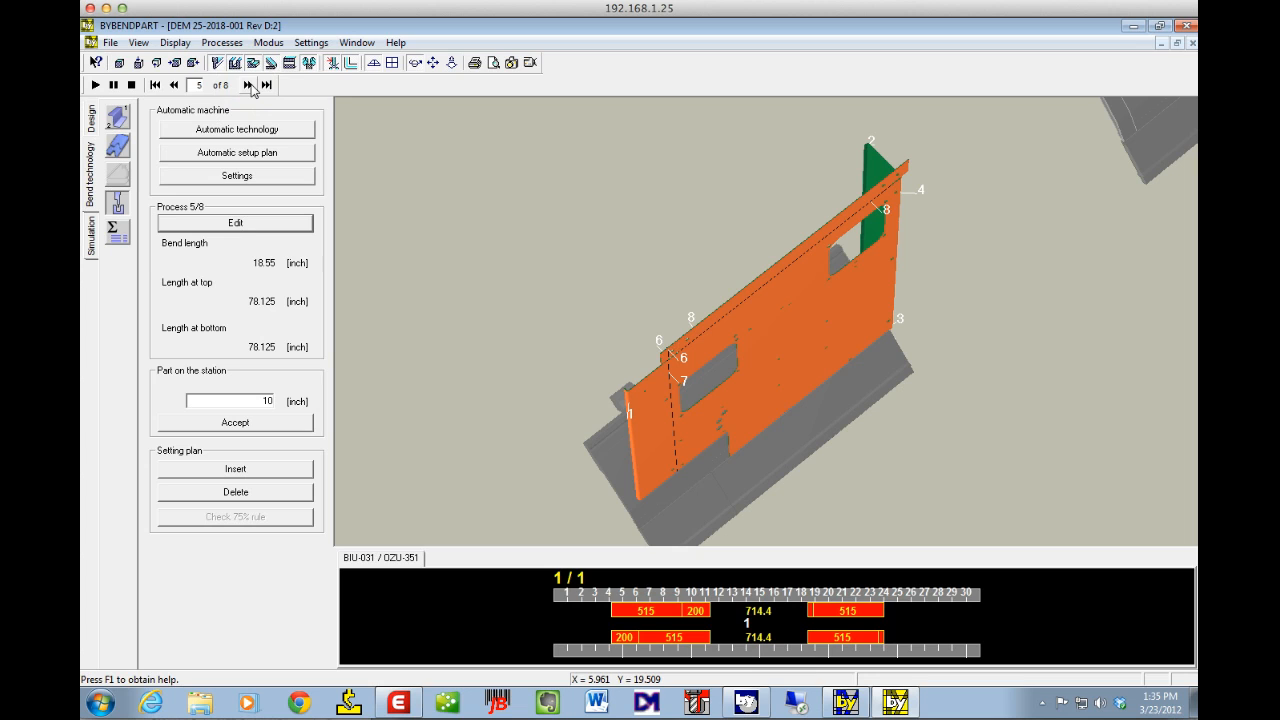
{"action": "left_click", "coordinate": [172, 84]}
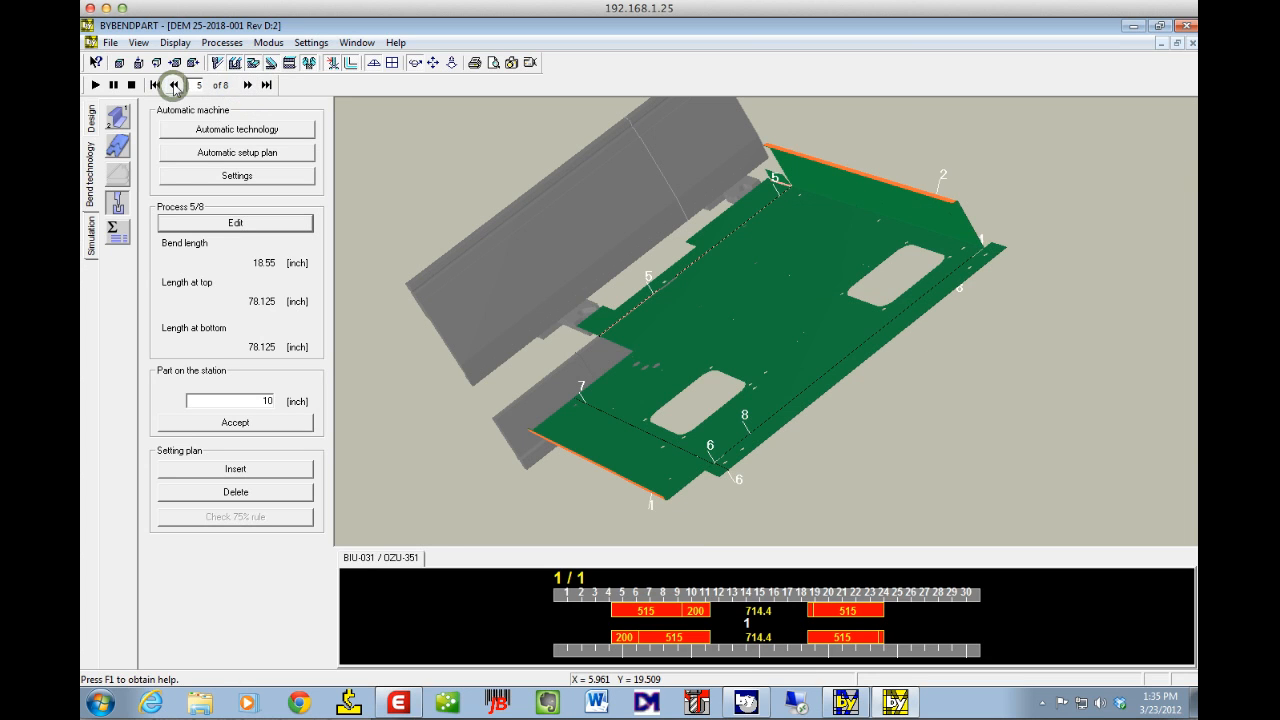
{"action": "mouse_move", "coordinate": [248, 84]}
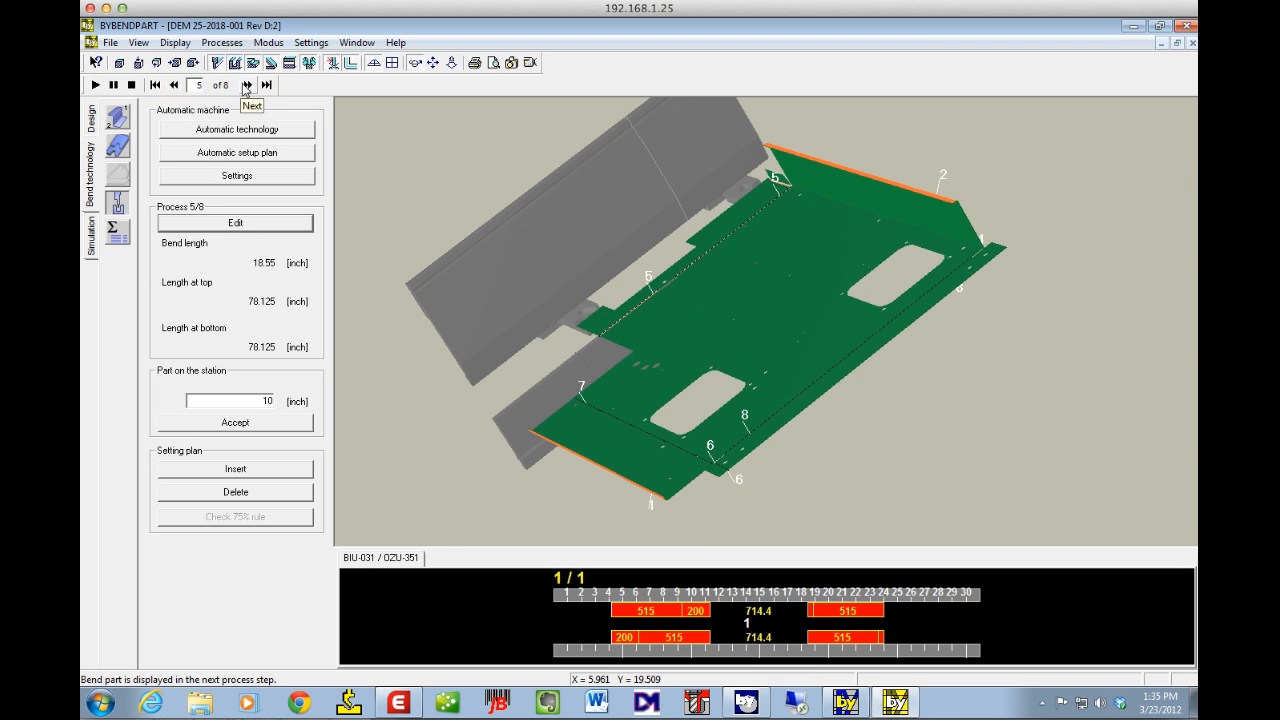
{"action": "left_click", "coordinate": [248, 84]}
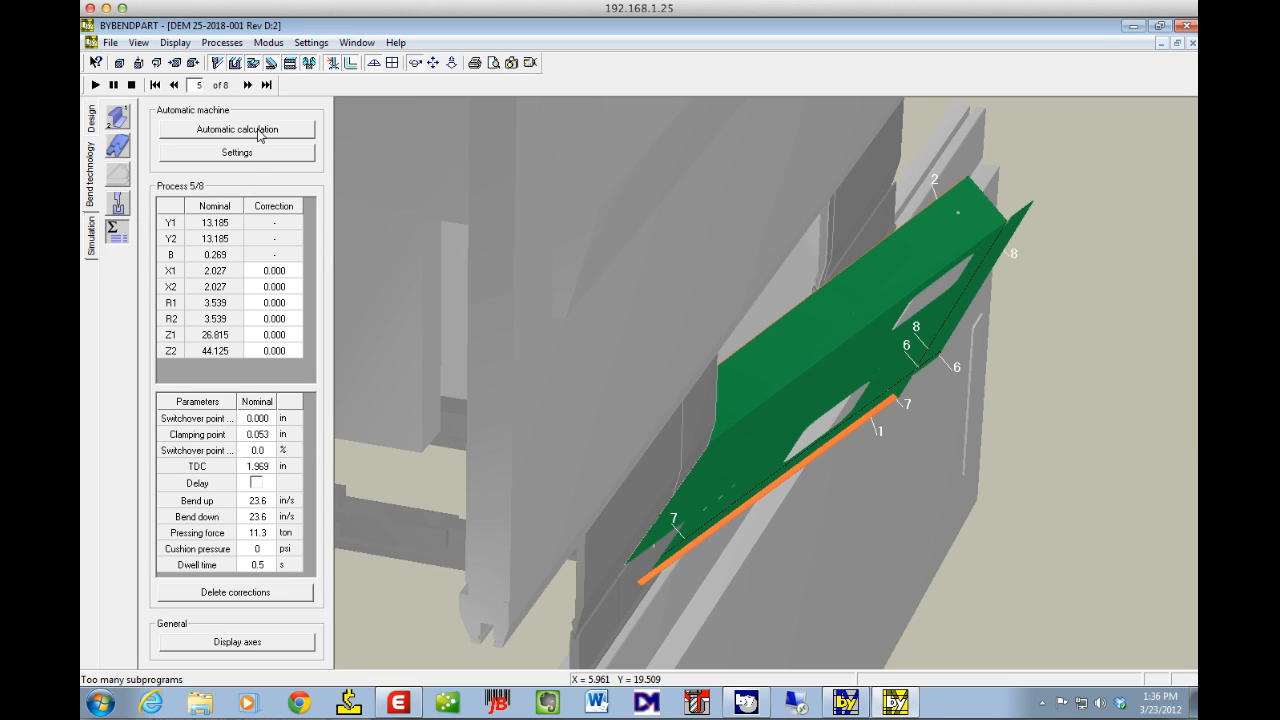
{"action": "mouse_move", "coordinate": [276, 442]}
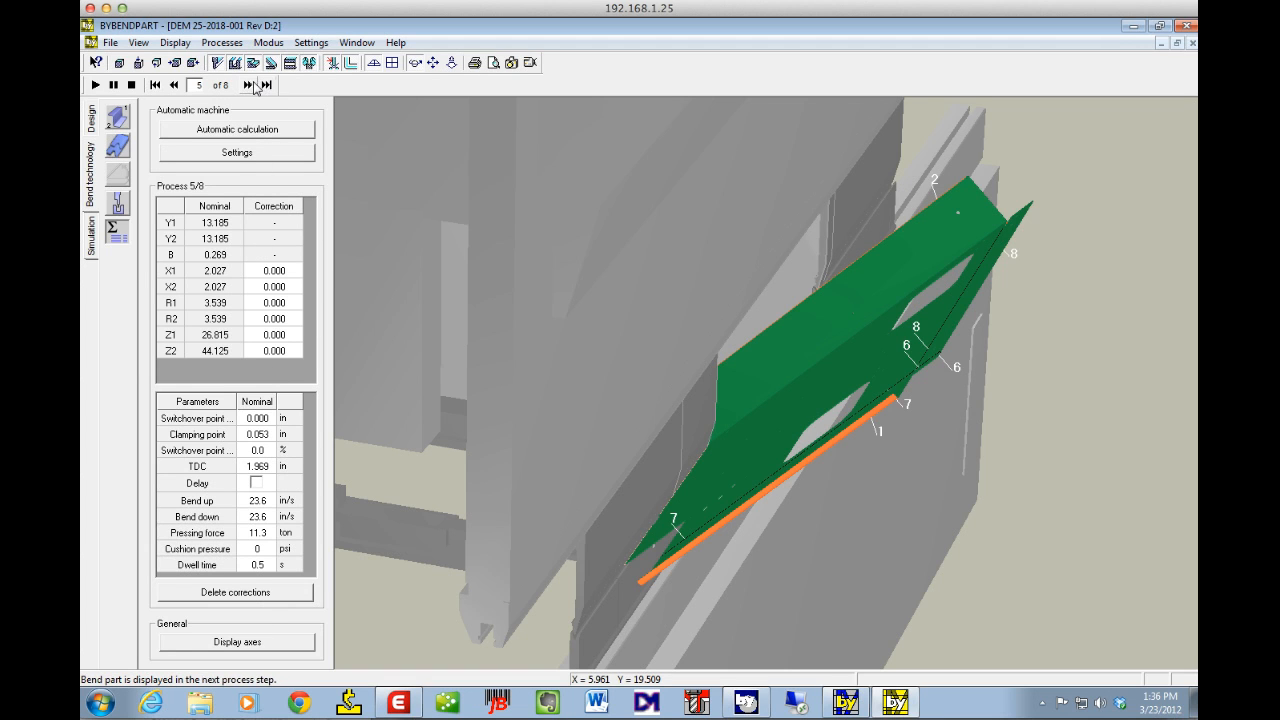
{"action": "left_click", "coordinate": [248, 84]}
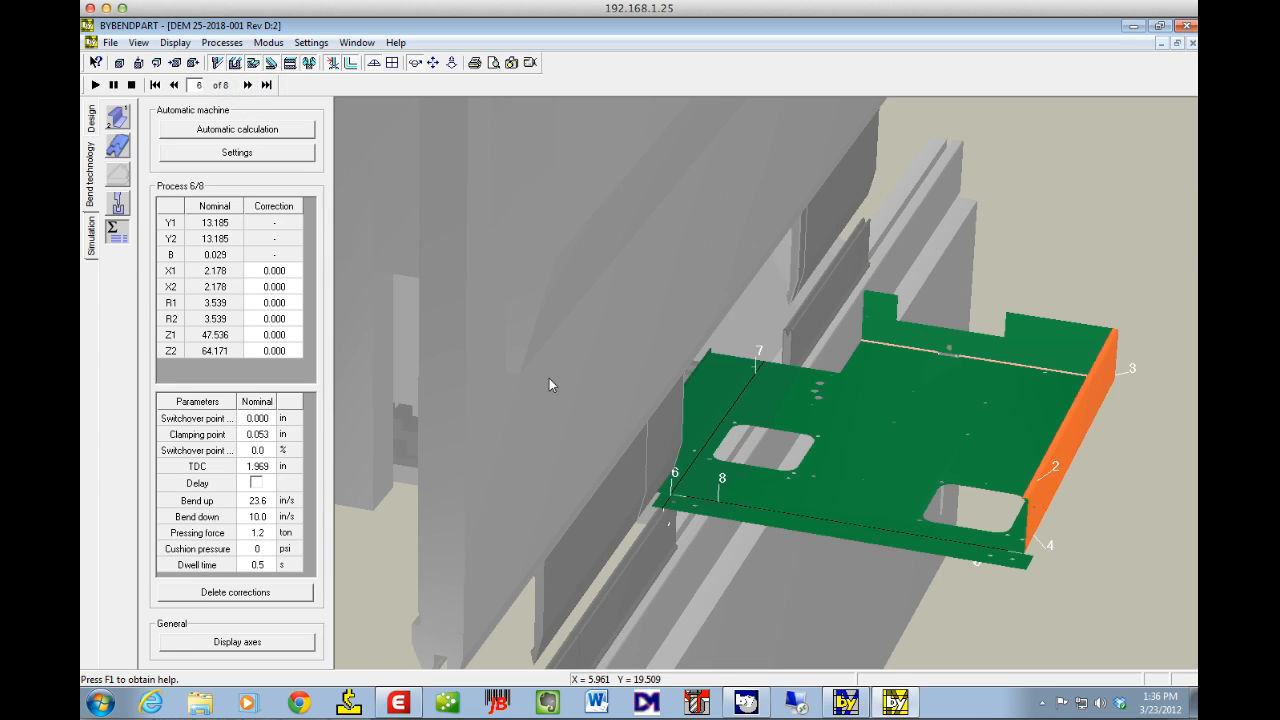
{"action": "mouse_move", "coordinate": [156, 510]}
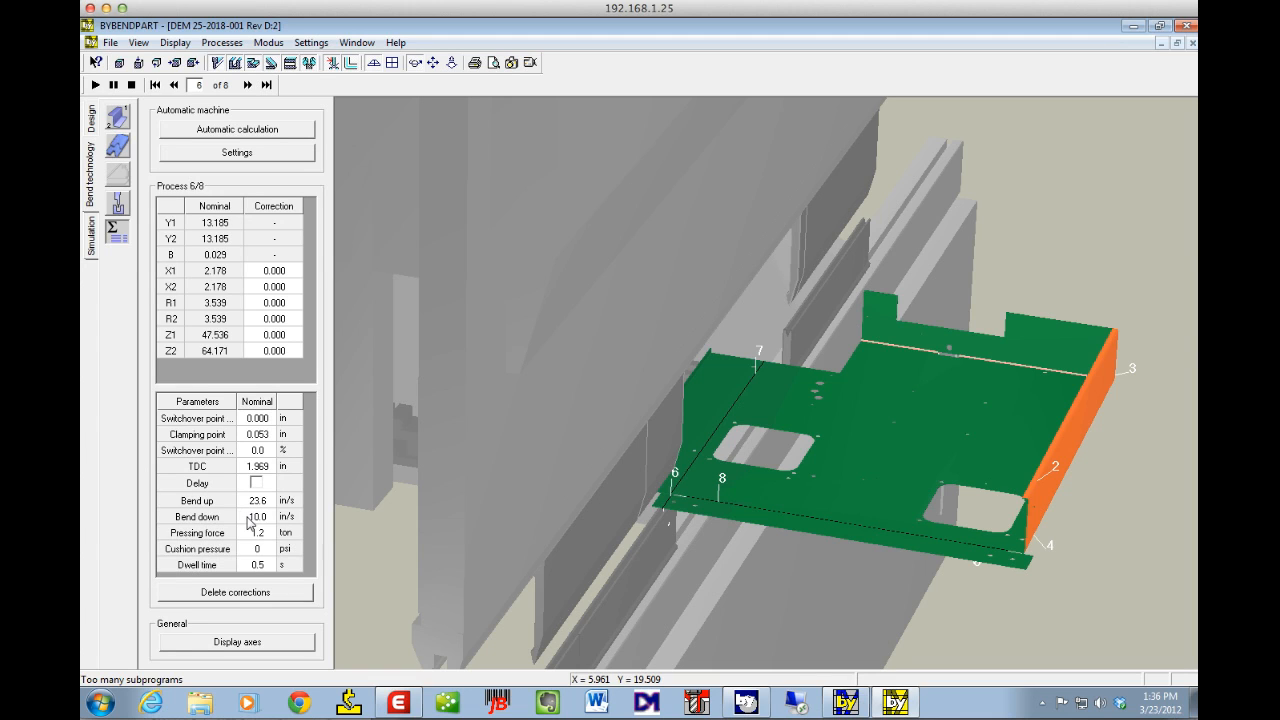
{"action": "mouse_move", "coordinate": [248, 524]}
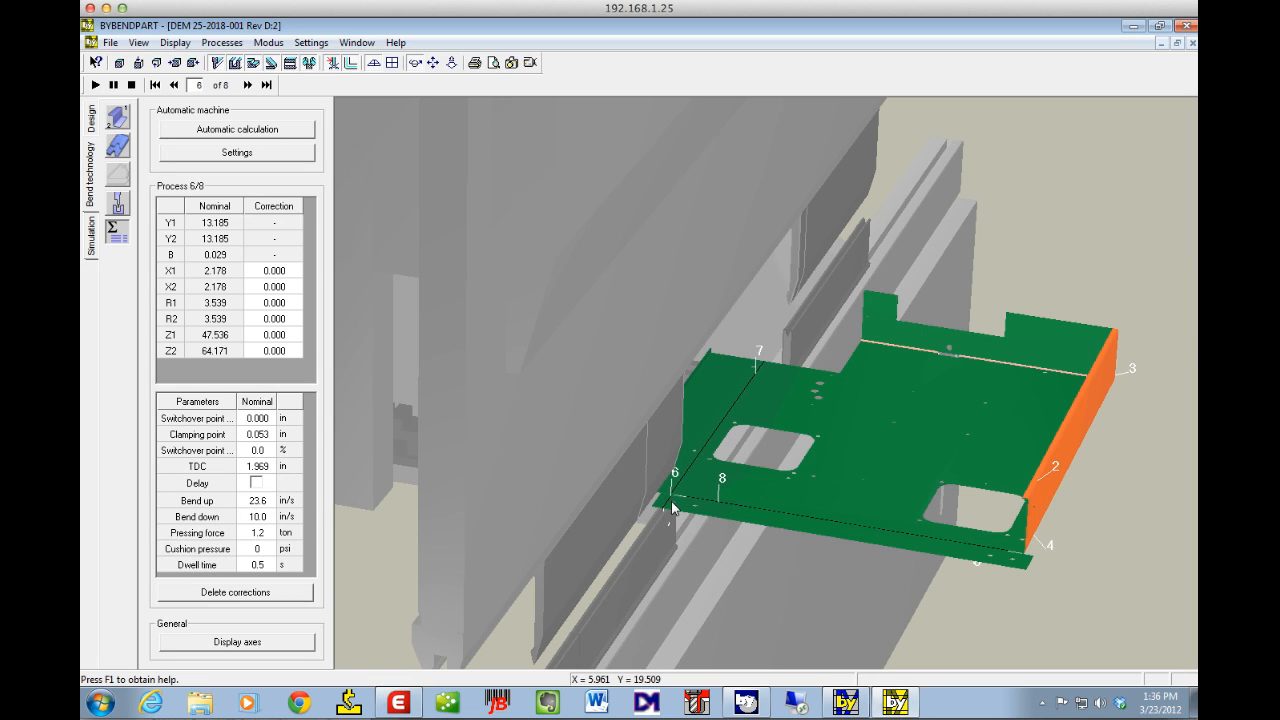
{"action": "mouse_move", "coordinate": [642, 514]}
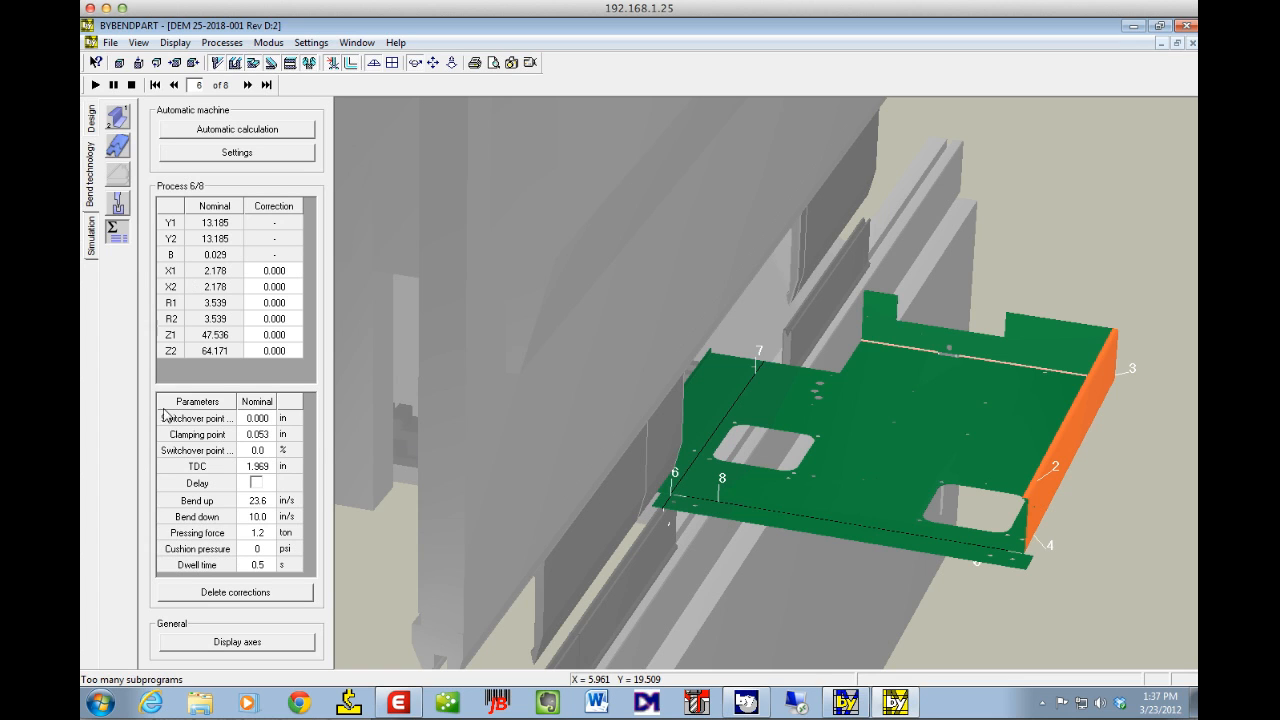
{"action": "left_click", "coordinate": [172, 84]}
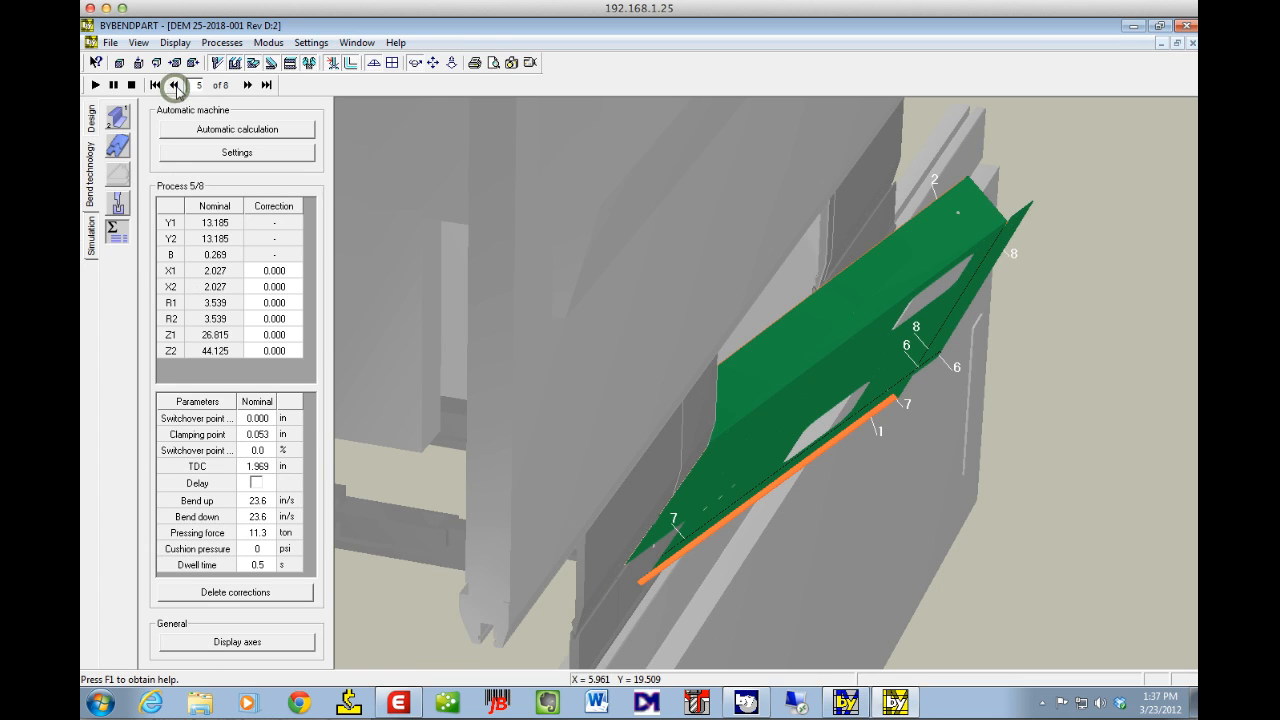
{"action": "left_click", "coordinate": [172, 84]}
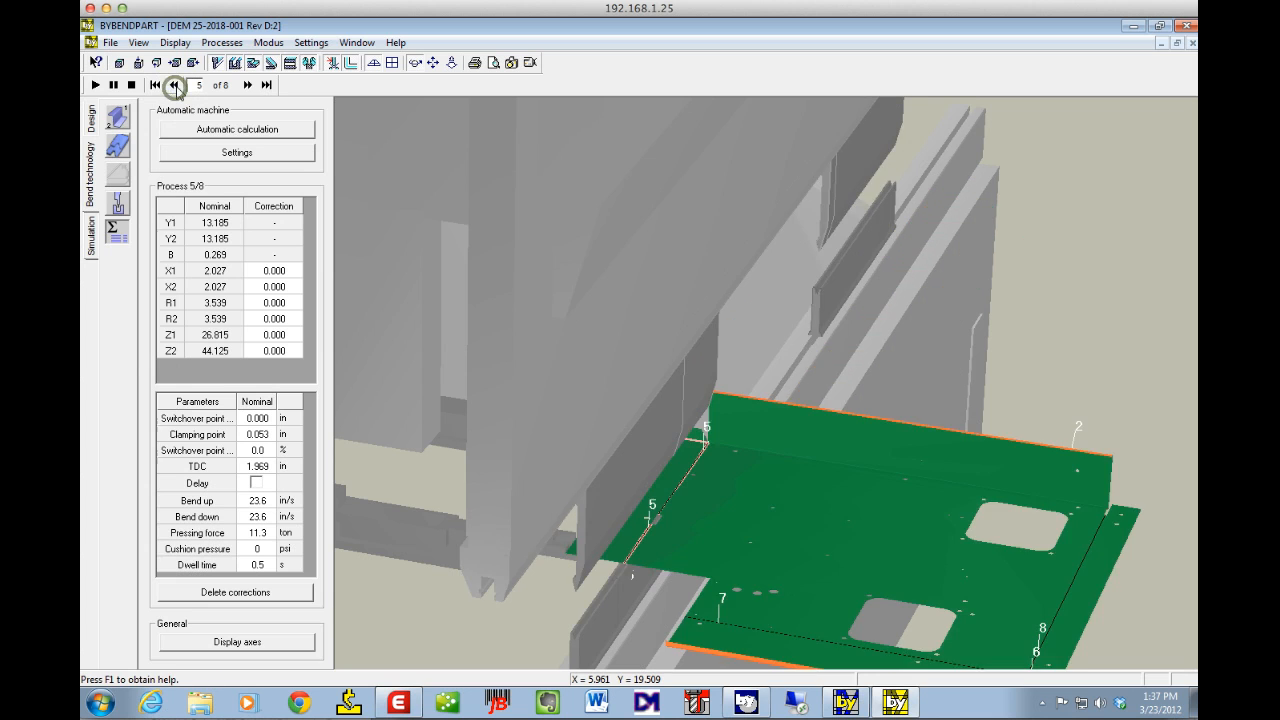
{"action": "left_click", "coordinate": [174, 84]}
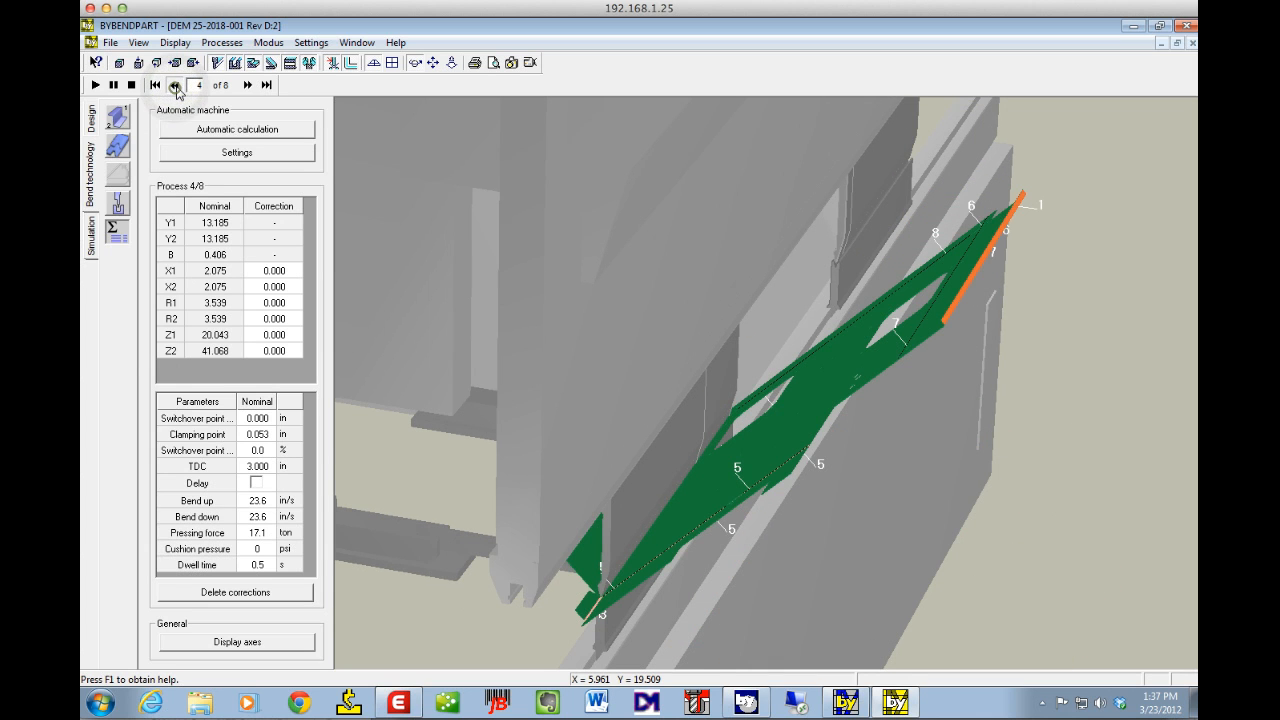
{"action": "left_click", "coordinate": [248, 84]}
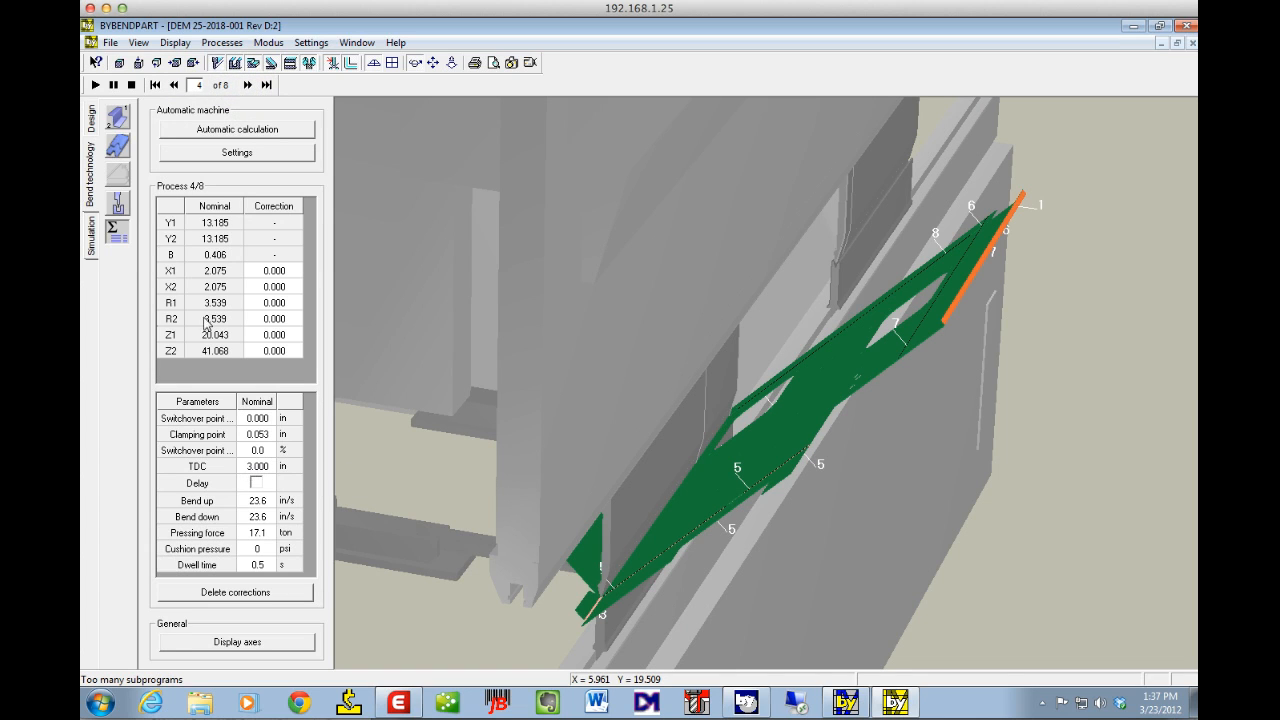
{"action": "left_click", "coordinate": [246, 84]}
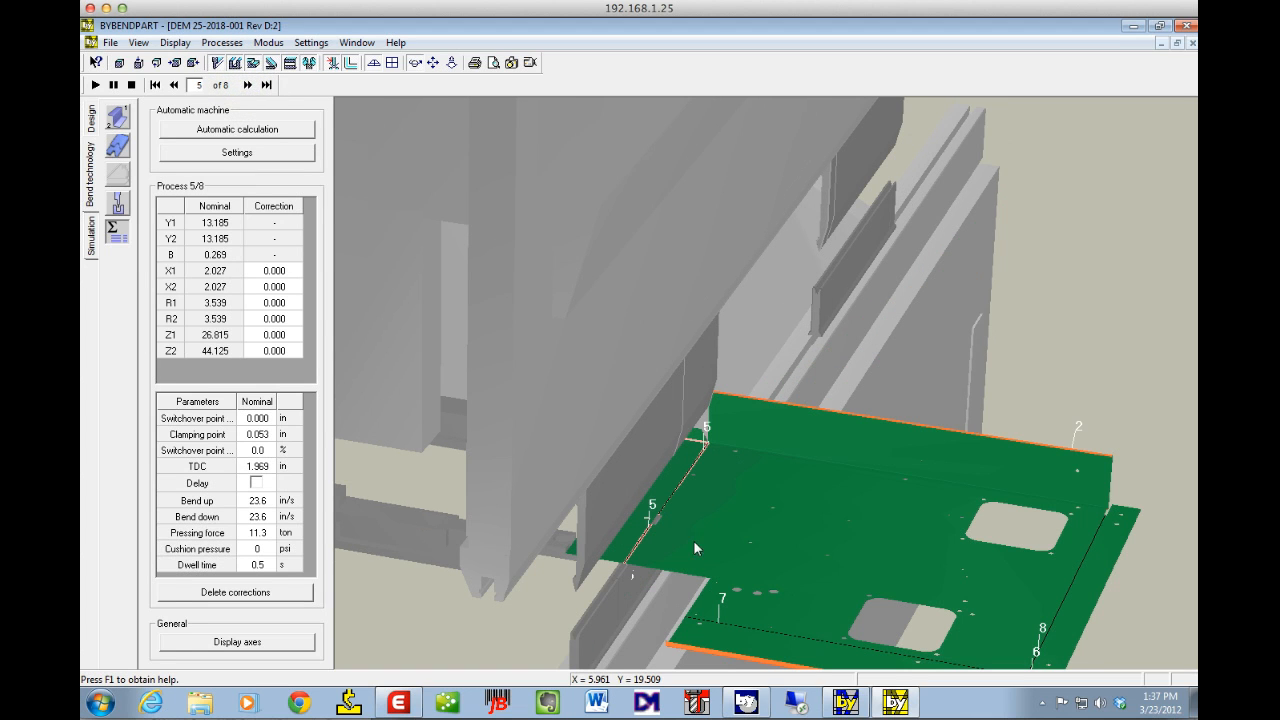
{"action": "mouse_move", "coordinate": [596, 524]}
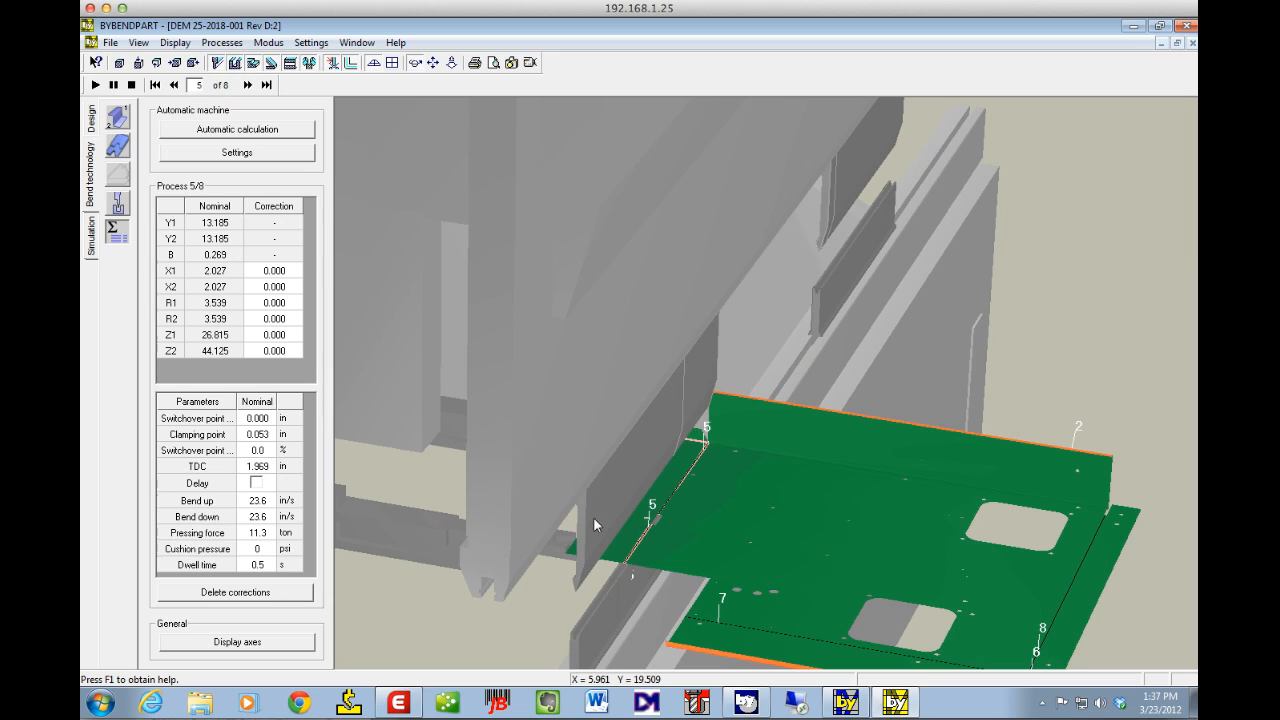
{"action": "mouse_move", "coordinate": [570, 562]}
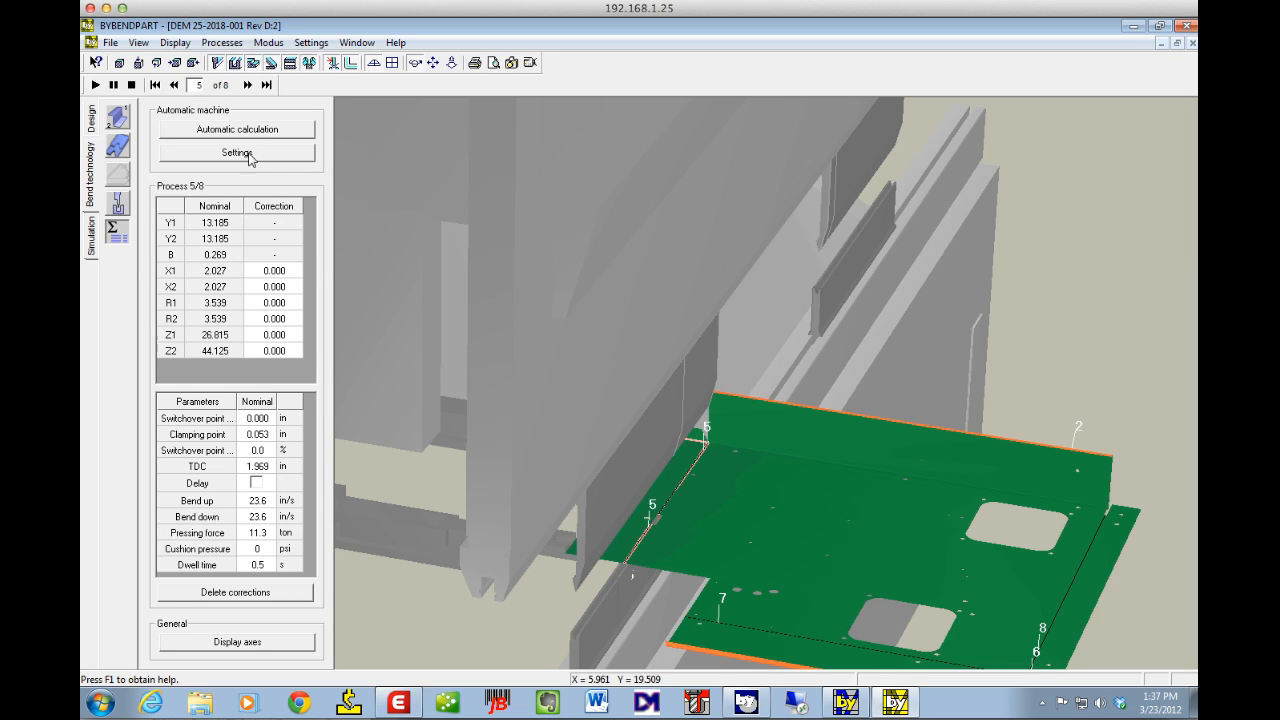
{"action": "mouse_move", "coordinate": [612, 240]}
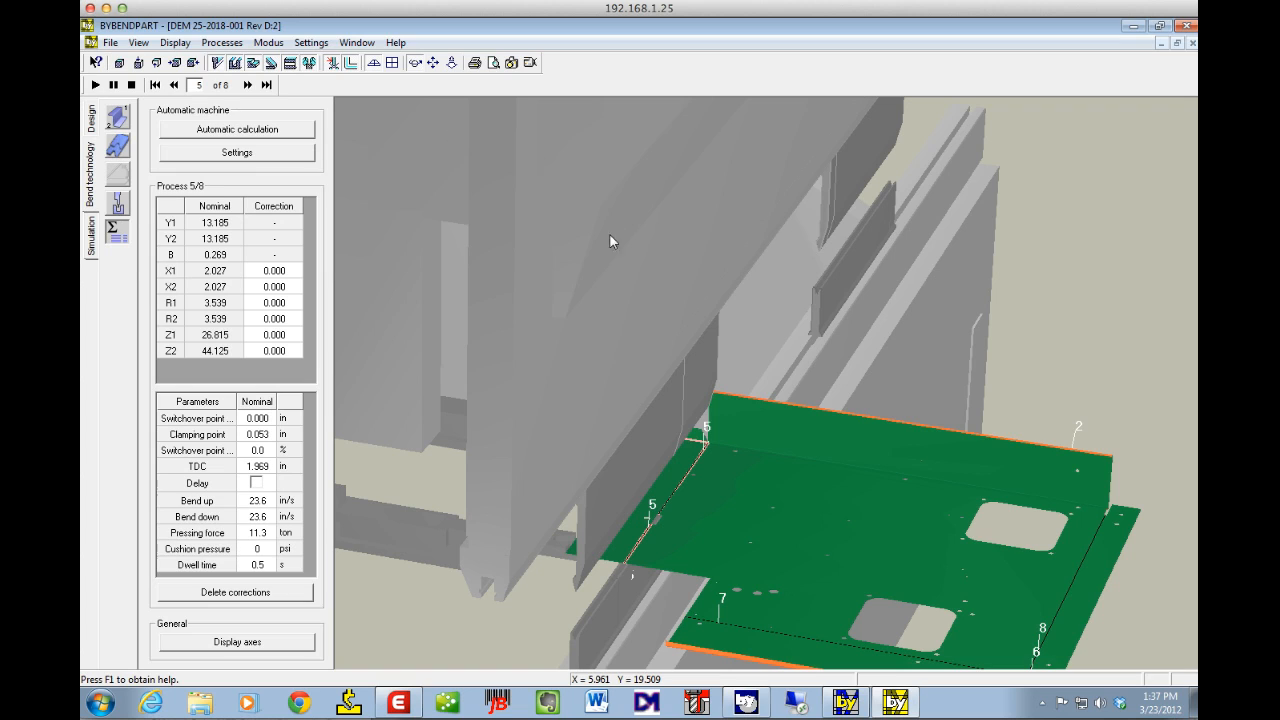
{"action": "mouse_move", "coordinate": [616, 264]}
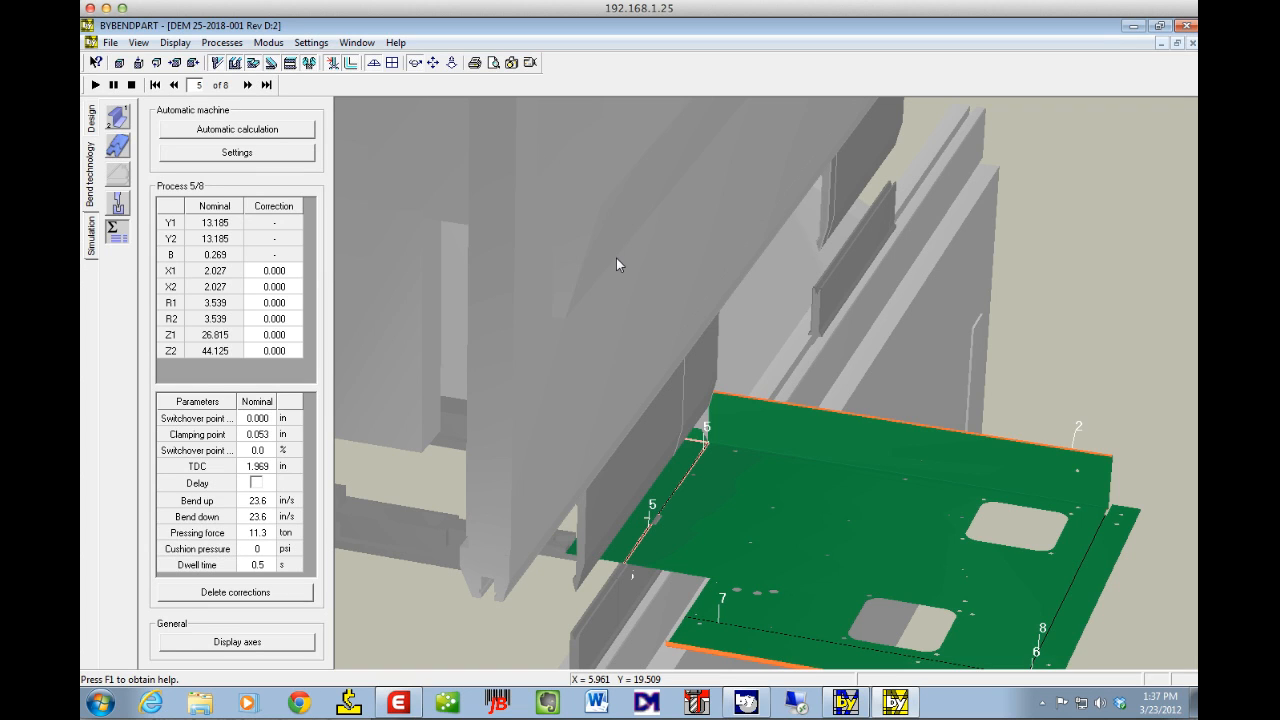